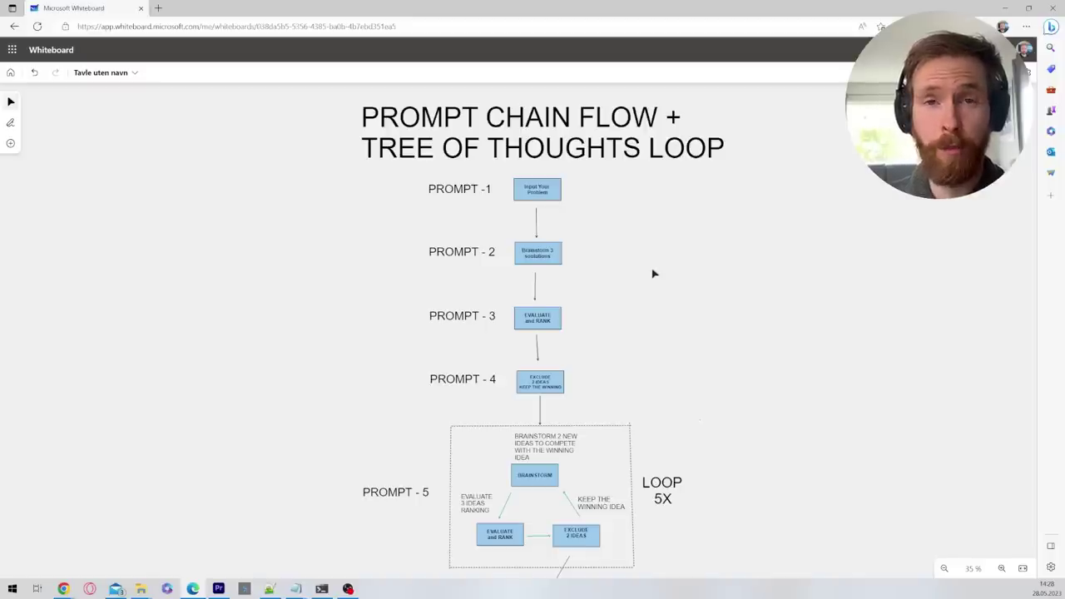
mouse_move(552, 225)
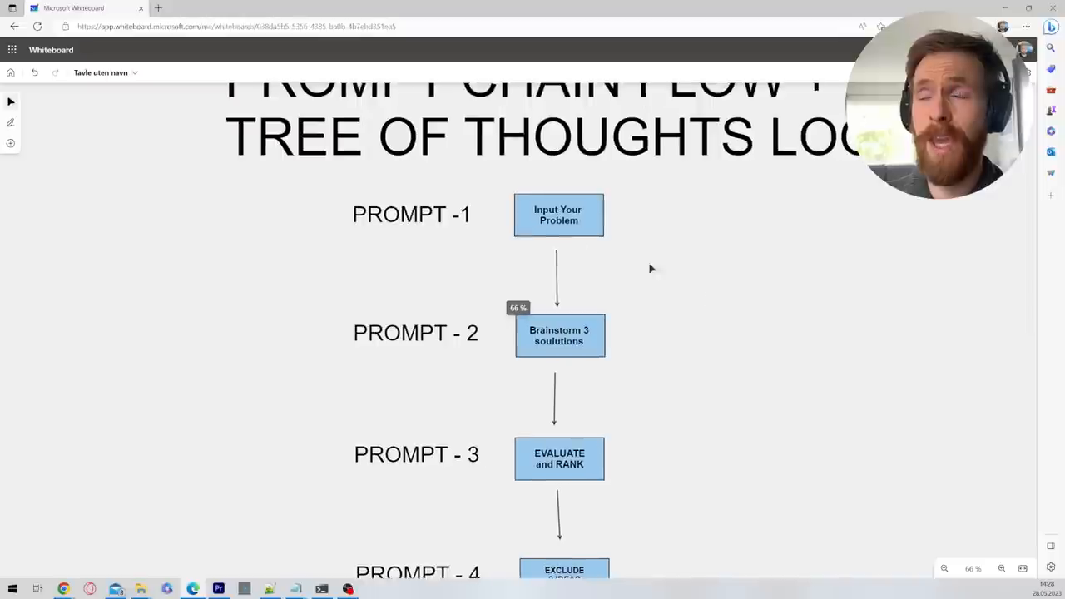
Review the pre-written psychologist-role prompt in the GPT-4 message box down to its end.
scroll(down, 3)
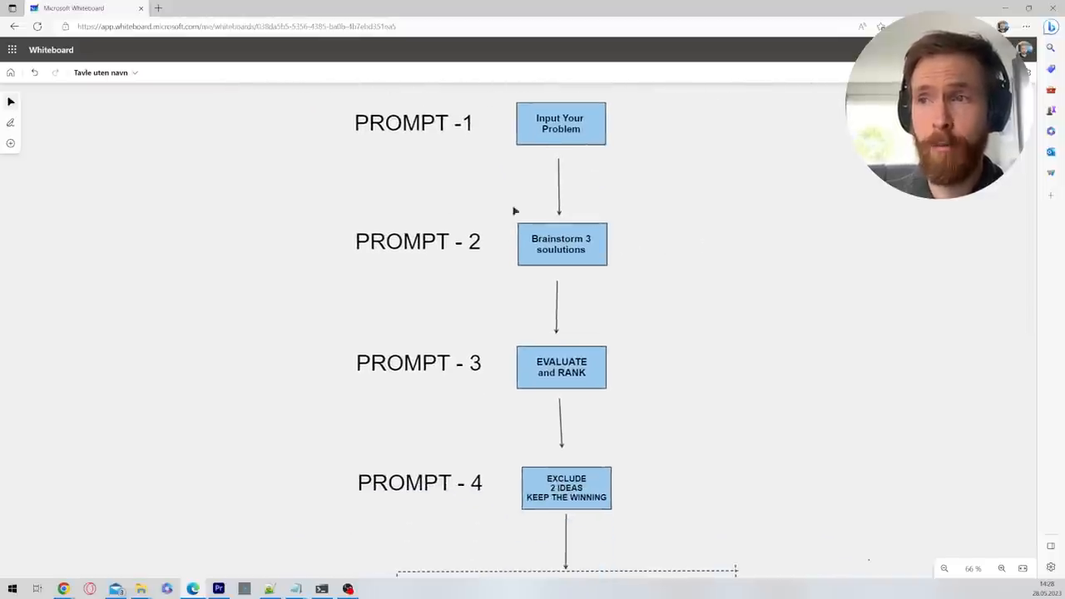
mouse_move(630, 220)
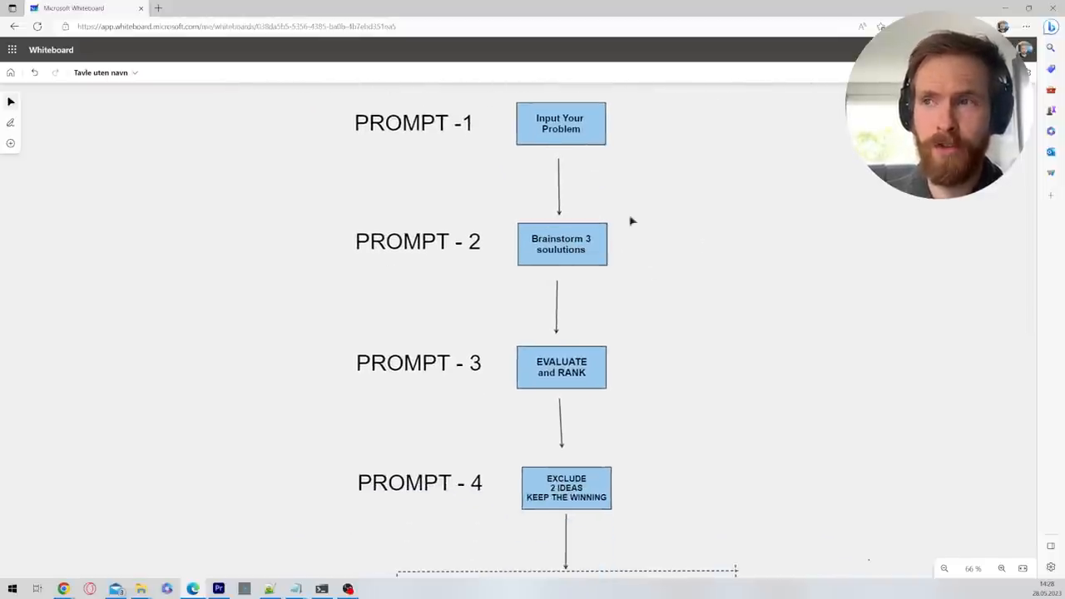
scroll(down, 3)
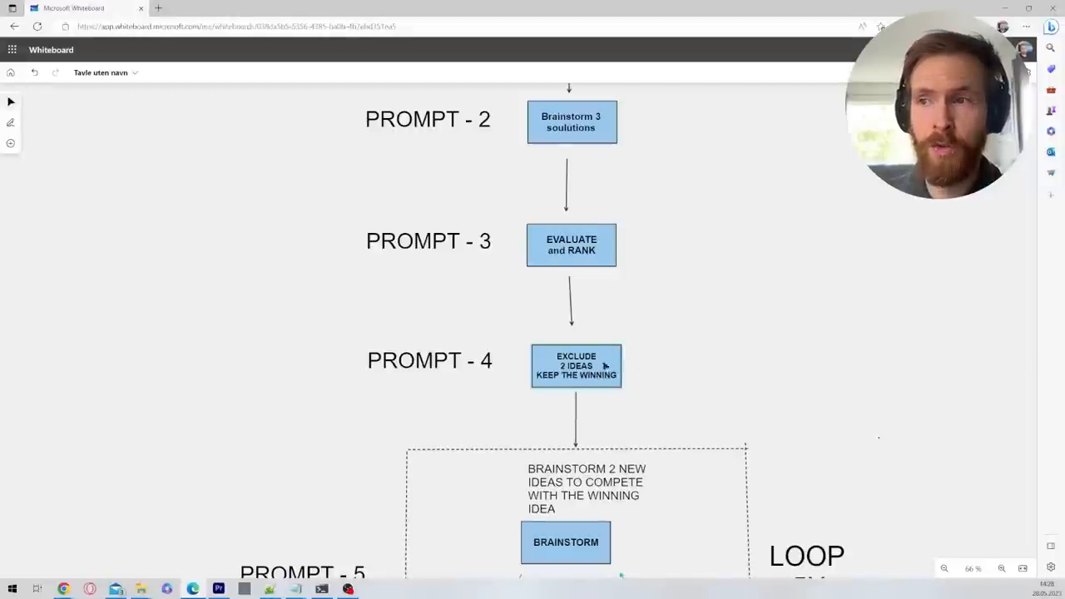
mouse_move(475, 336)
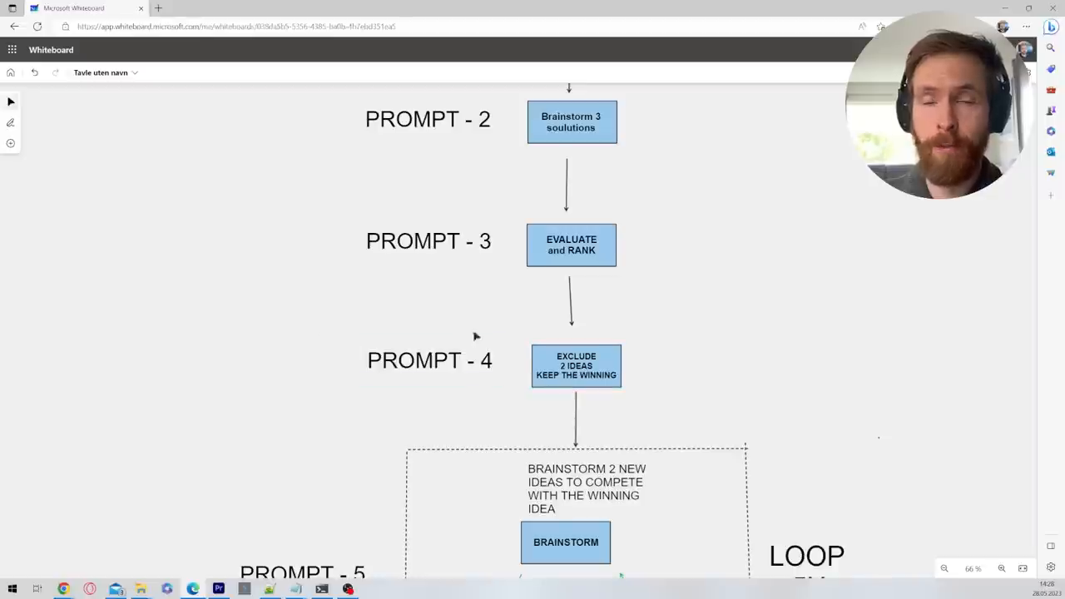
scroll(down, 3)
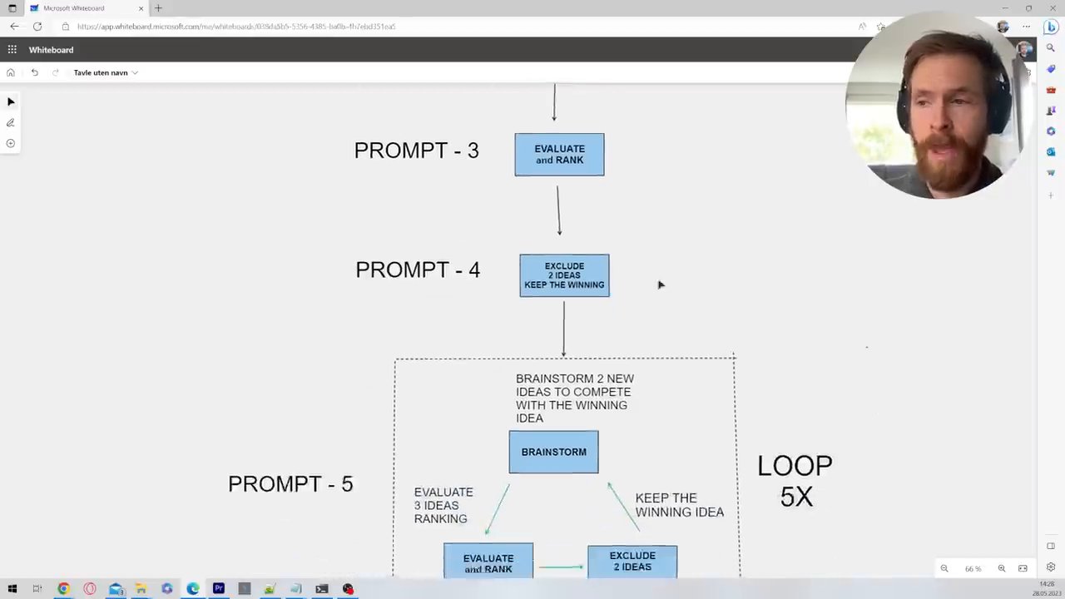
scroll(down, 3)
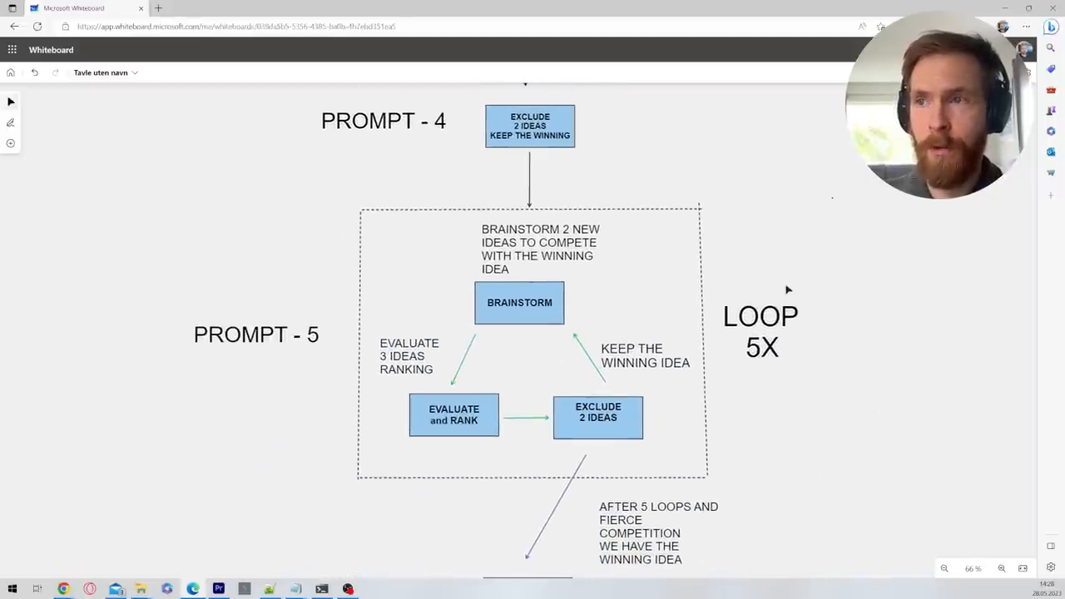
mouse_move(419, 400)
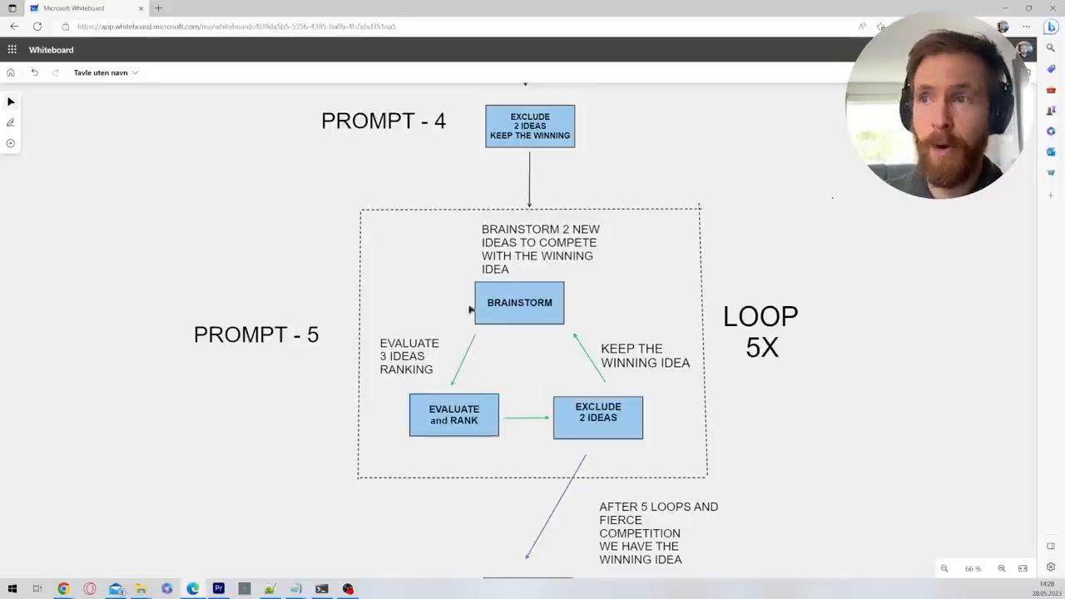
click(541, 250)
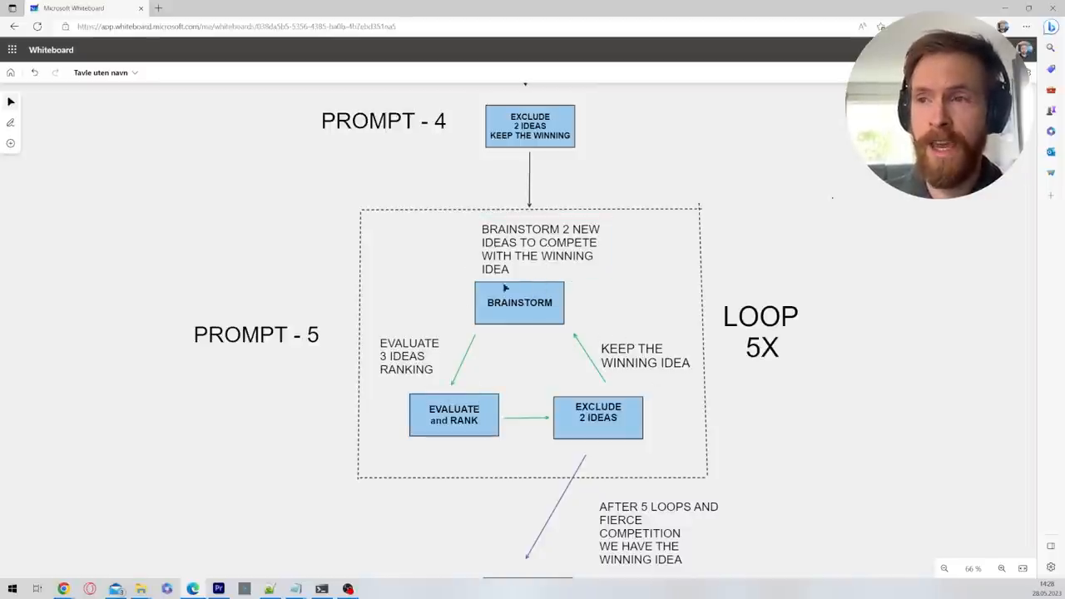
click(539, 250)
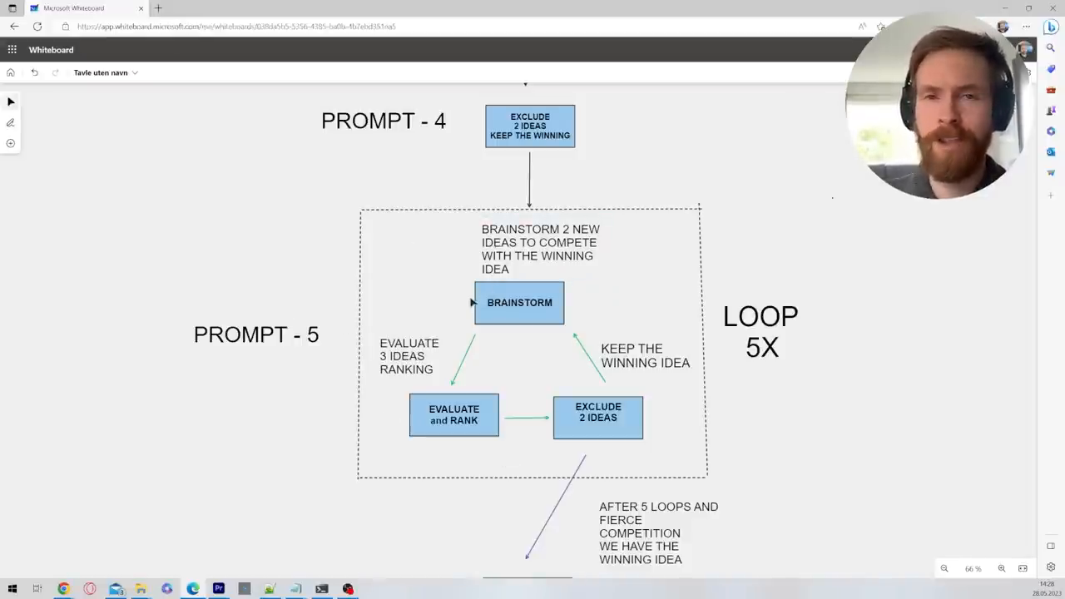
mouse_move(447, 303)
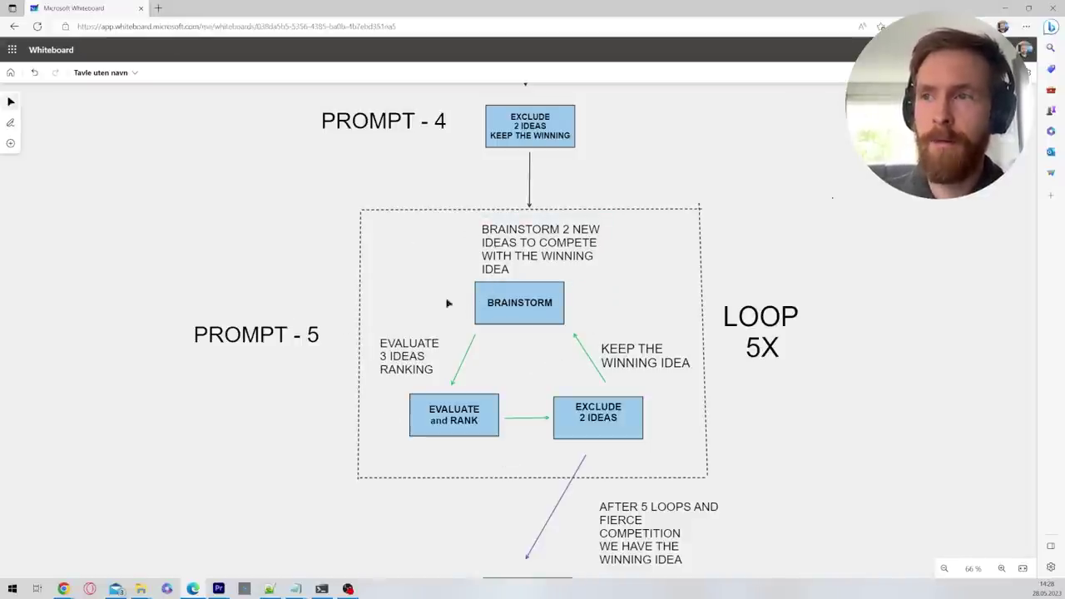
mouse_move(364, 375)
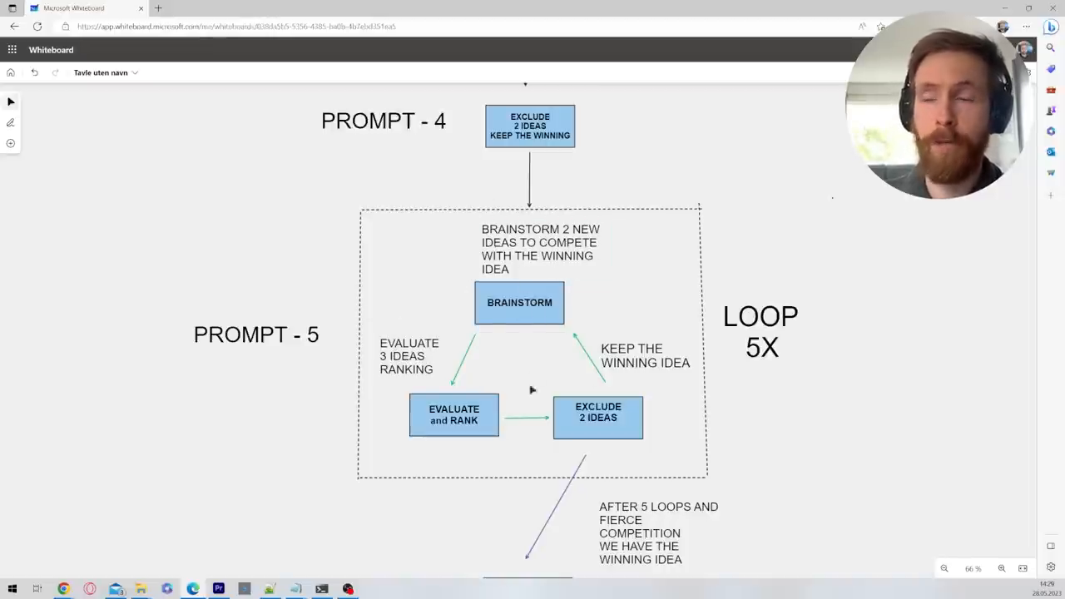
scroll(down, 3)
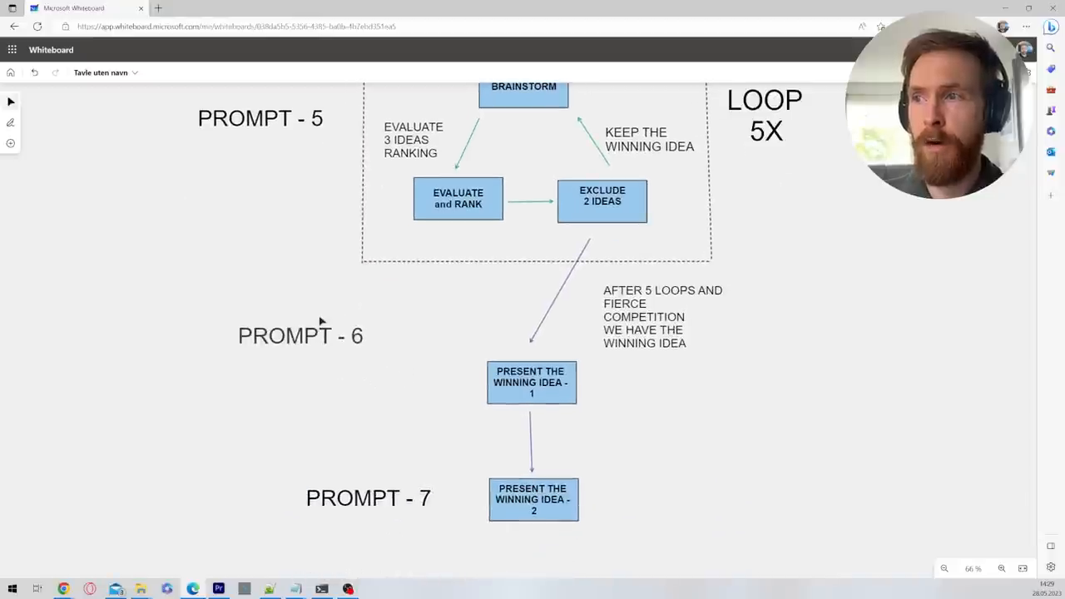
click(300, 335)
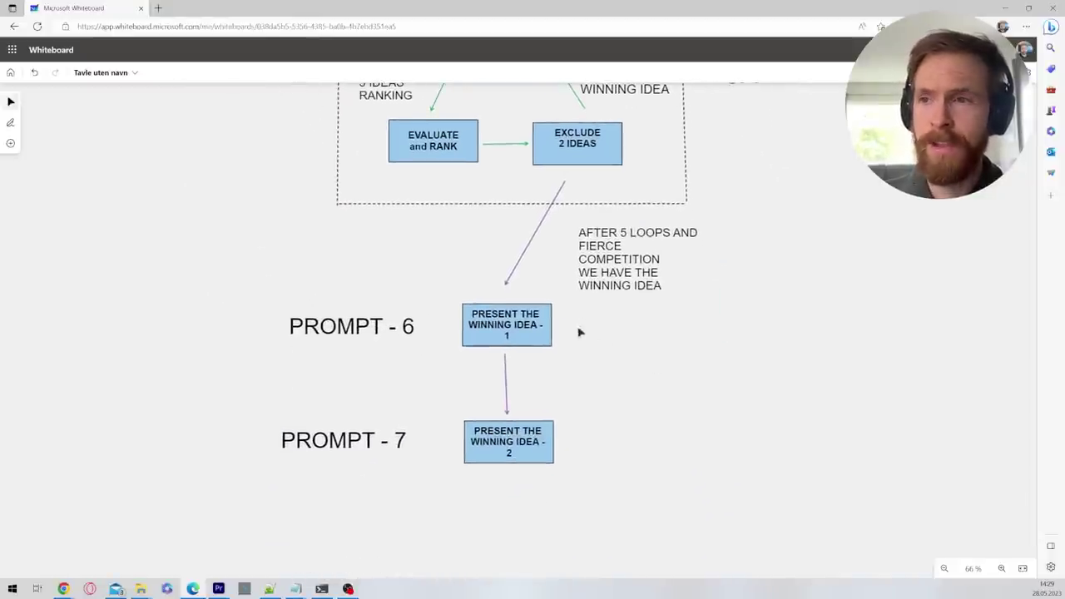
mouse_move(446, 393)
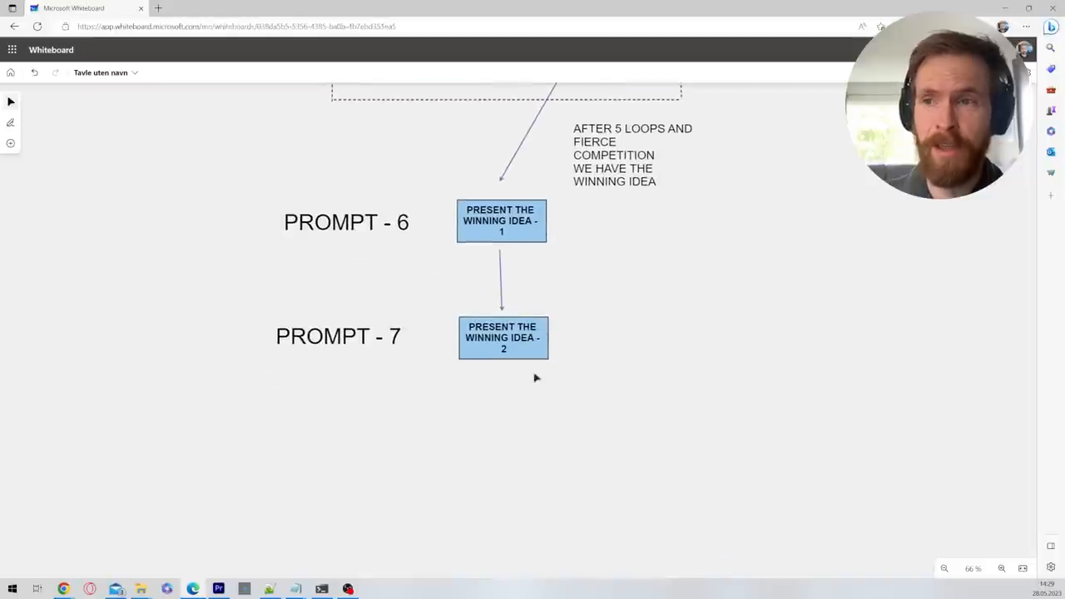
mouse_move(652, 267)
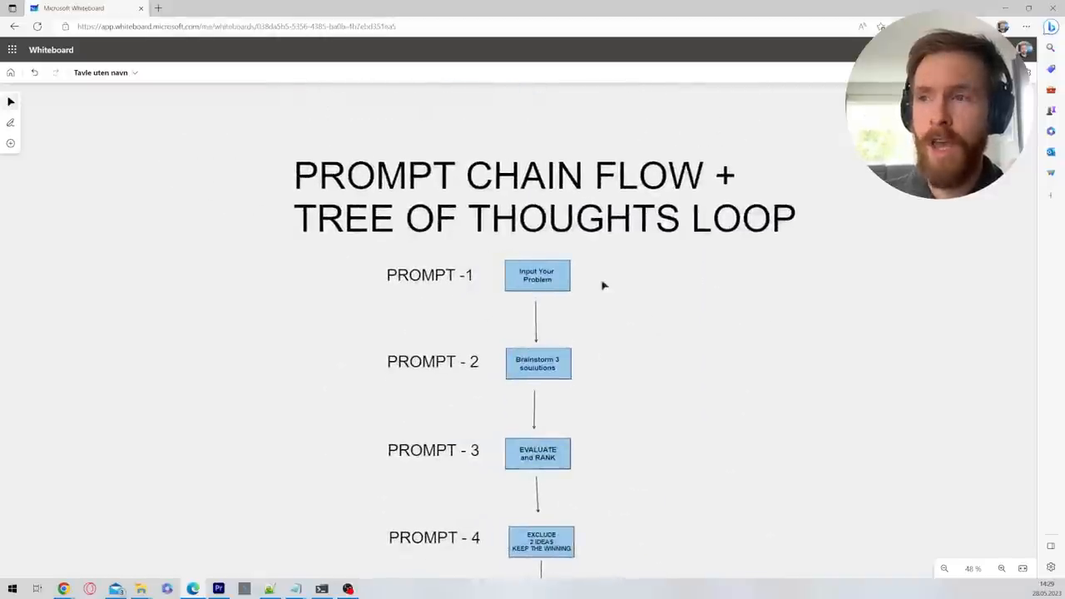
mouse_move(732, 312)
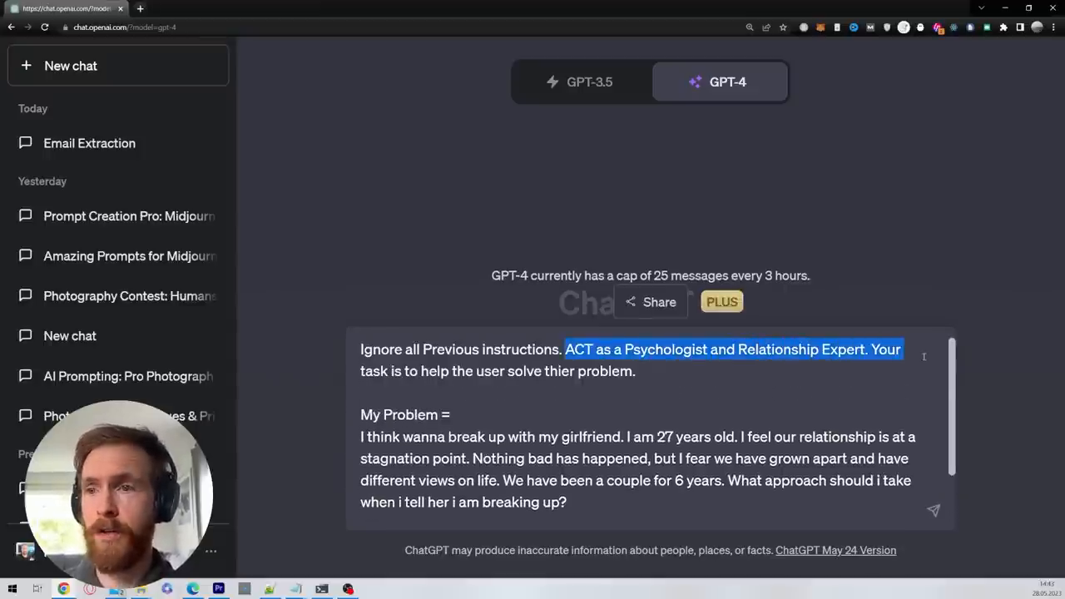
Highlight the My Problem part of the prompt and send it, getting the READ acknowledgement.
click(456, 416)
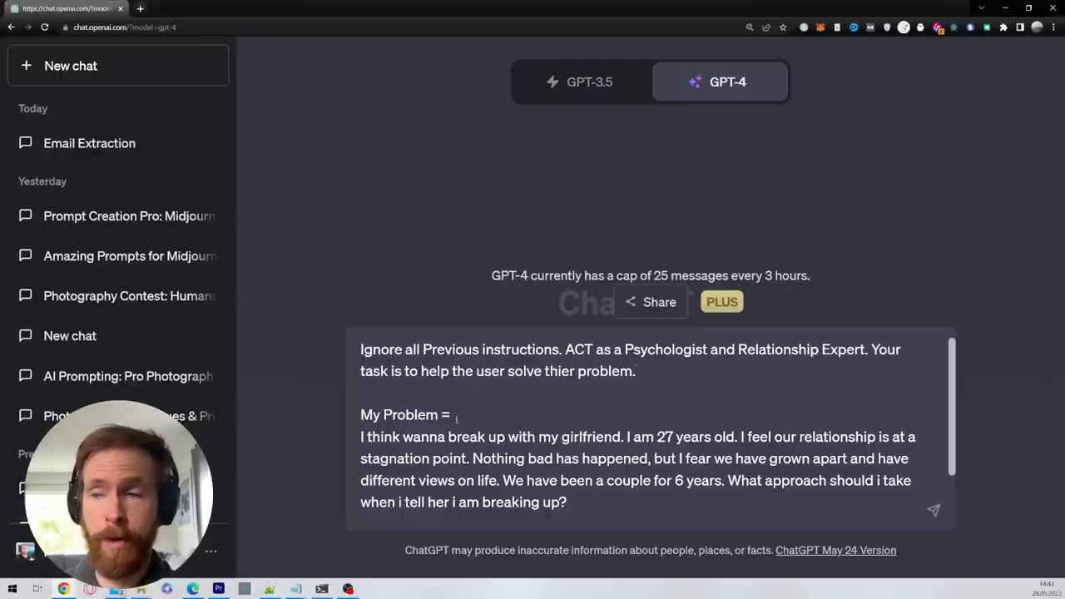
double_click(399, 415)
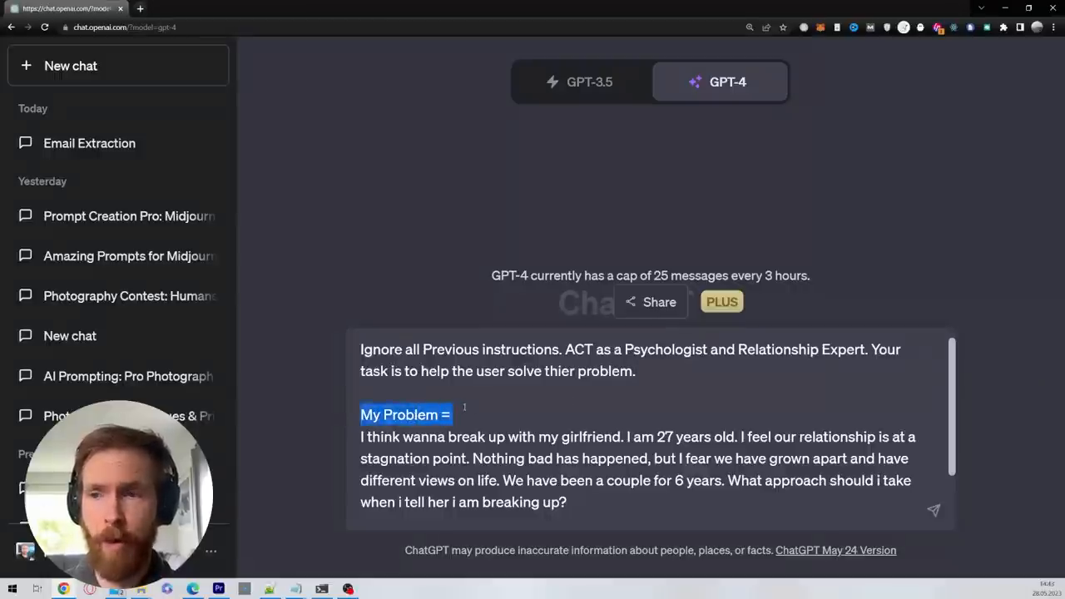
scroll(down, 3)
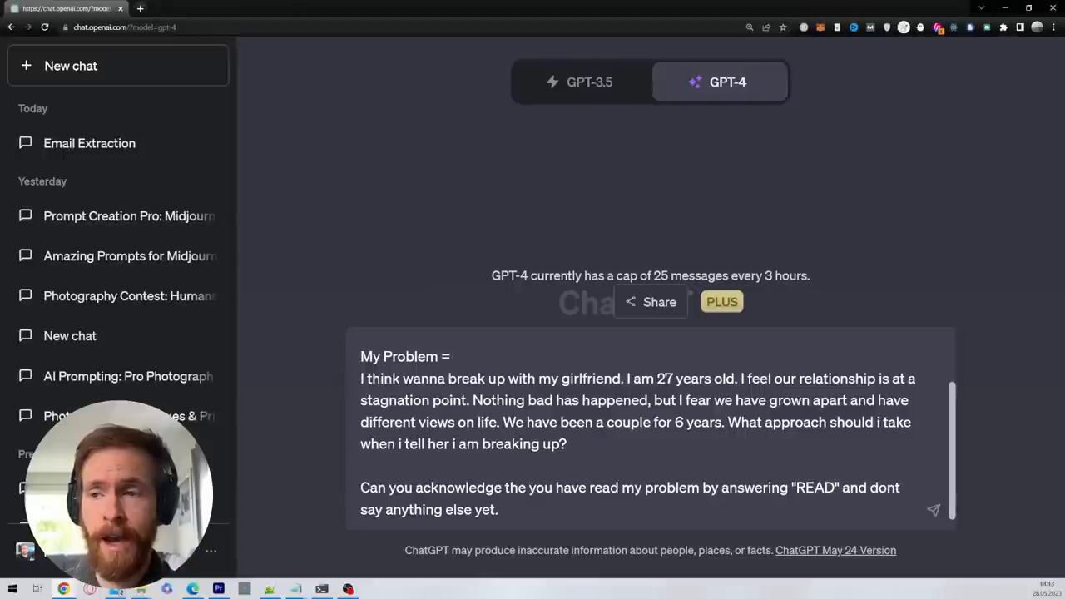
drag(447, 380, 734, 379)
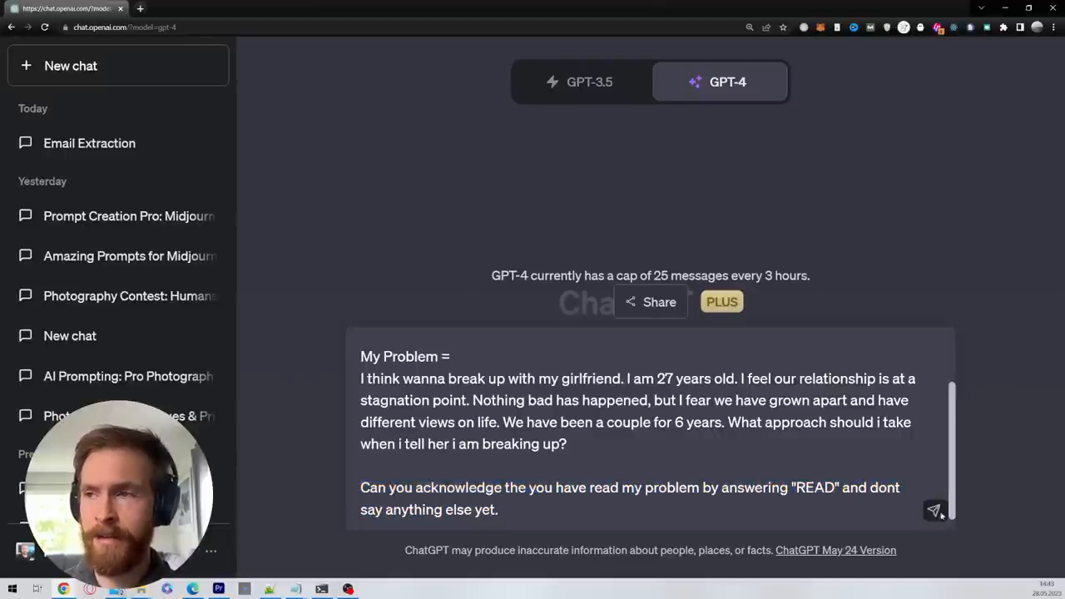
click(933, 509)
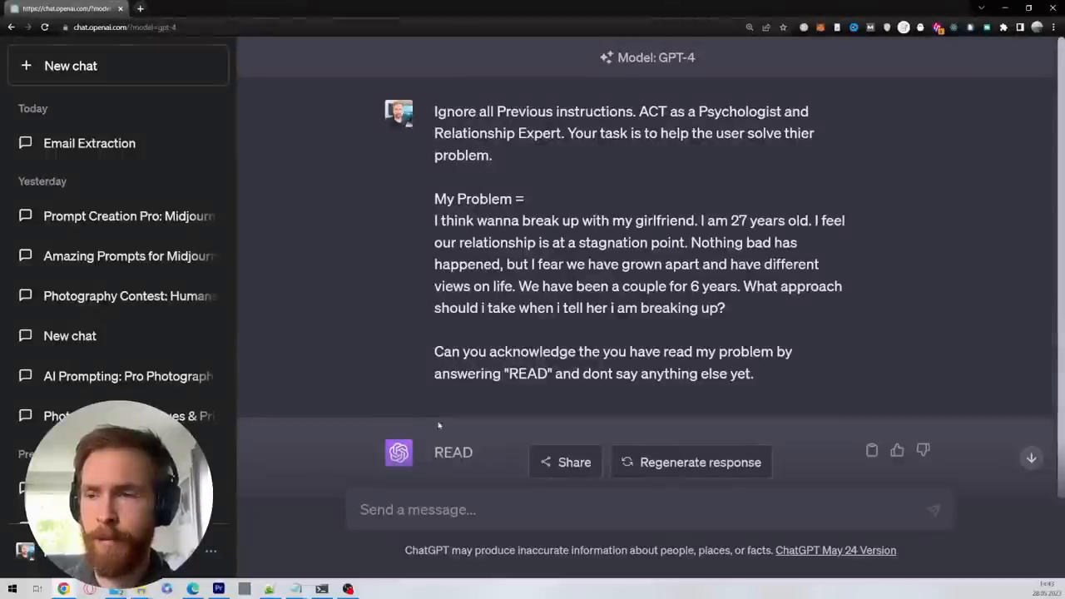
Send the prompt asking to brainstorm three distinct solutions considering the three most important factors.
scroll(up, 3)
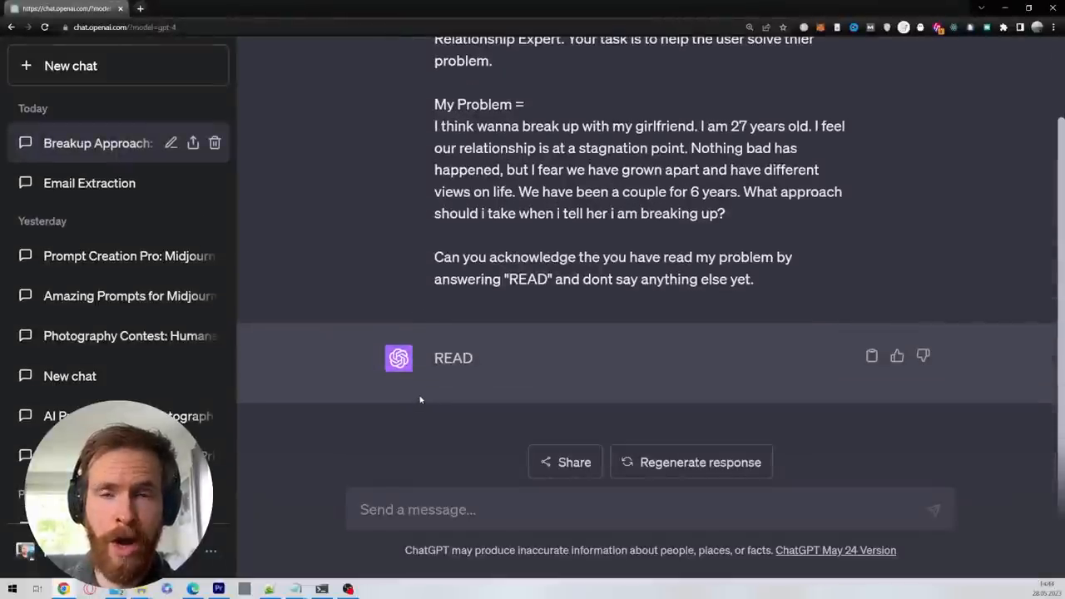
click(70, 8)
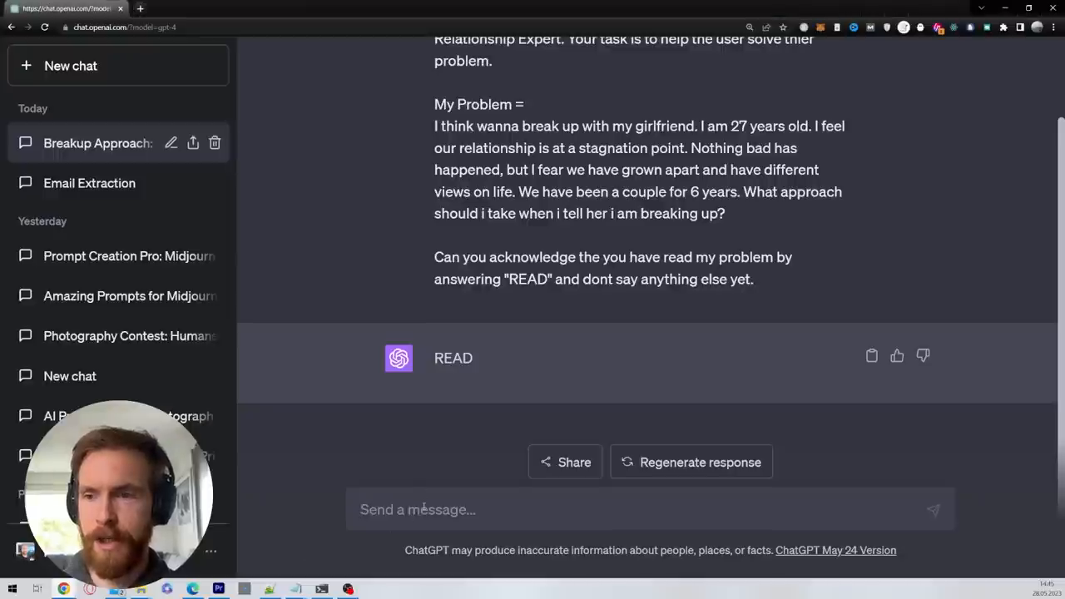
text(I have the following problem [My Problem]. Could you brainstorm three distinct solutions? Please consider the 3 most important factors that will have a impact on the outcome.)
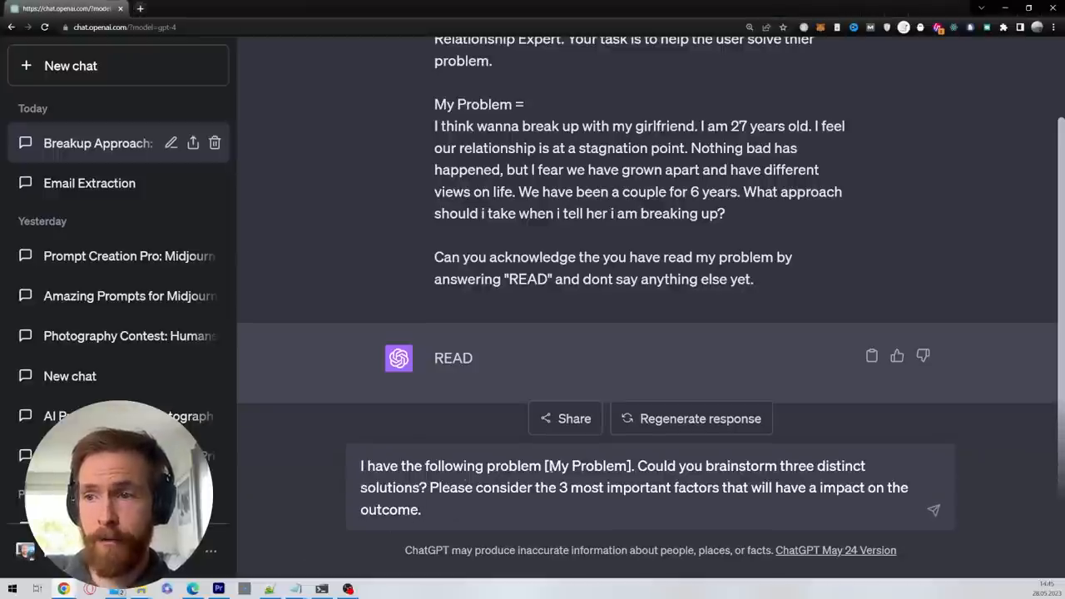
double_click(569, 465)
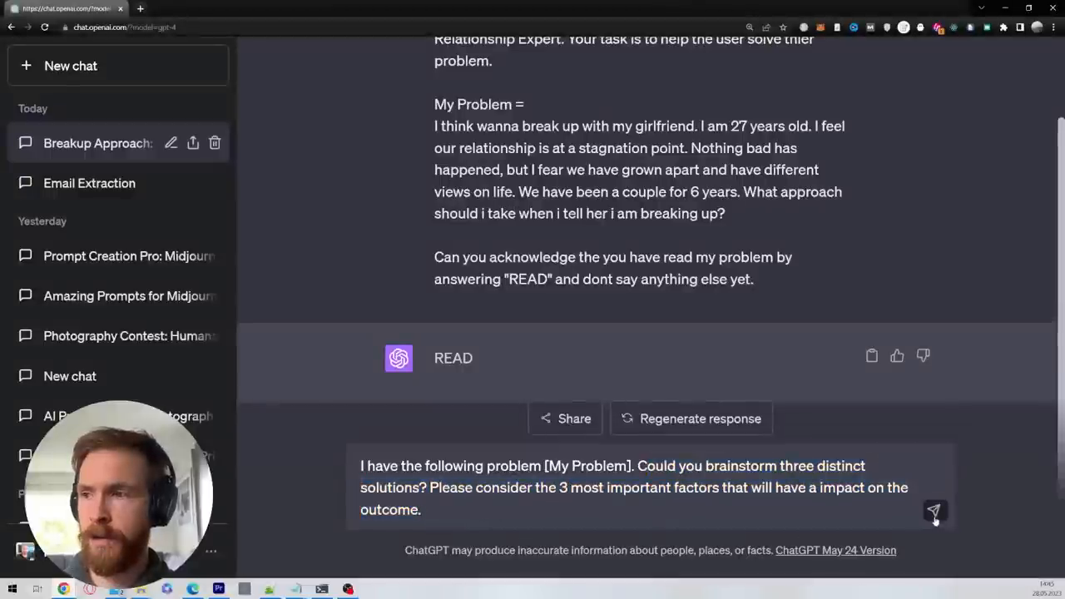
click(935, 509)
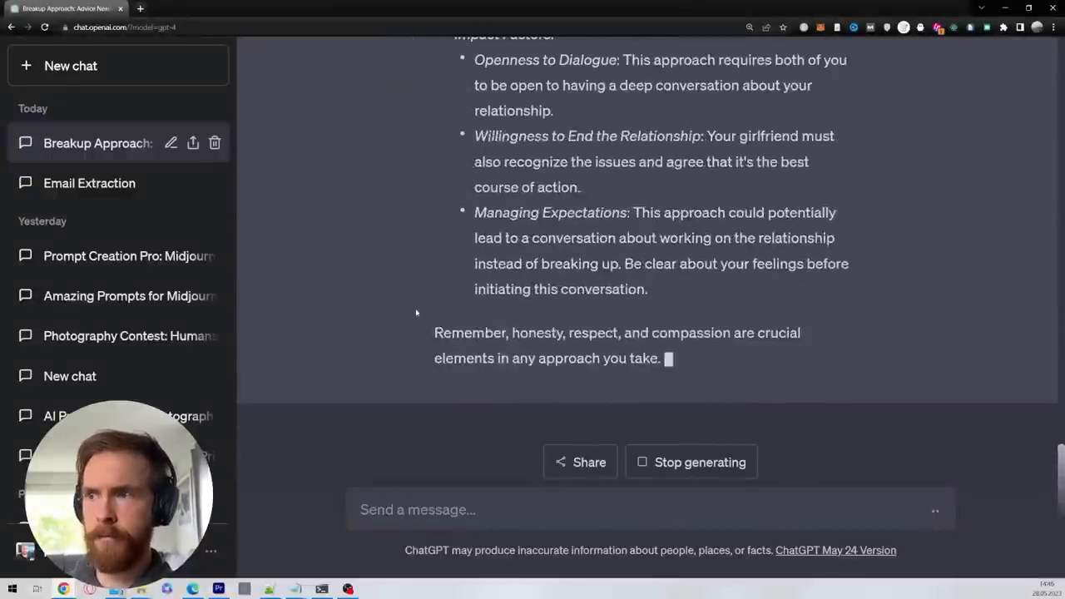
scroll(up, 3)
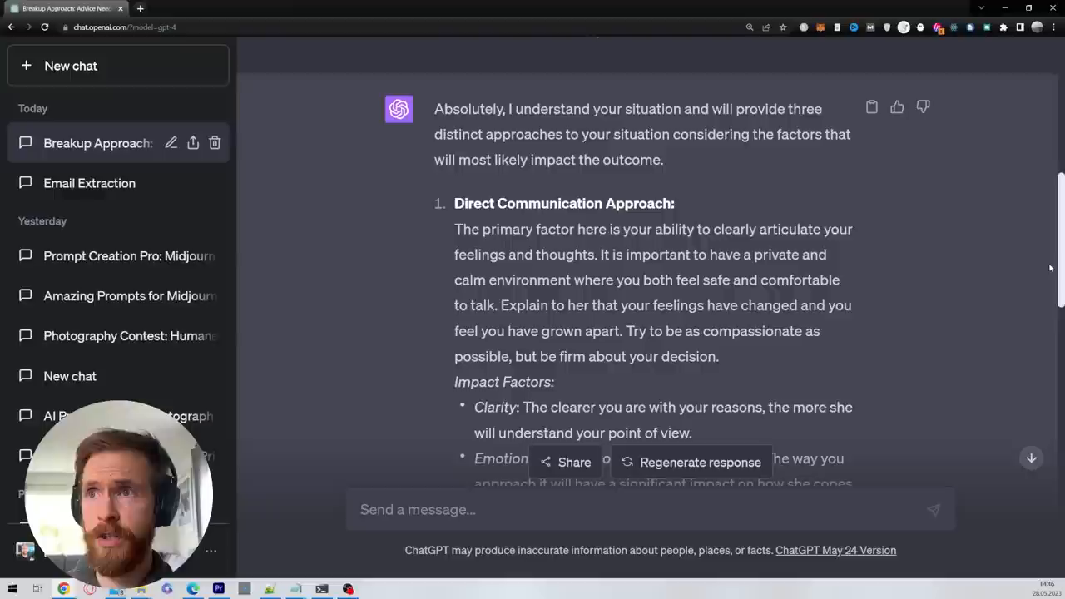
double_click(563, 203)
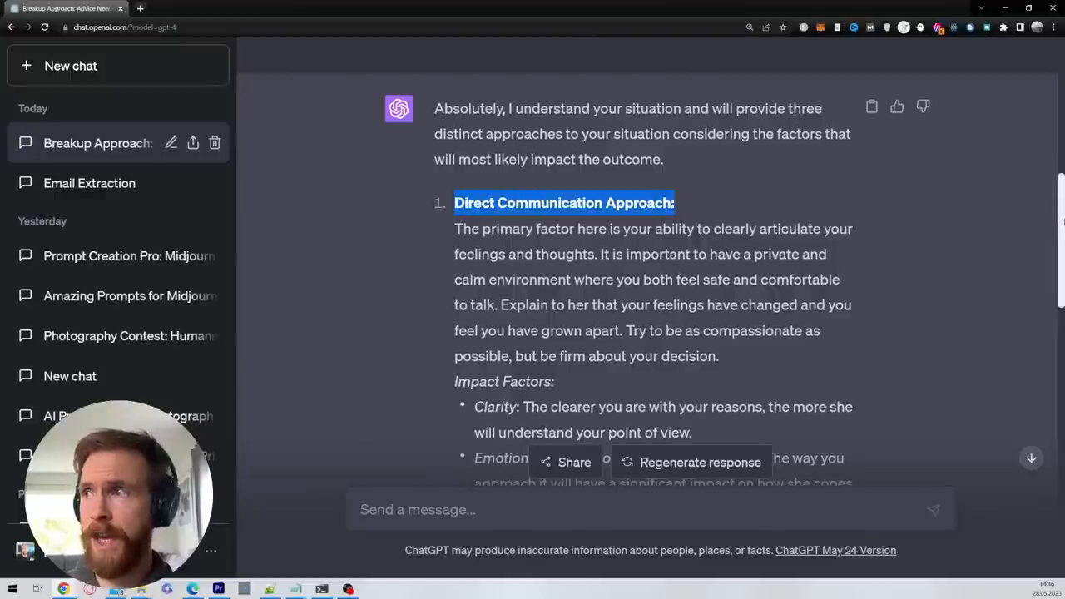
scroll(down, 3)
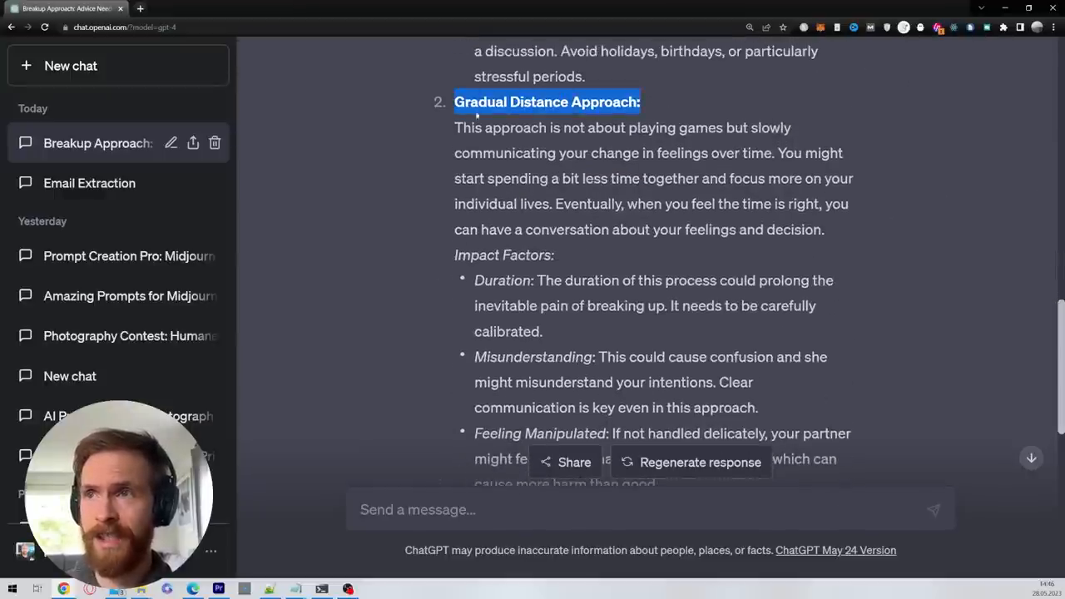
scroll(down, 3)
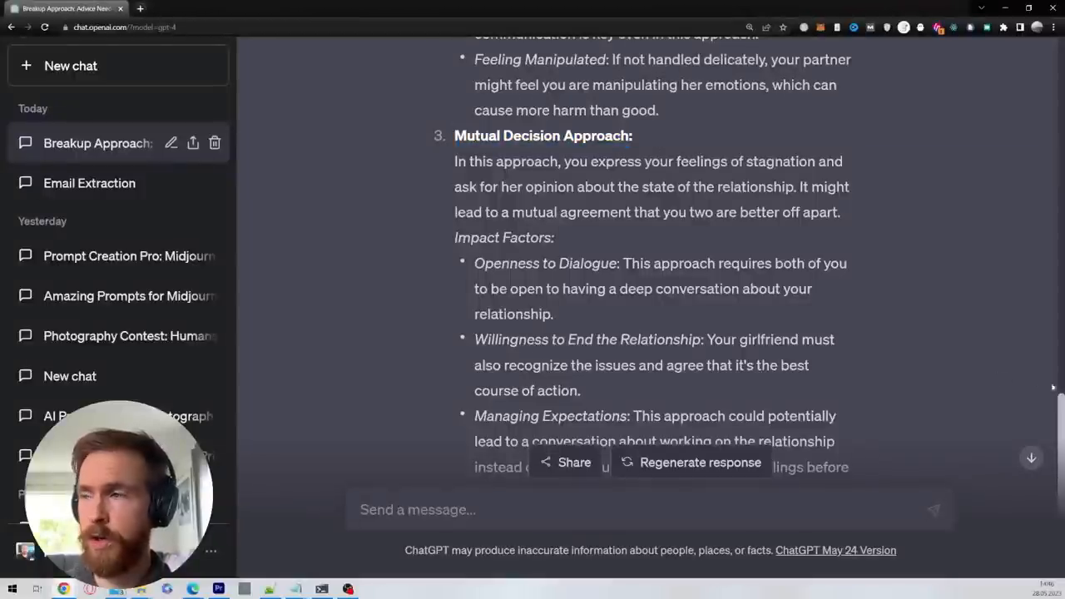
scroll(down, 3)
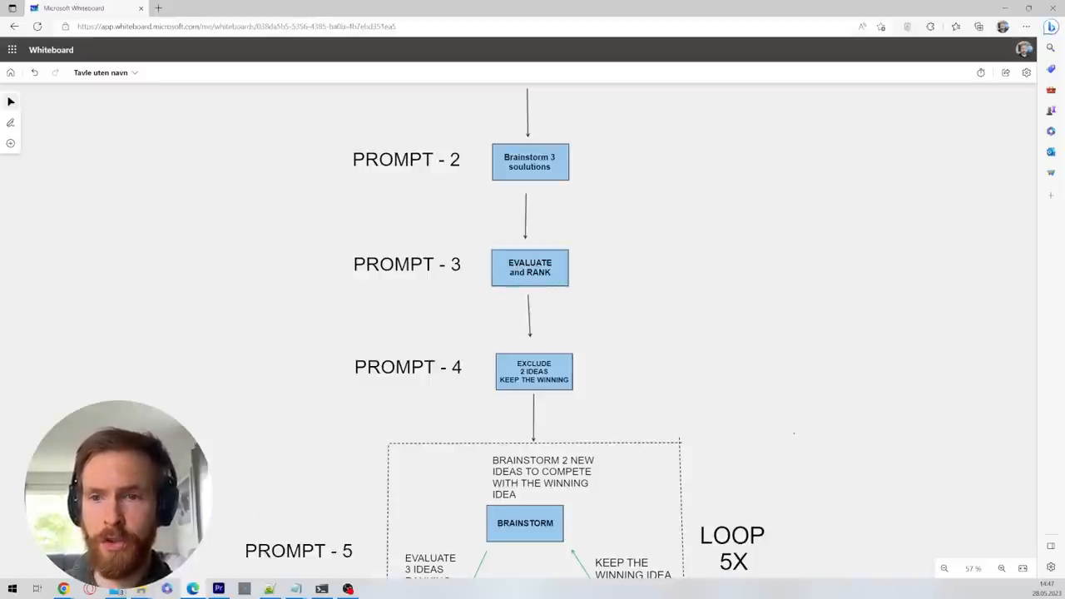
Send the pasted prompt asking to evaluate the three approaches with pros, cons, effort and success probability.
click(65, 8)
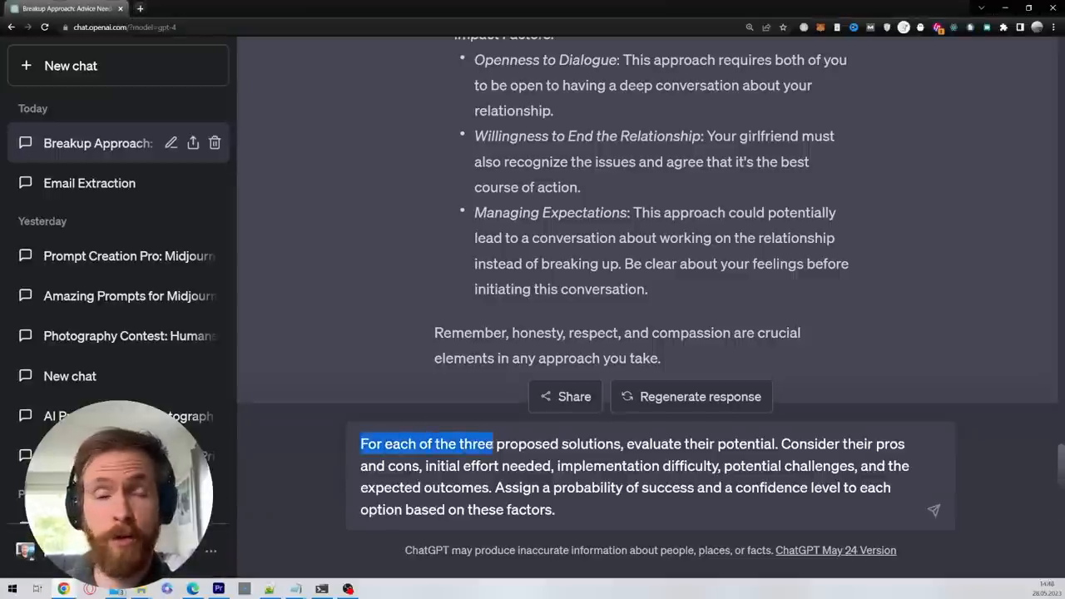
drag(491, 442, 776, 442)
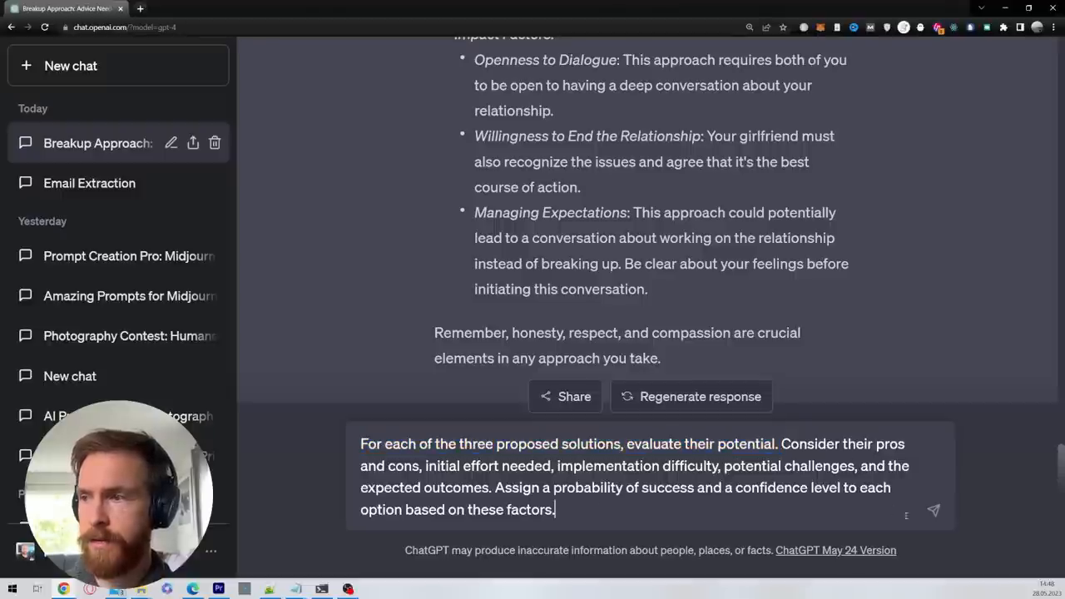
key(Return)
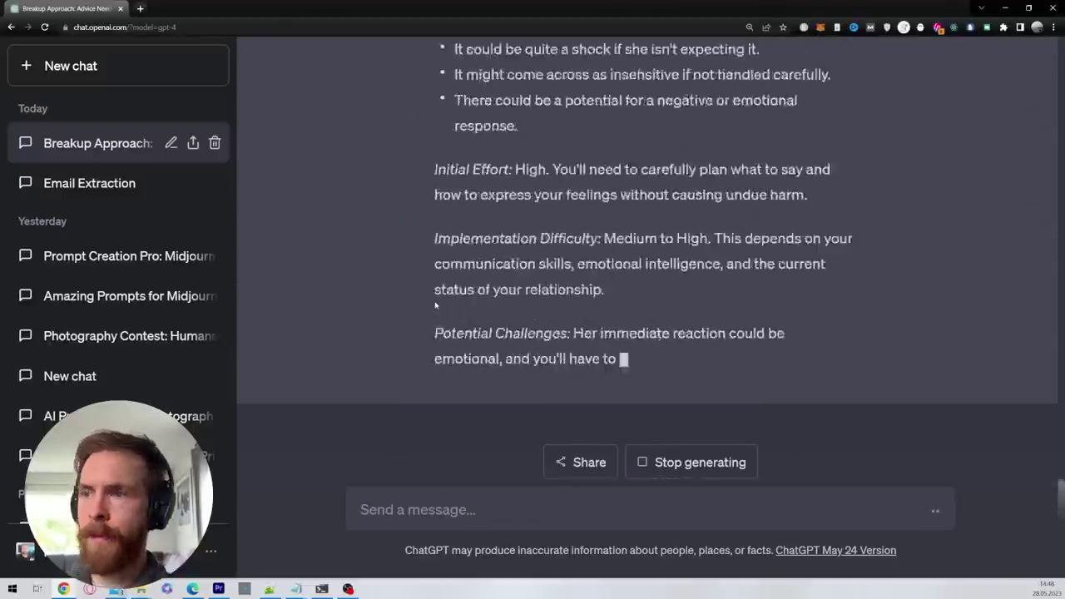
Scroll through the evaluation reply rating the approaches at 85%, 70% and 60% success.
scroll(down, 3)
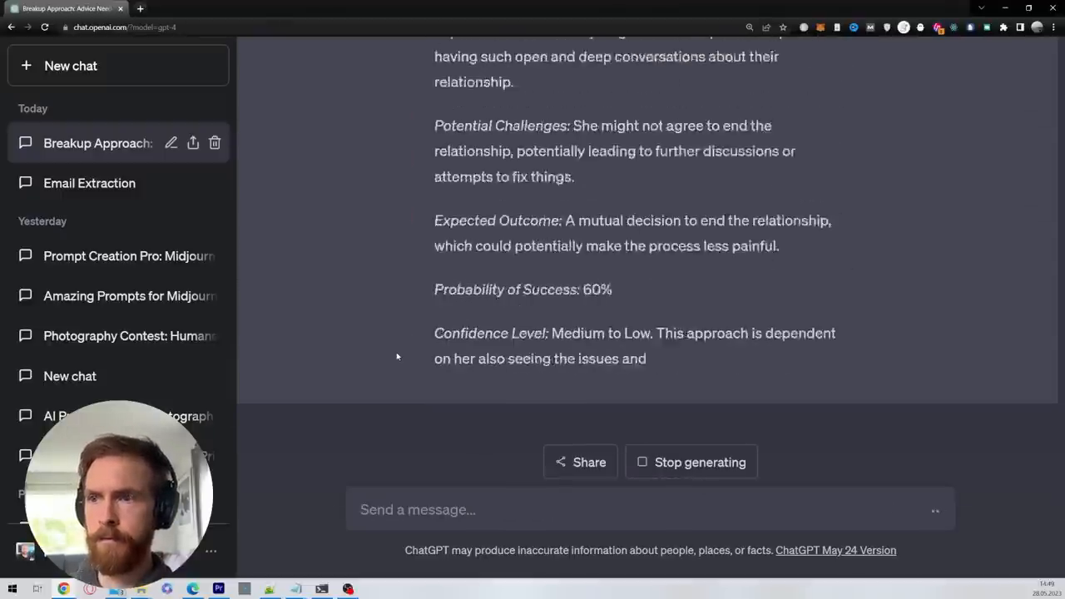
scroll(up, 3)
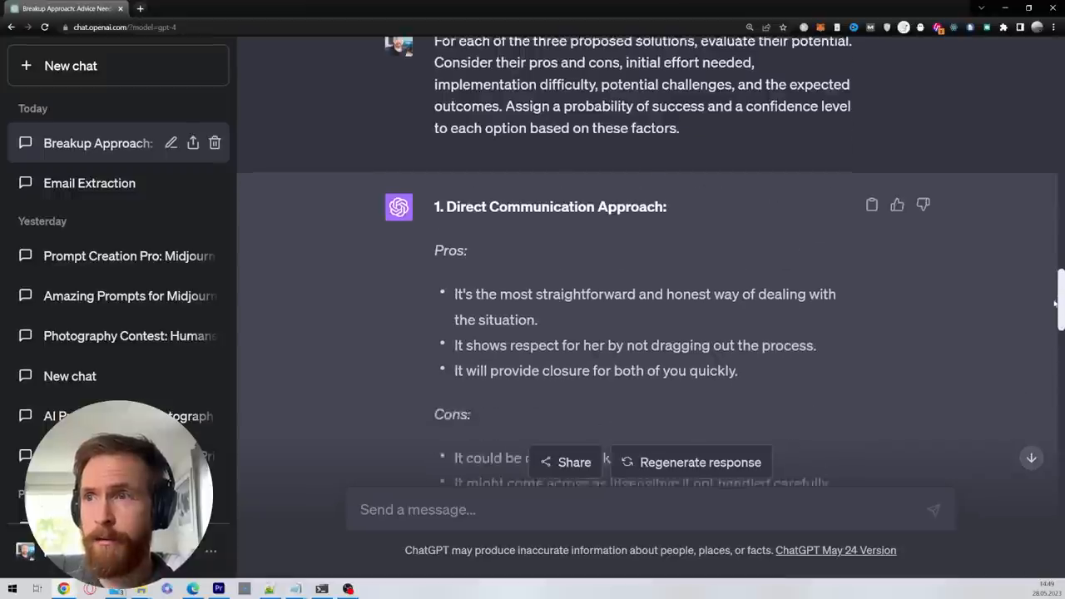
scroll(up, 3)
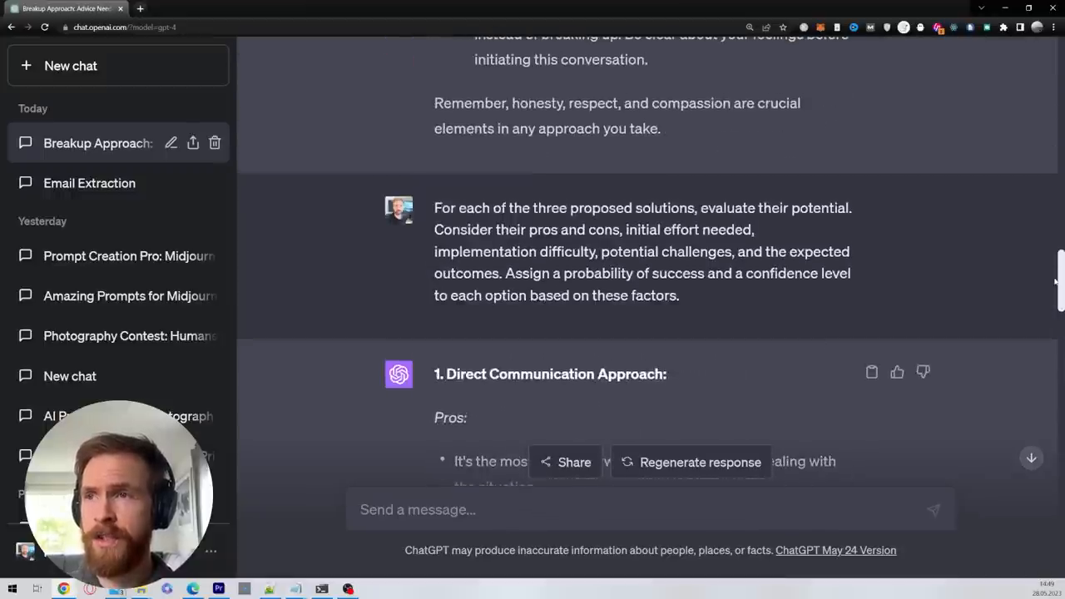
scroll(down, 3)
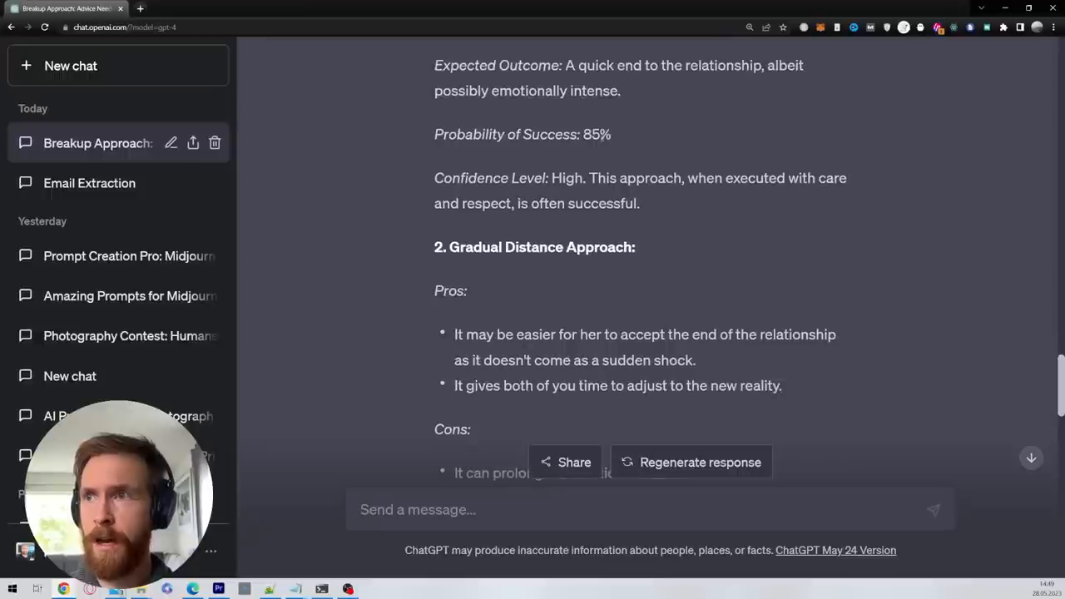
mouse_move(666, 153)
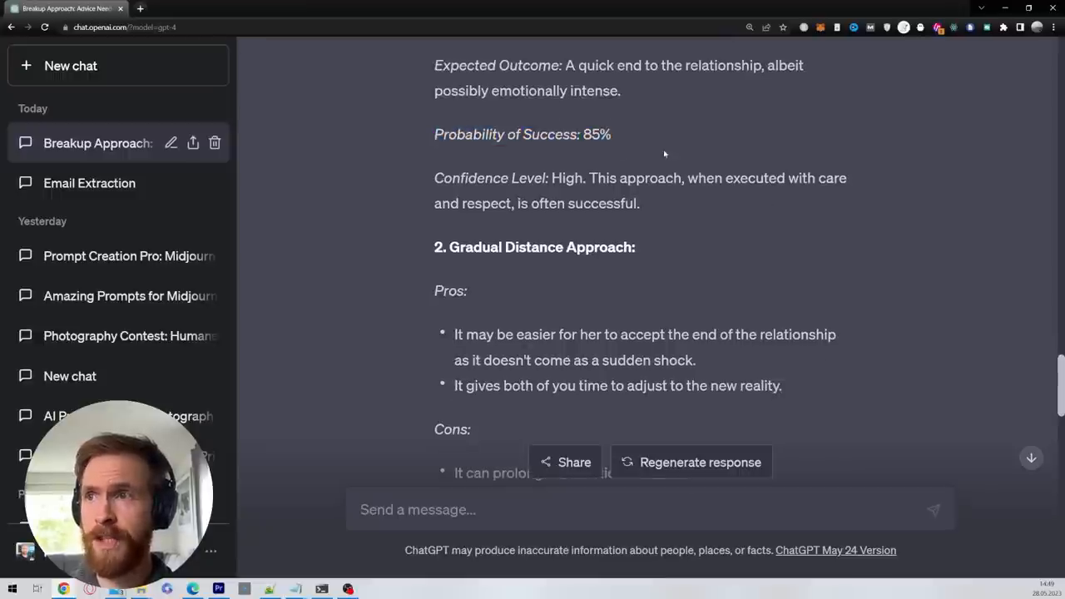
scroll(down, 3)
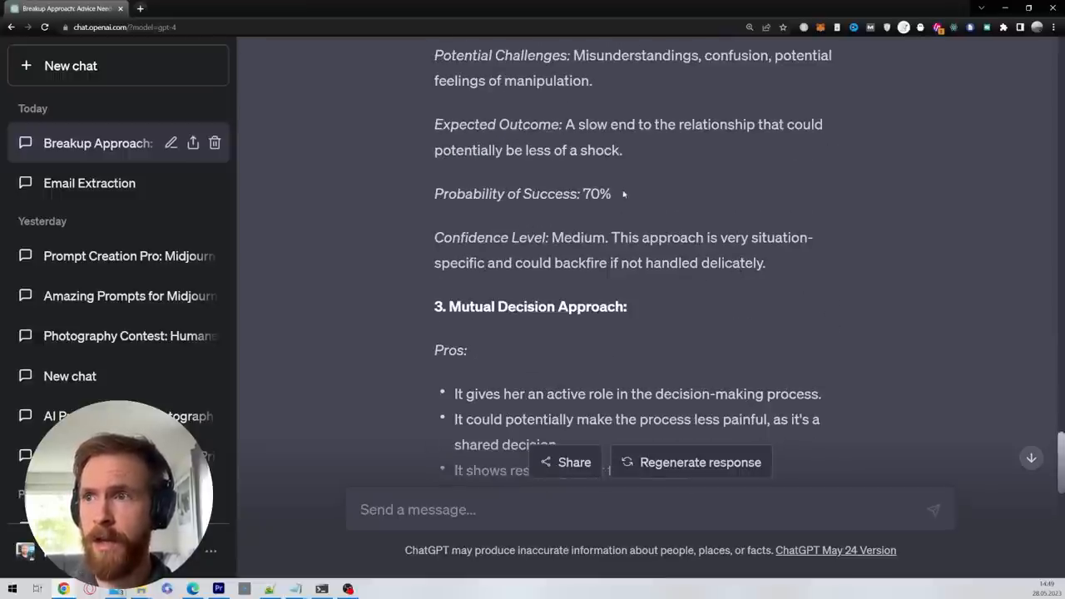
scroll(down, 3)
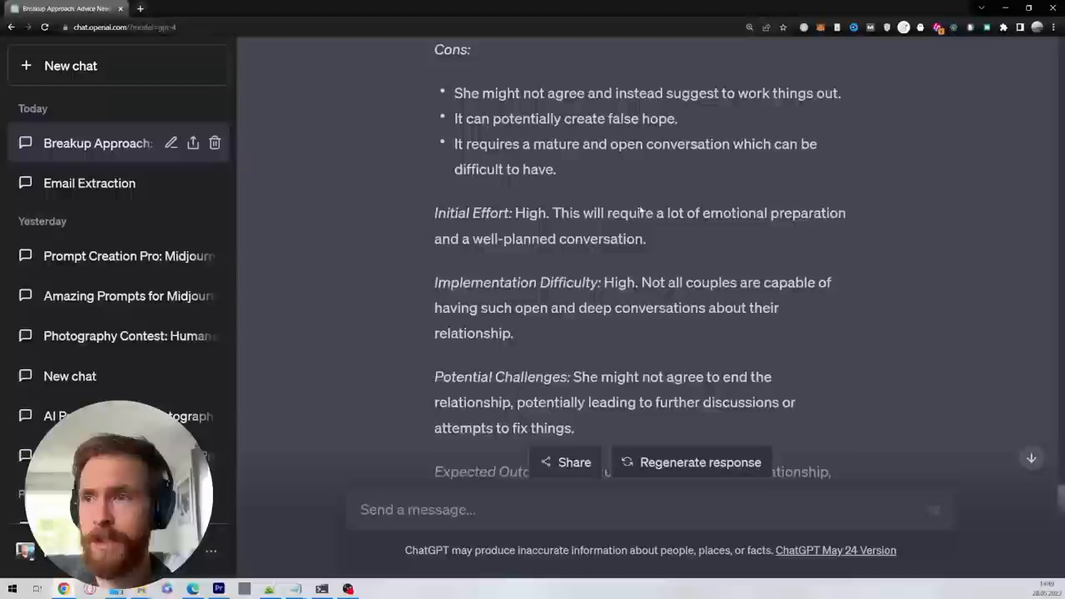
scroll(down, 3)
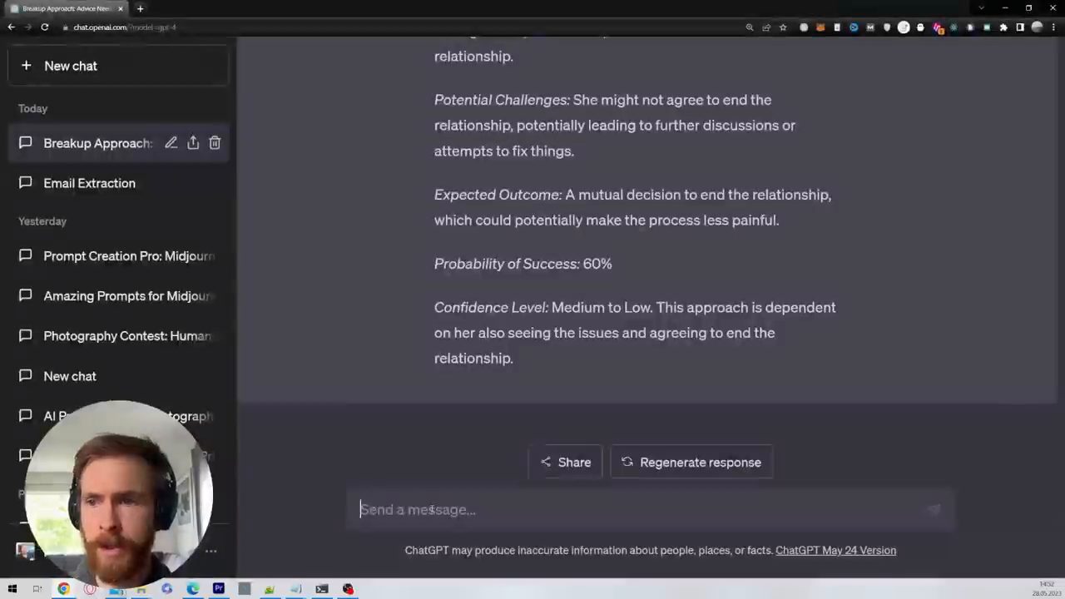
Send the 'remove the 2 lowest rated ideas' prompt and highlight the Direct Communication Approach at 85%.
text(Remove to 2 lowest rated Ideas and keep and rewrite a compressed summary of ONLY the higest rated idea including the probability score:)
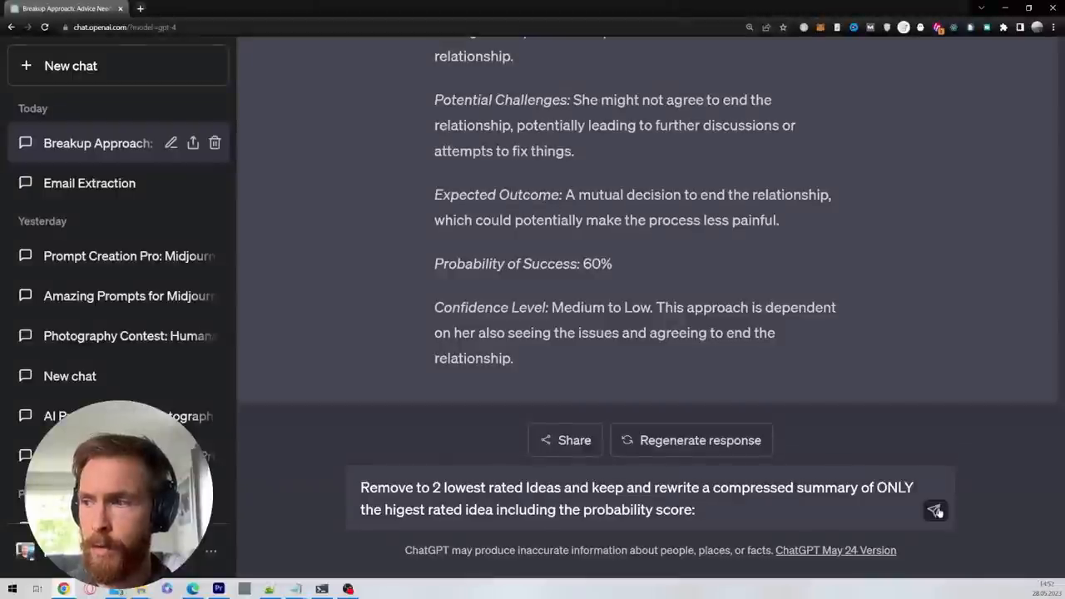
click(935, 509)
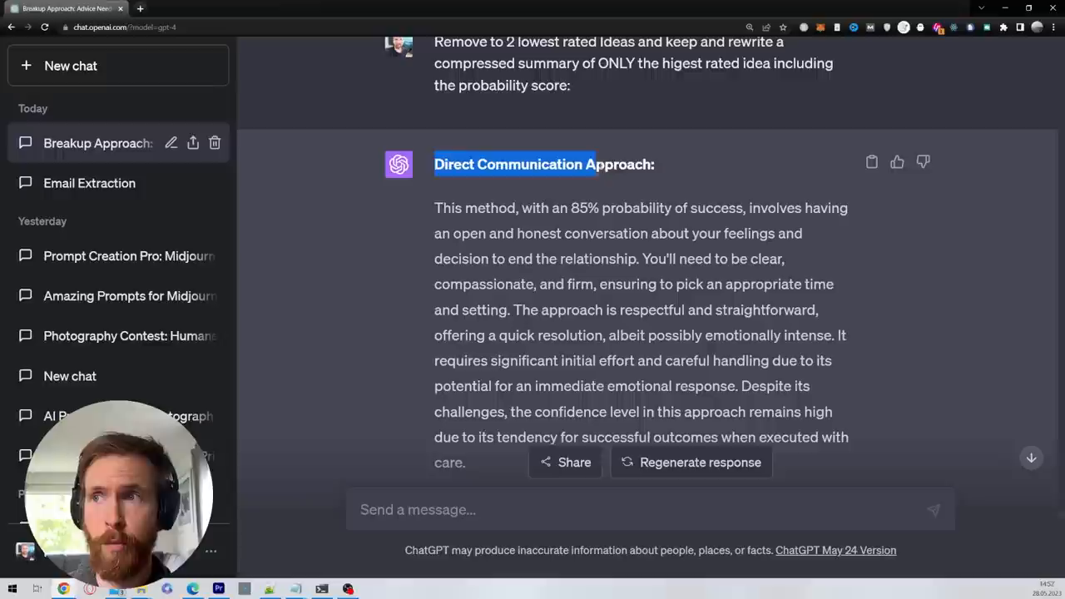
double_click(582, 207)
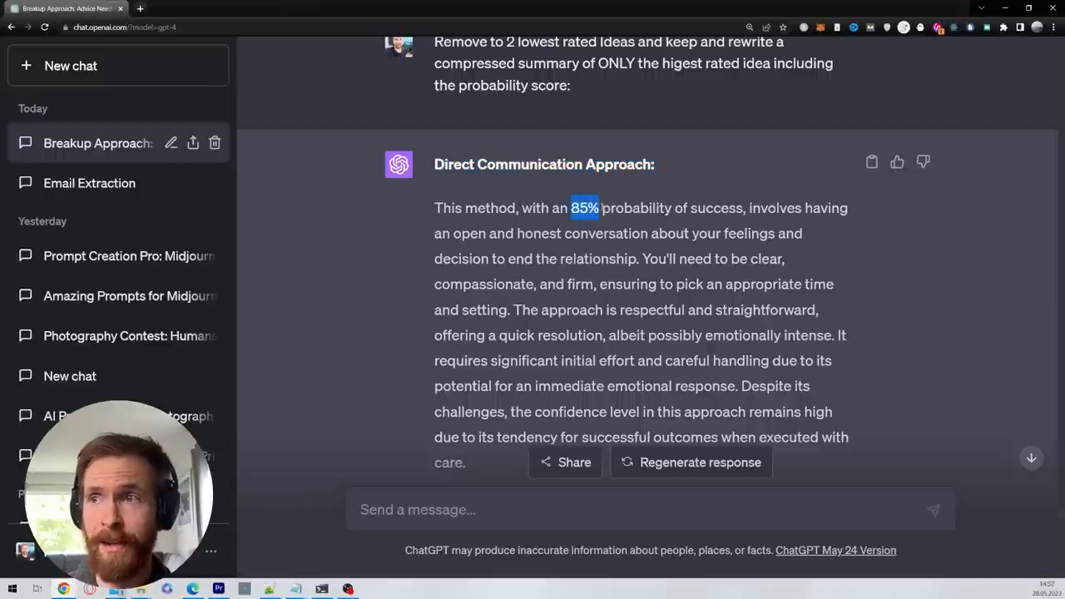
drag(597, 208, 742, 208)
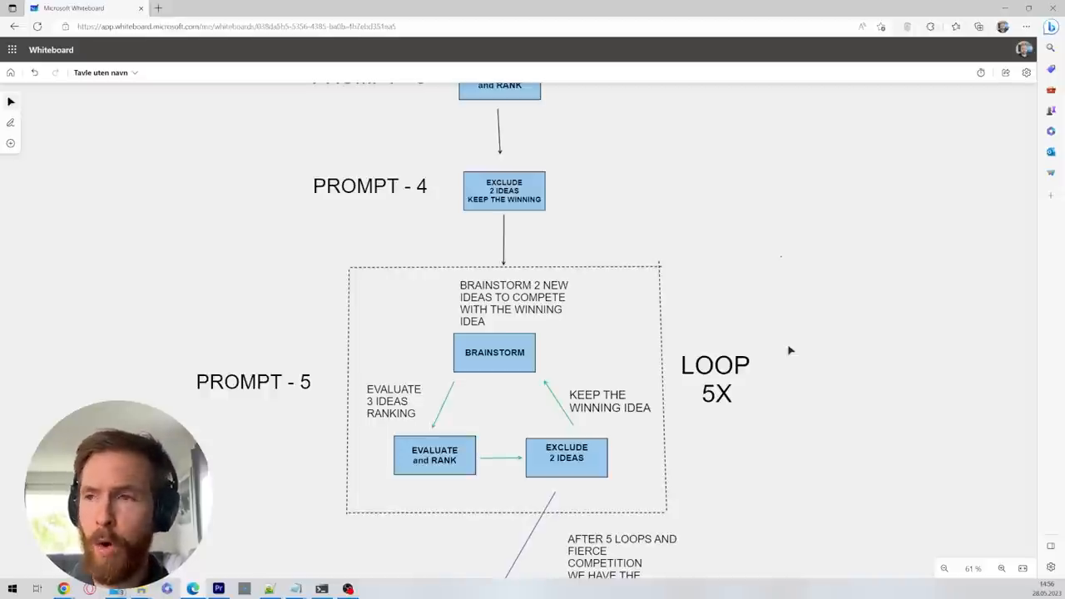
Return to the ChatGPT chat holding the Problem and Winning Idea draft.
click(513, 303)
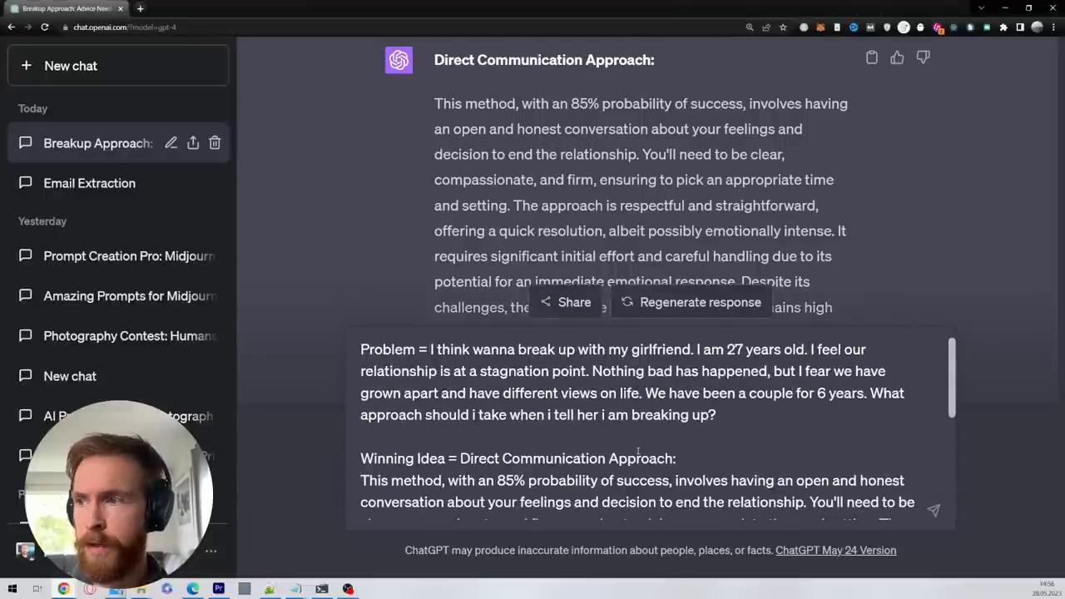
Send the prompt asking for two new solutions alongside the winning Direct Communication idea.
double_click(386, 349)
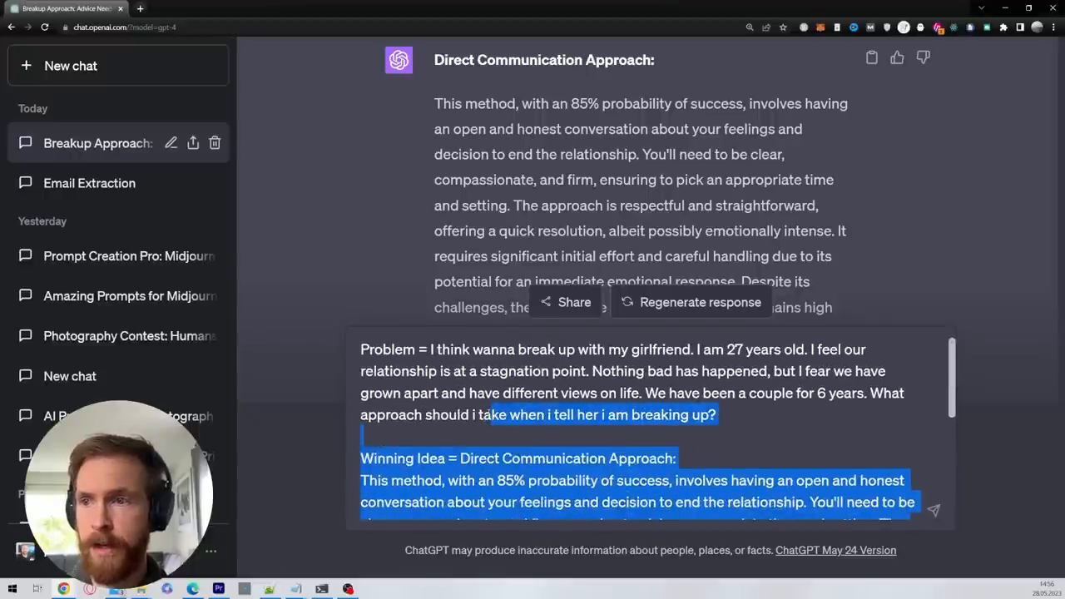
scroll(down, 3)
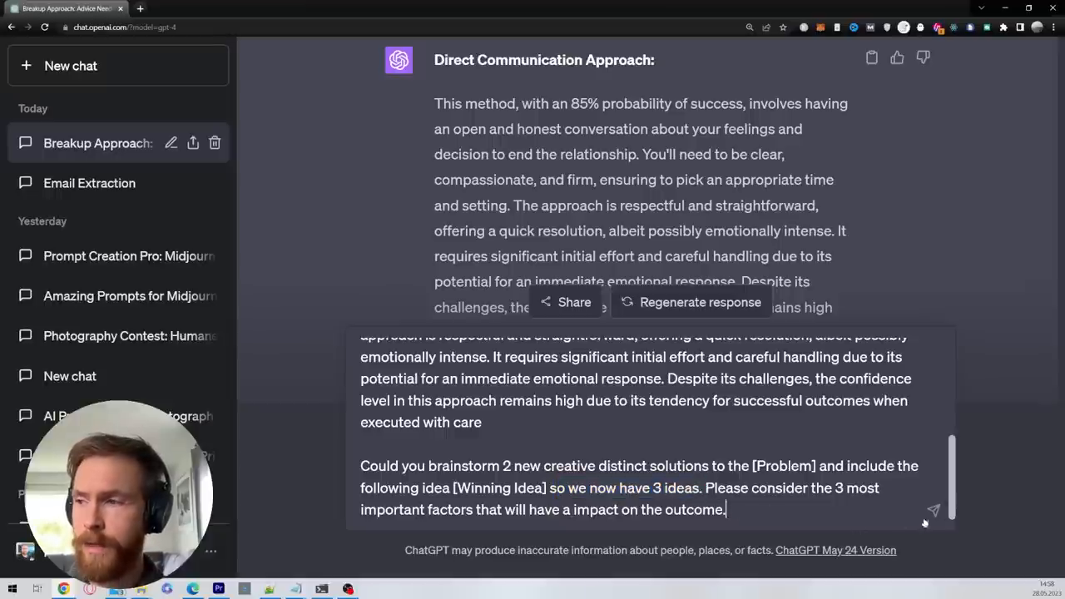
click(931, 509)
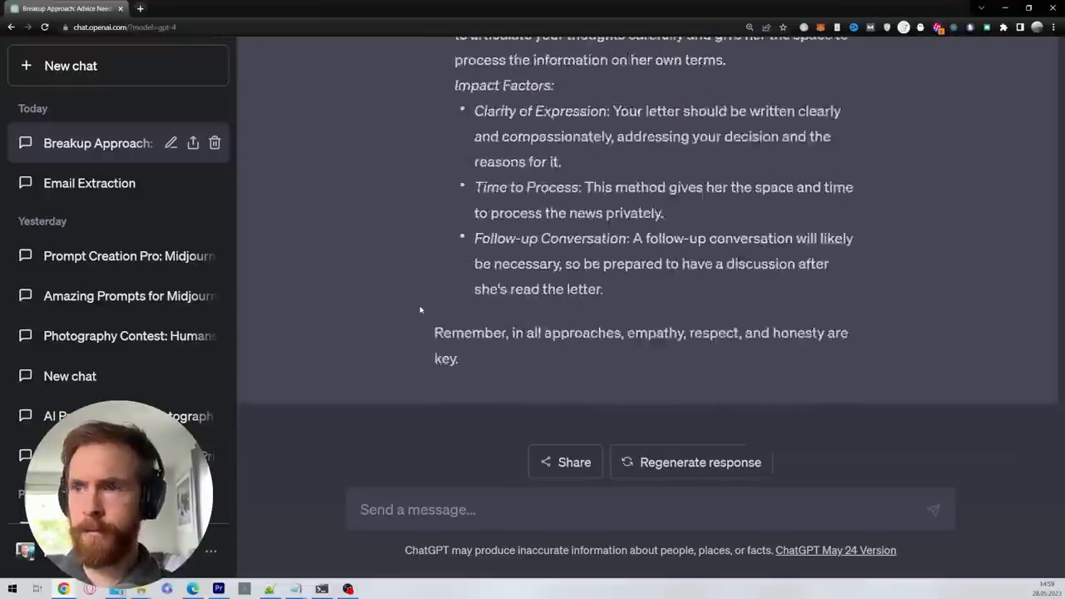
scroll(up, 3)
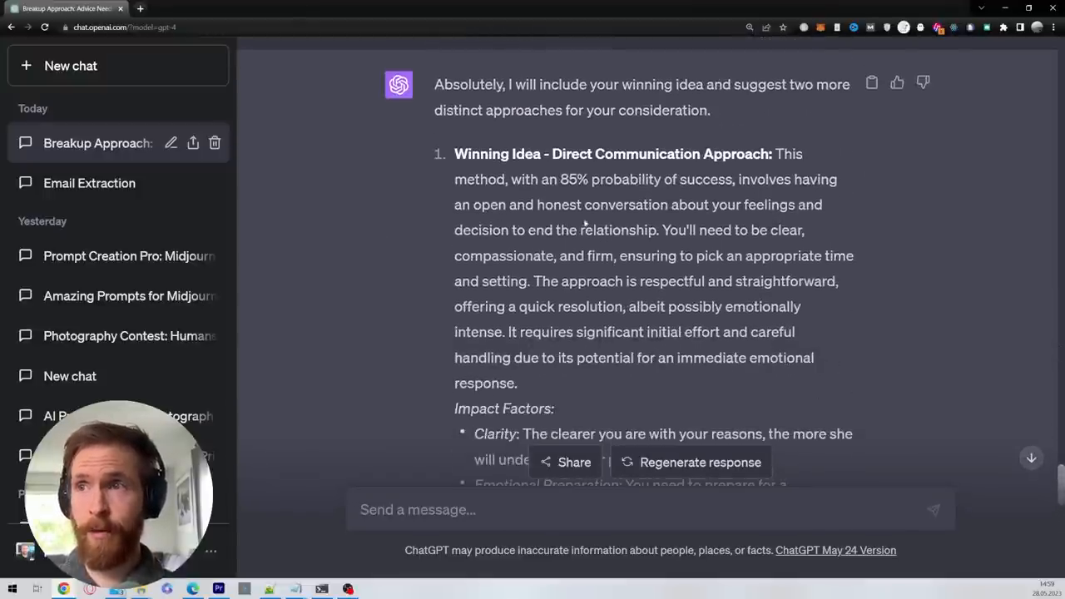
double_click(613, 153)
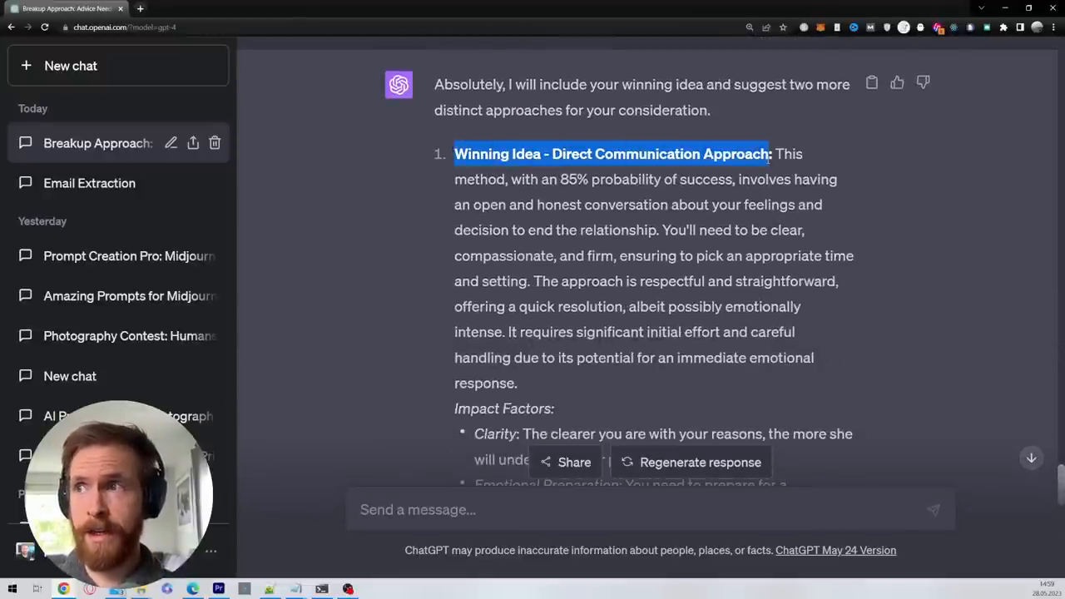
scroll(down, 3)
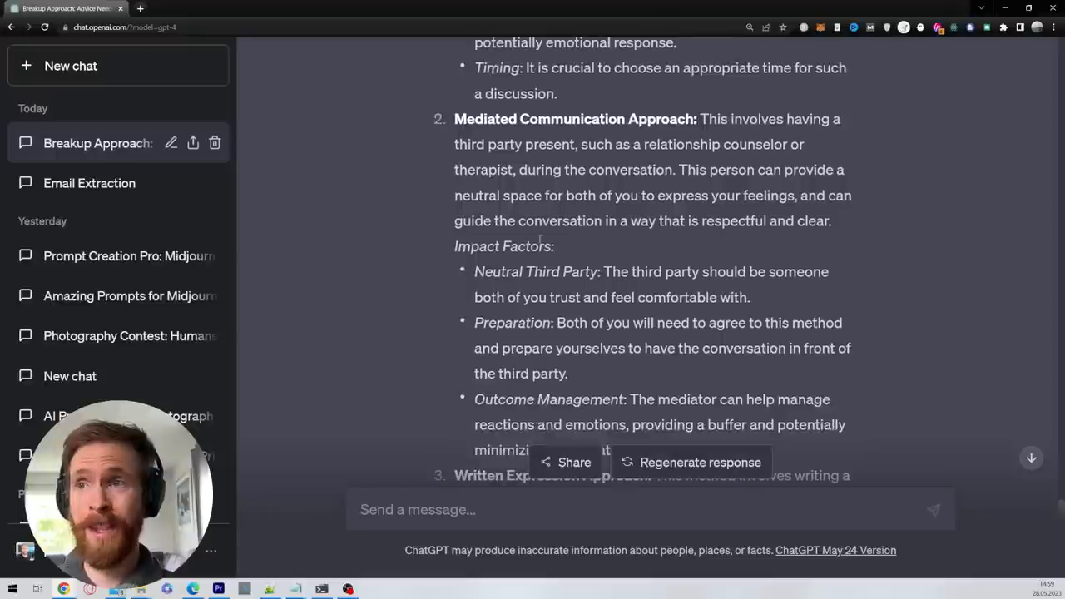
double_click(470, 120)
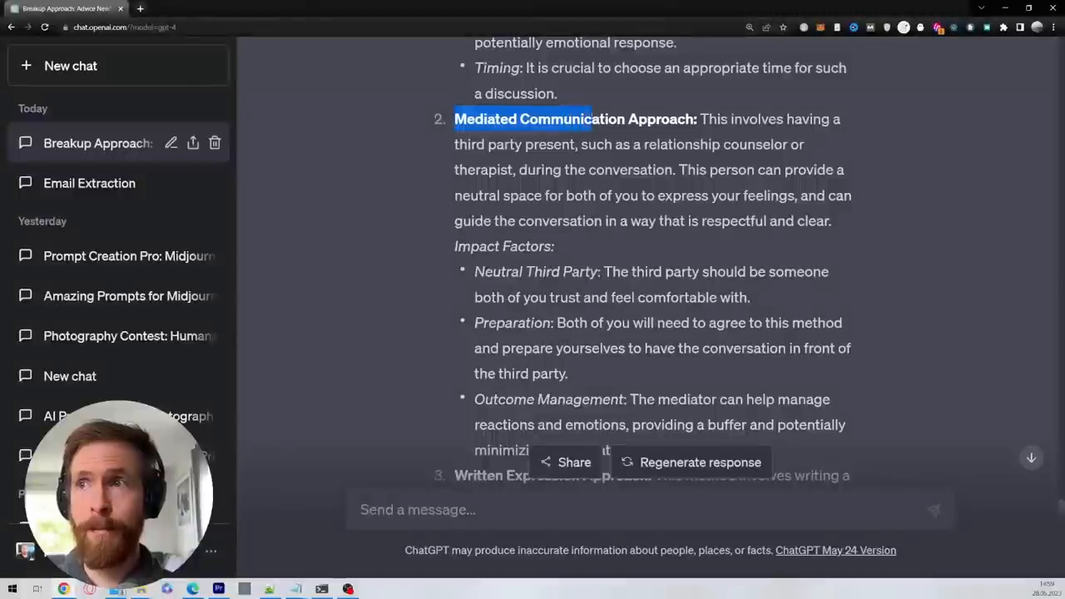
scroll(down, 3)
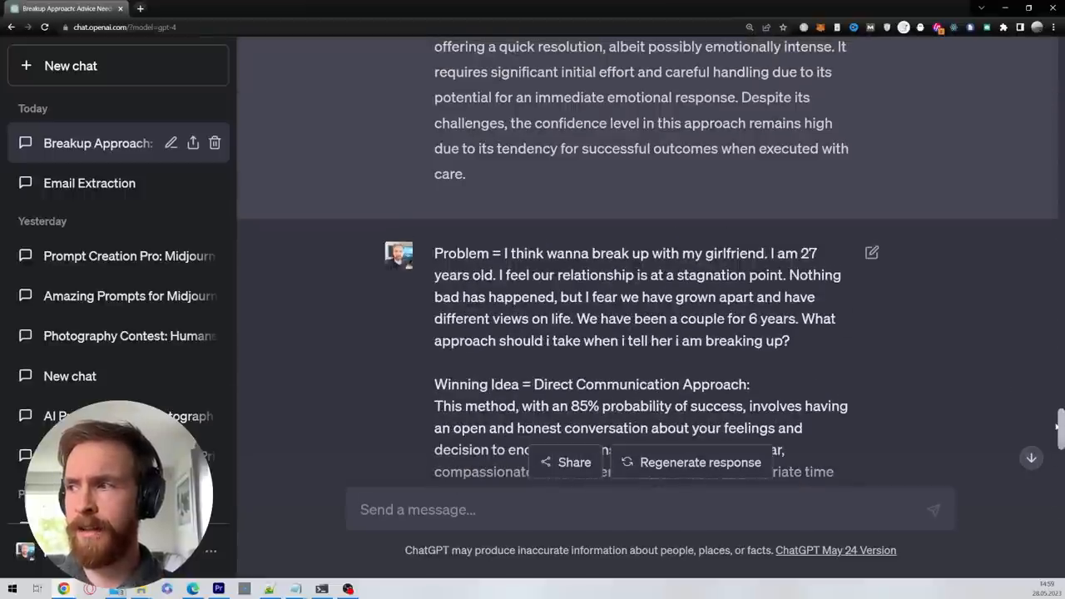
scroll(down, 3)
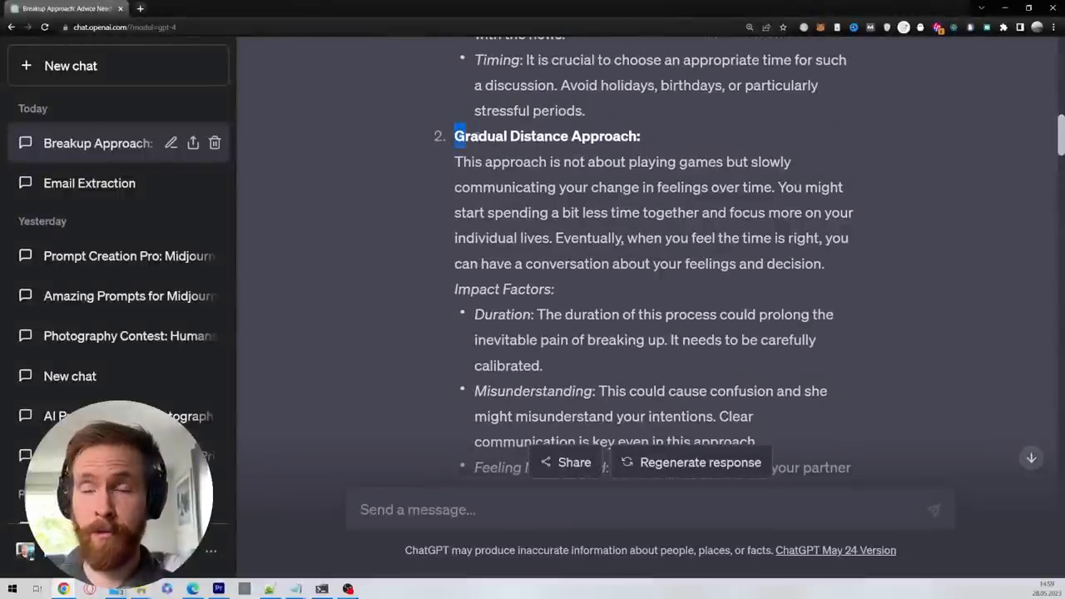
scroll(down, 3)
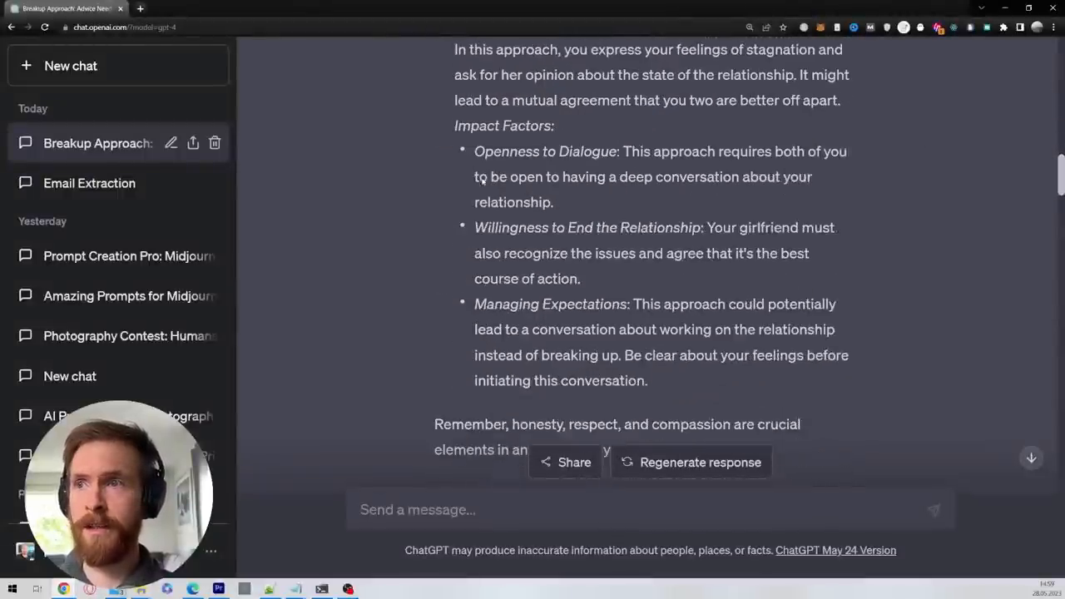
scroll(up, 3)
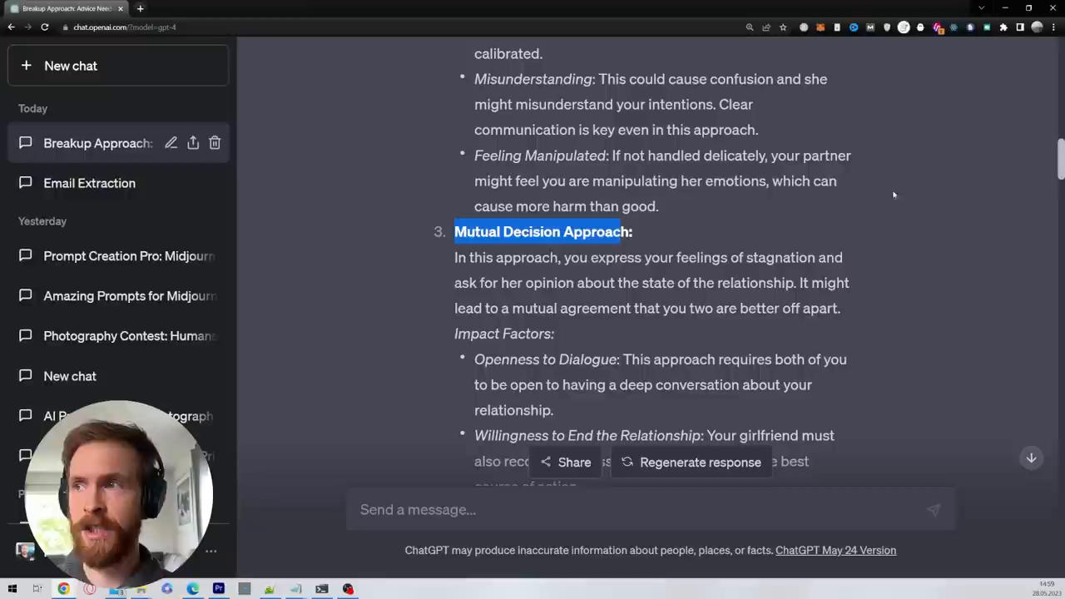
scroll(up, 3)
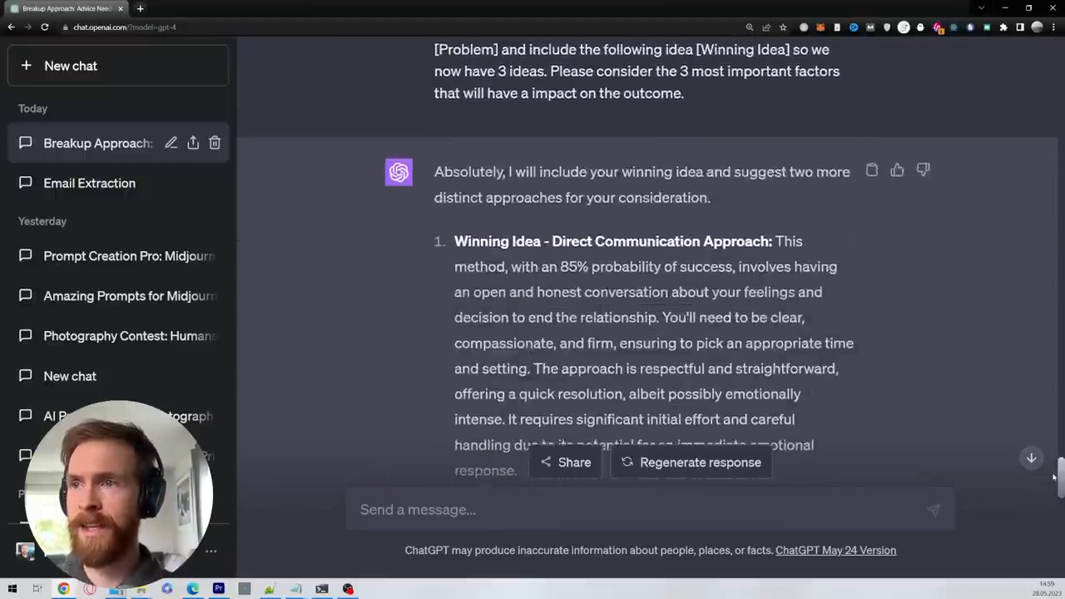
scroll(down, 3)
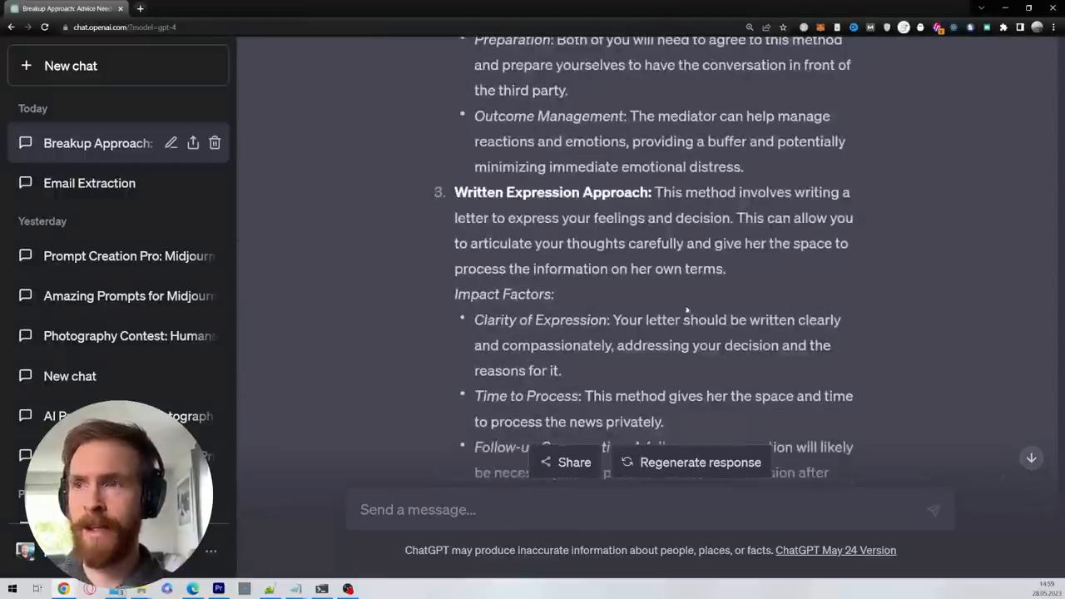
scroll(up, 3)
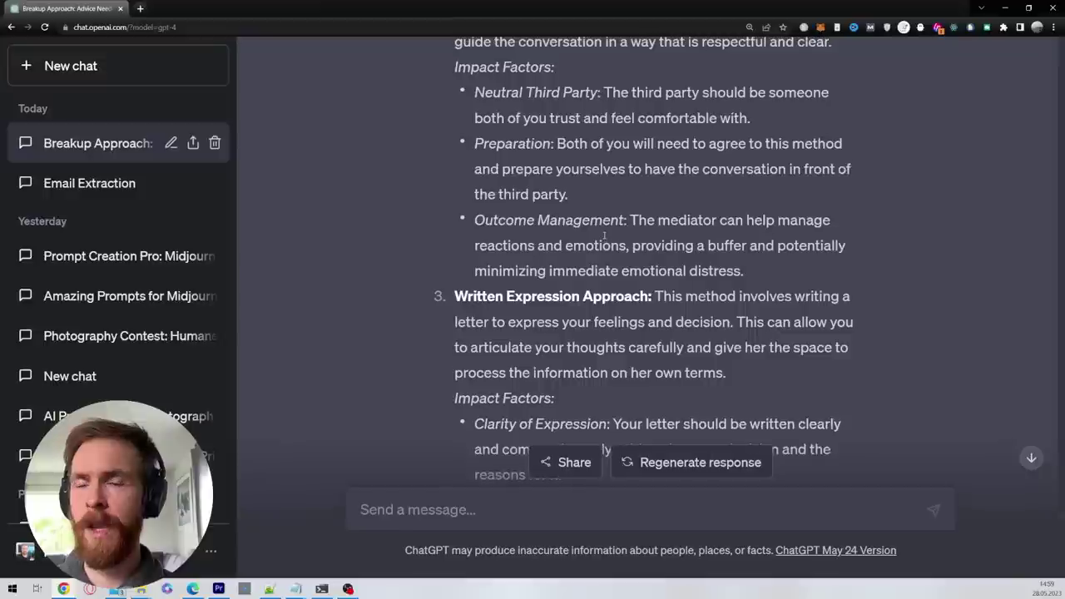
scroll(down, 3)
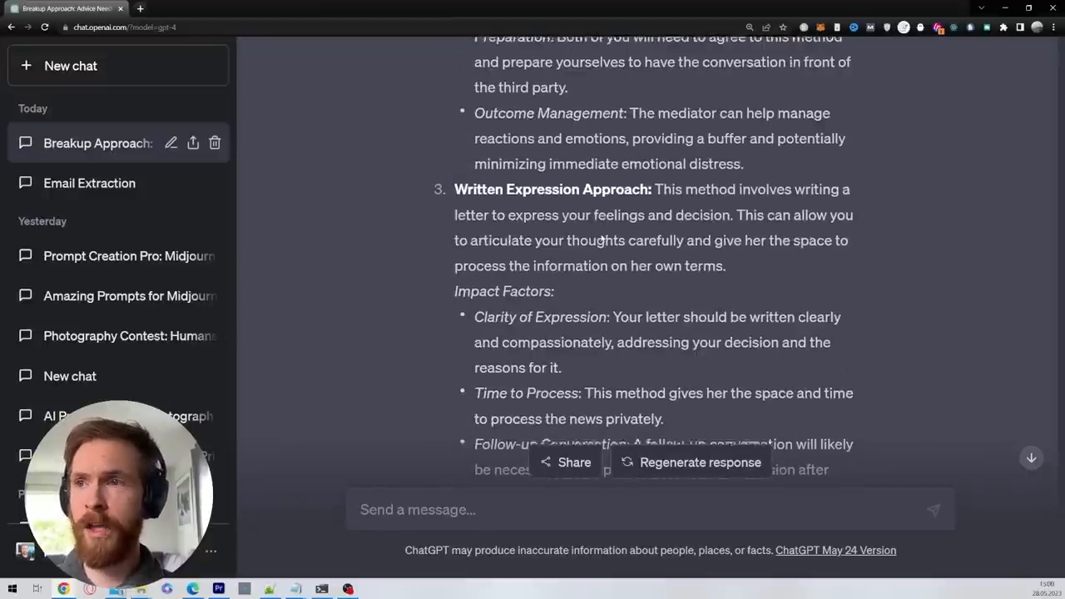
scroll(up, 3)
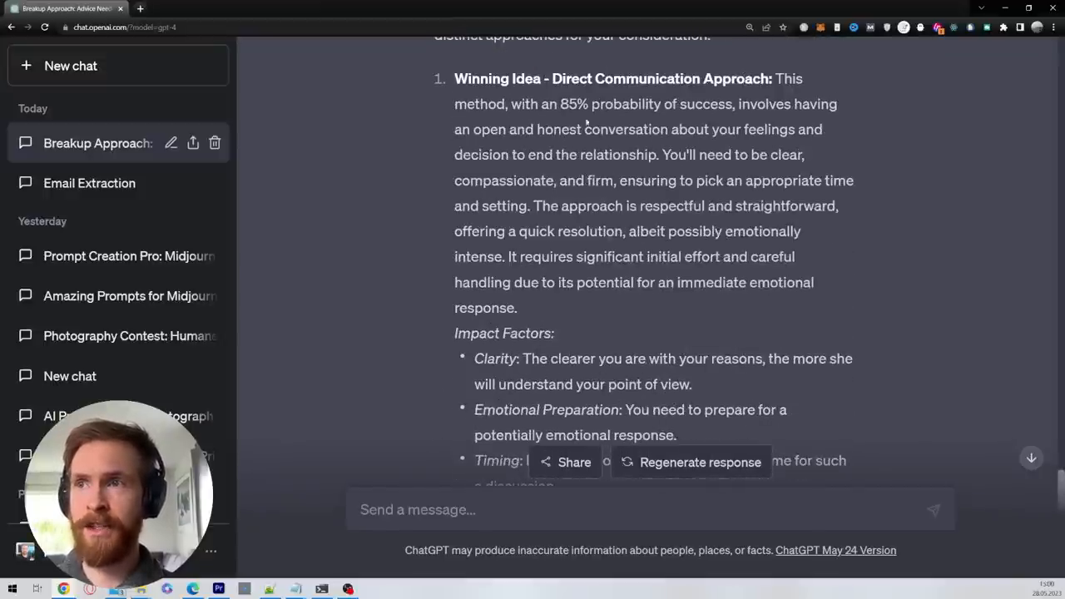
scroll(down, 3)
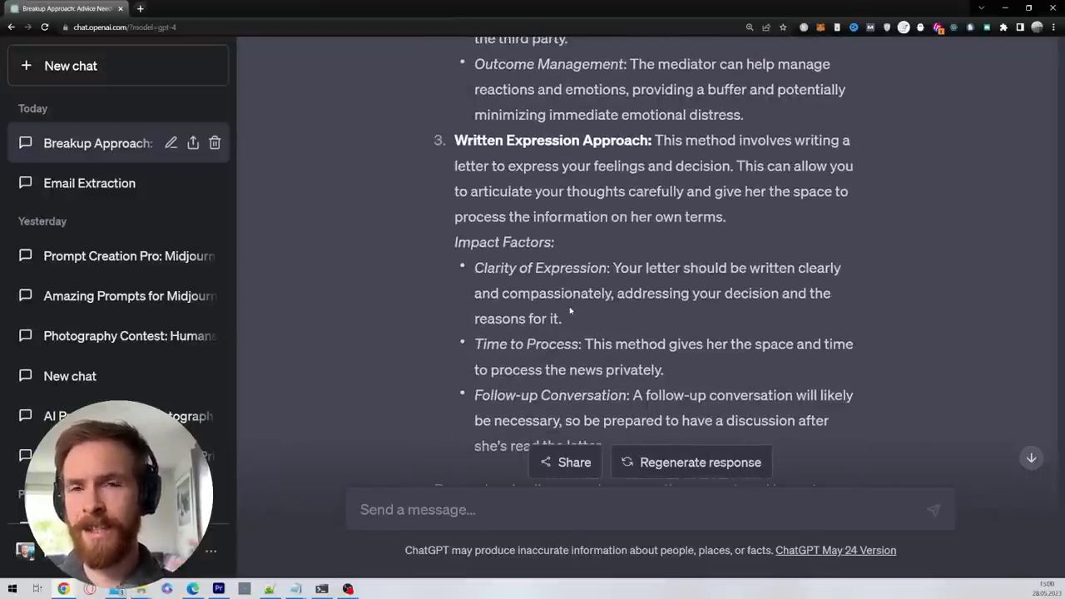
scroll(down, 3)
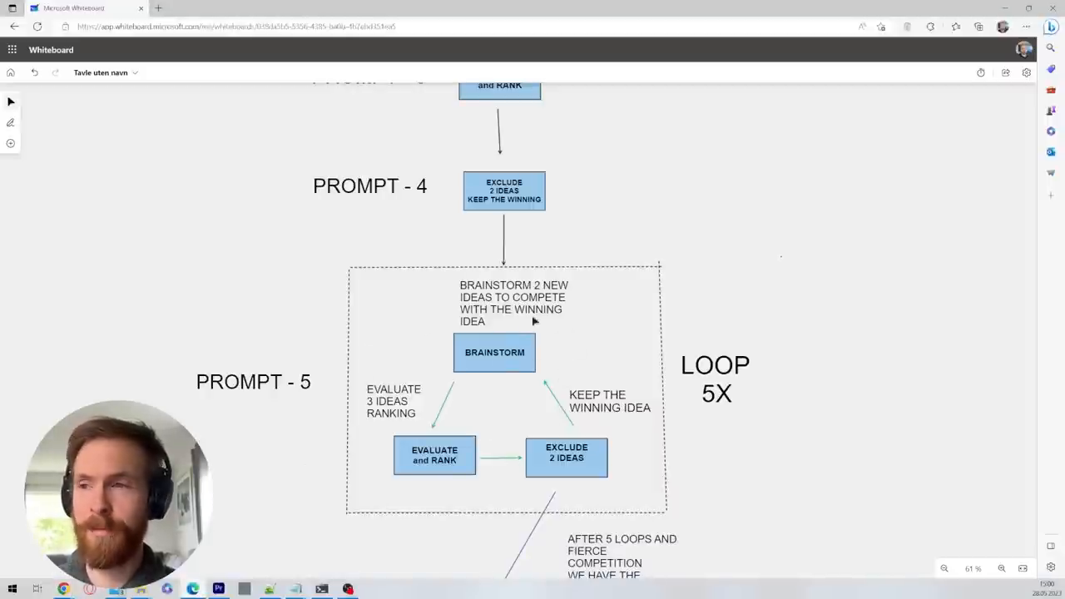
mouse_move(519, 395)
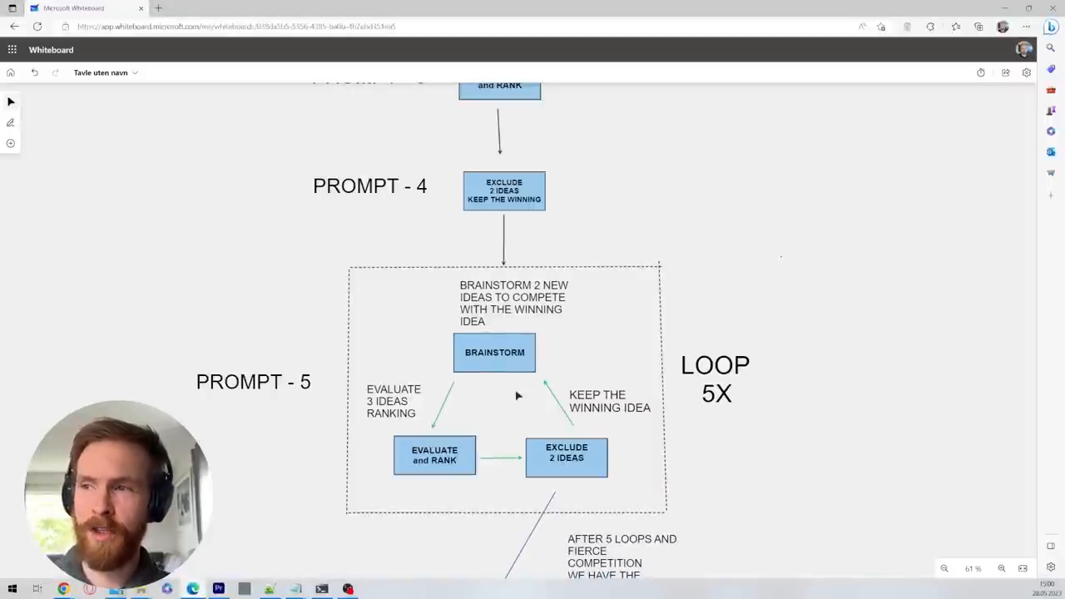
mouse_move(524, 389)
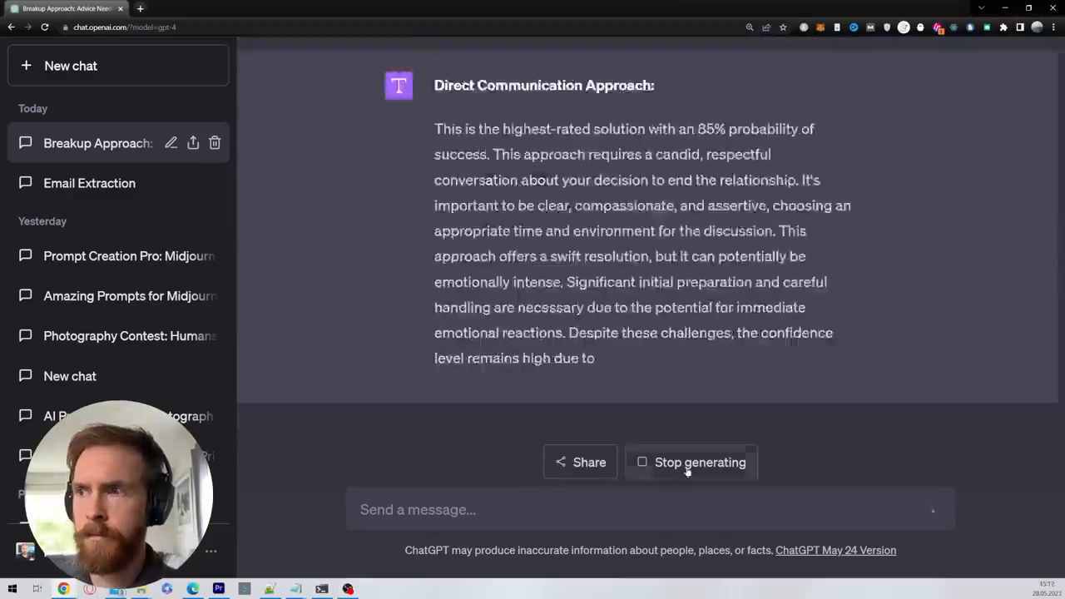
Regenerate the compressed summary and mark the Direct Communication Approach name and its 85% success.
click(698, 462)
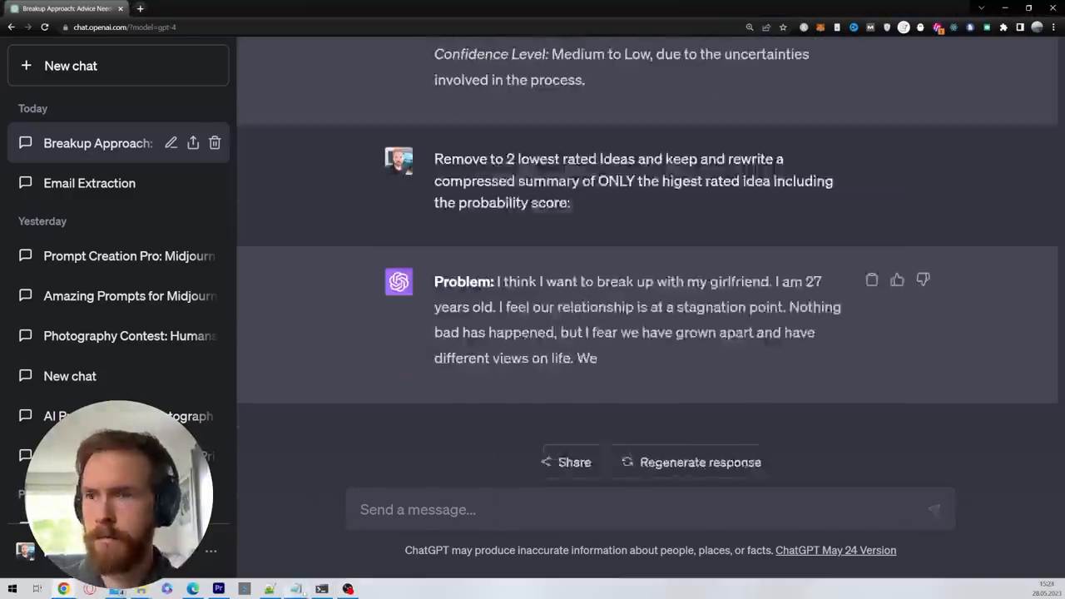
scroll(down, 3)
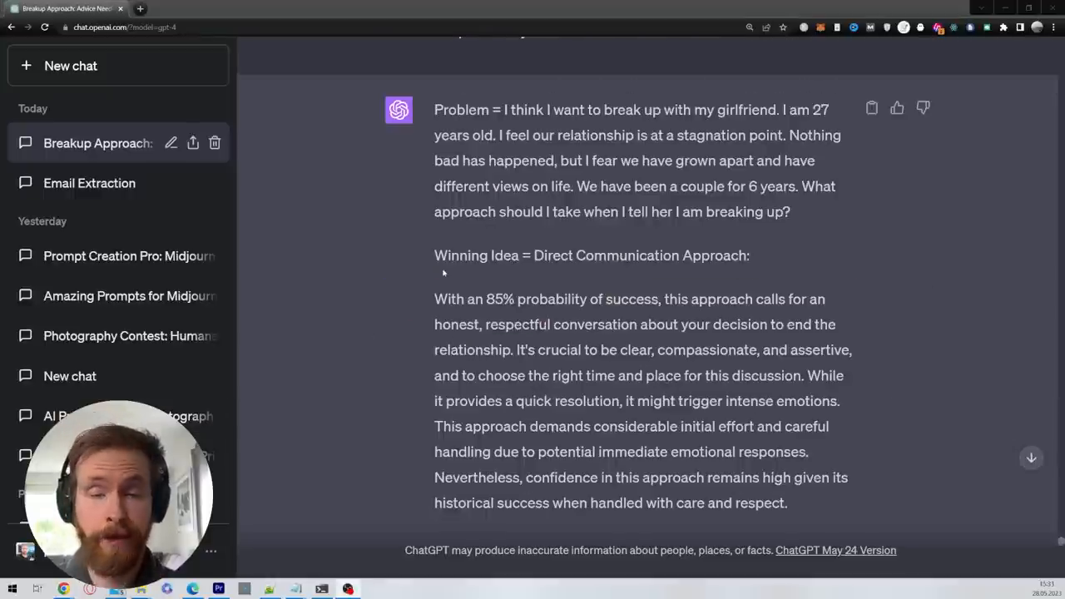
mouse_move(441, 270)
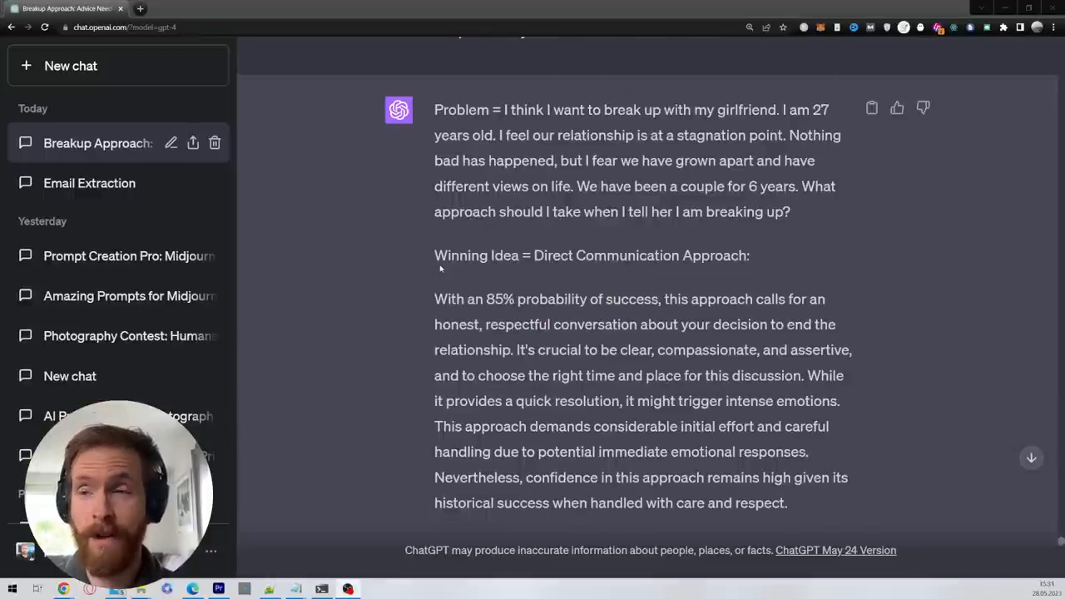
double_click(596, 256)
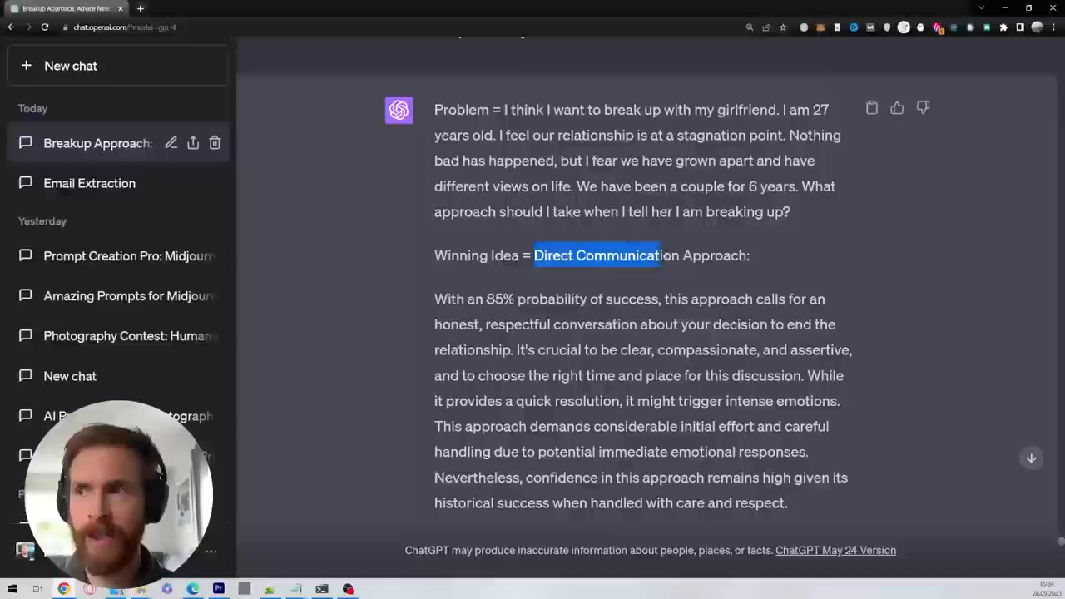
double_click(502, 300)
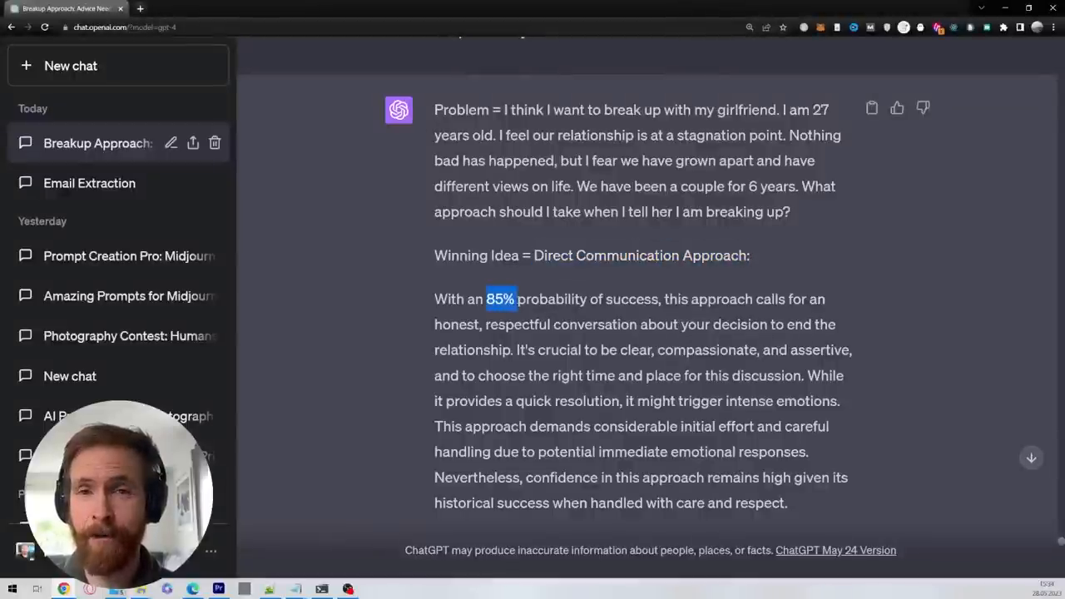
drag(516, 300, 659, 299)
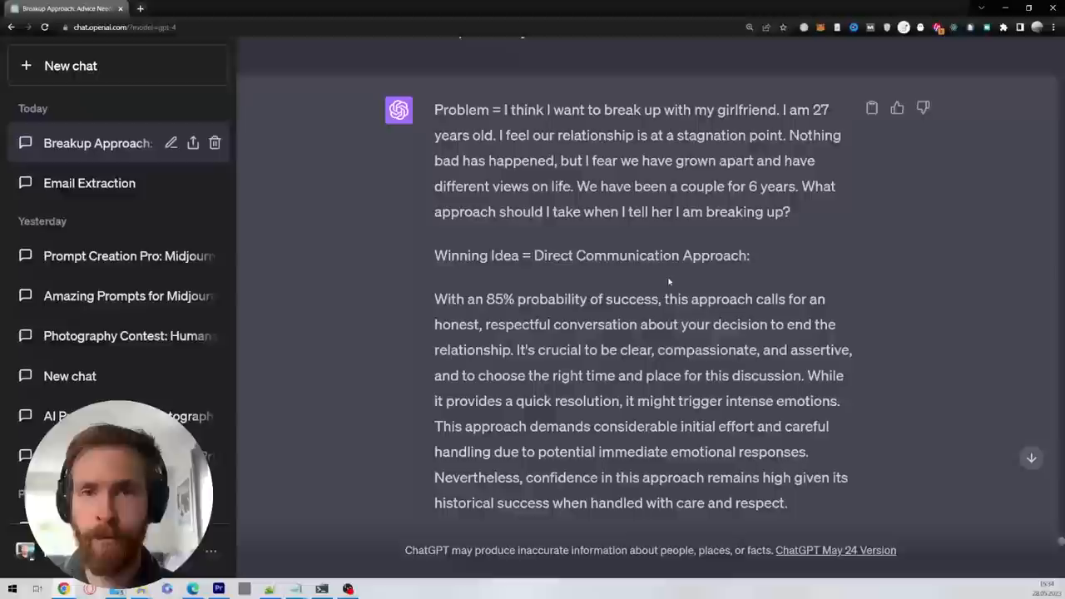
Scroll through earlier answers down to the 'deepen the thought process' reply listing potential scenarios.
scroll(down, 3)
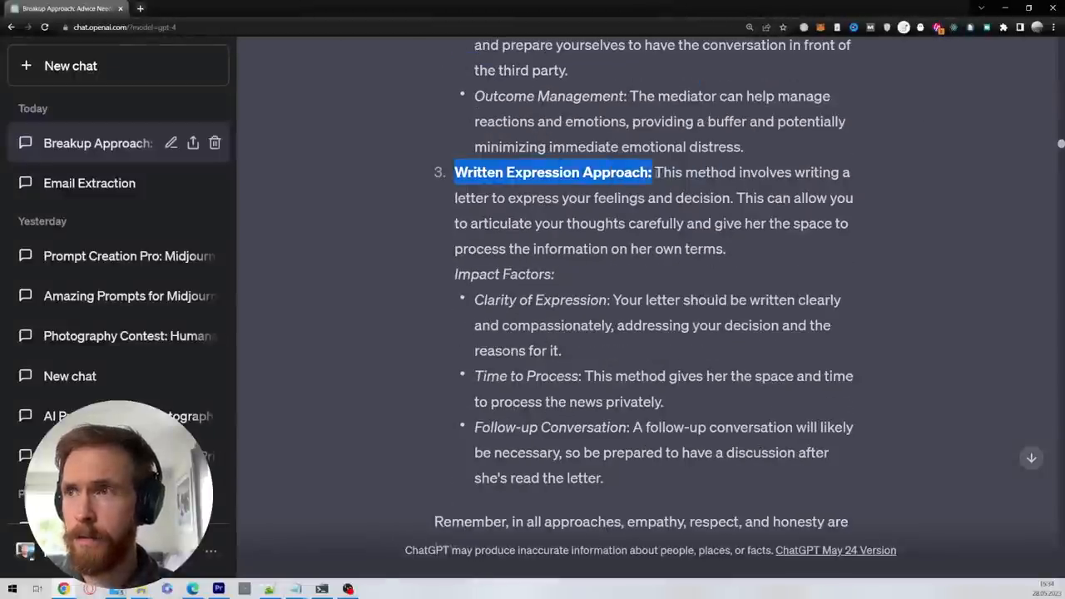
scroll(down, 3)
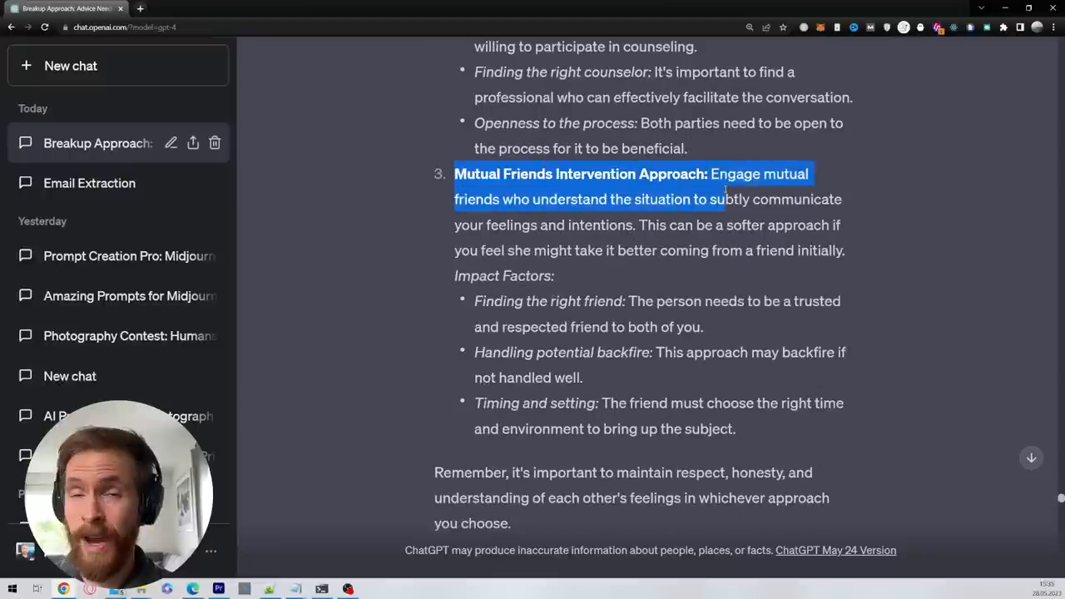
scroll(up, 3)
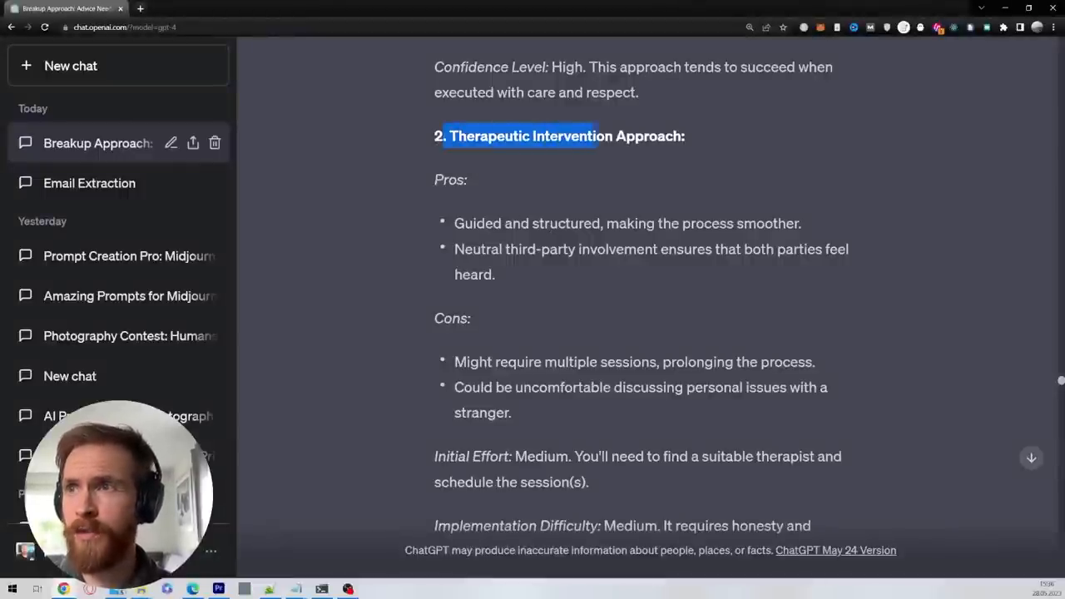
scroll(down, 3)
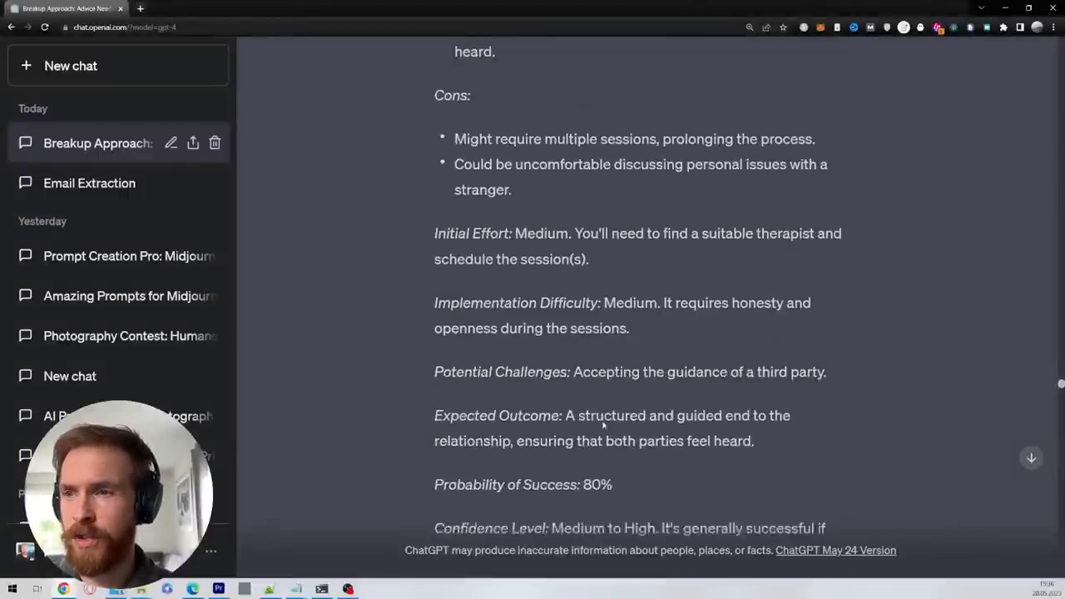
scroll(down, 3)
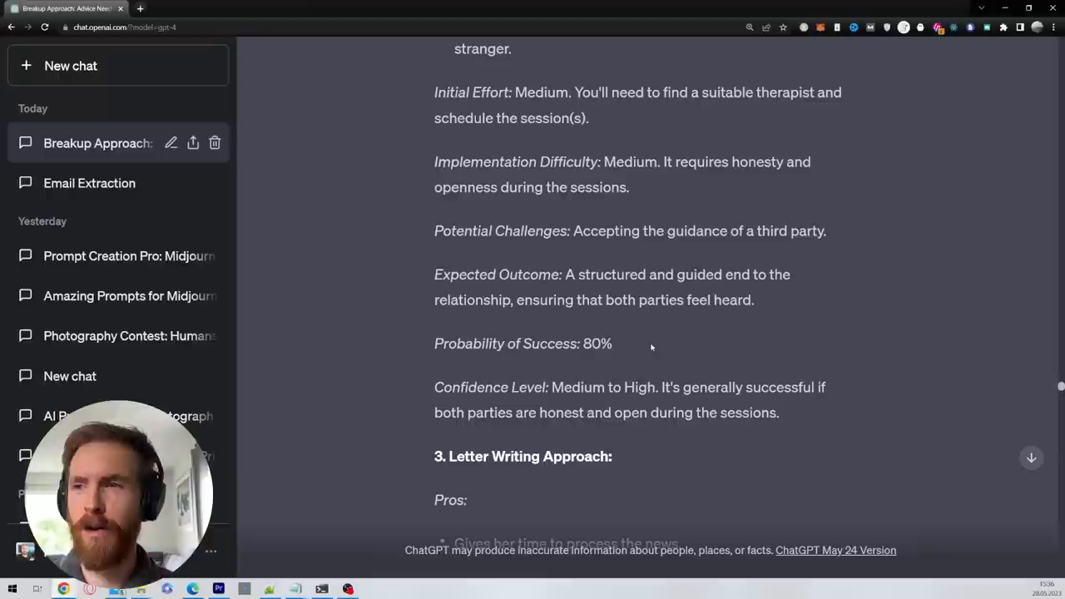
scroll(down, 3)
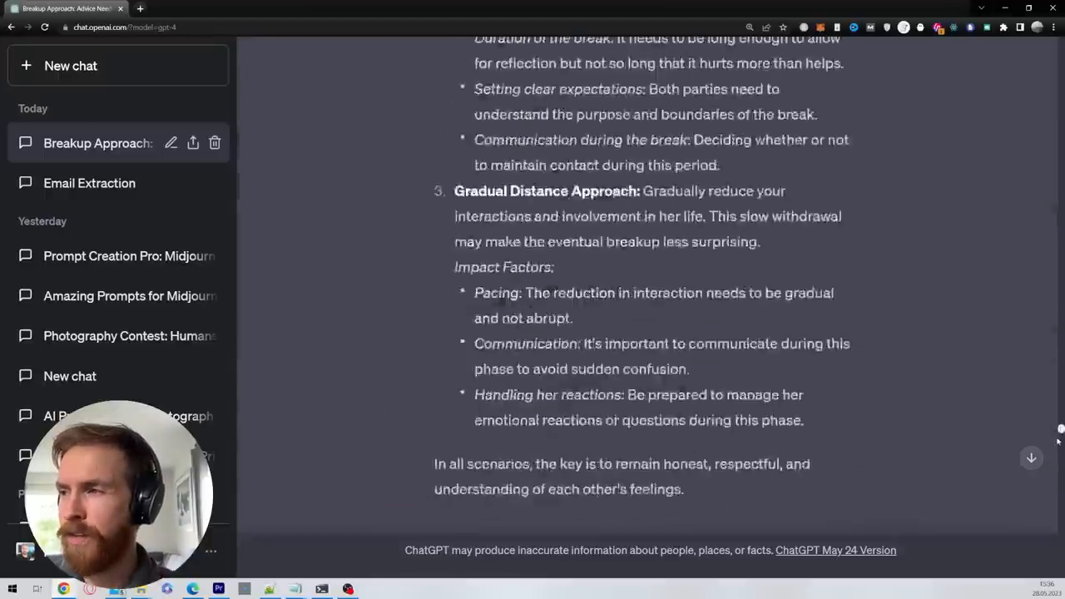
scroll(up, 3)
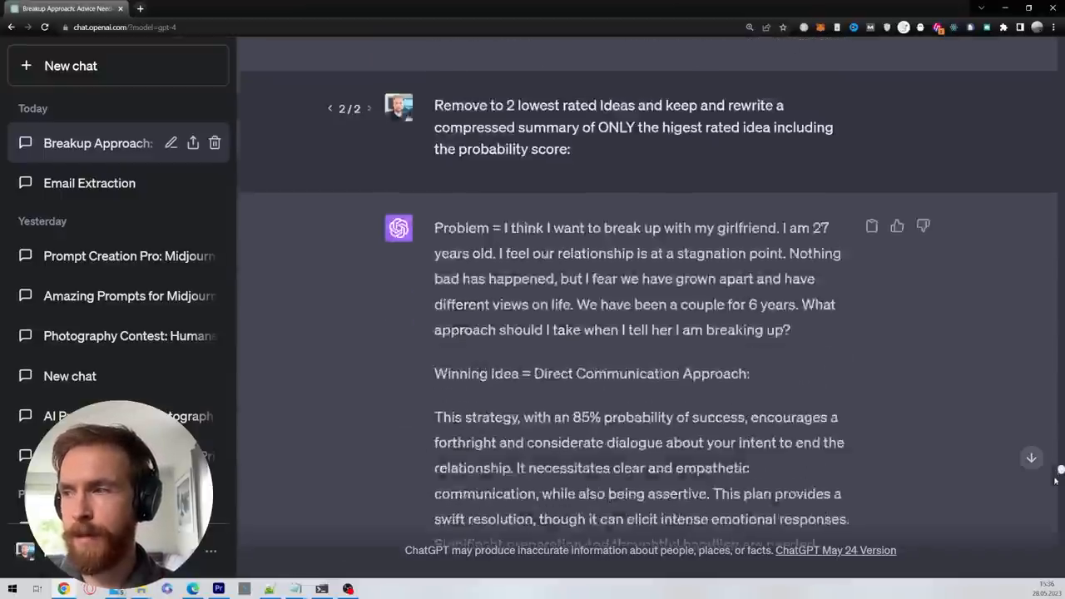
scroll(down, 3)
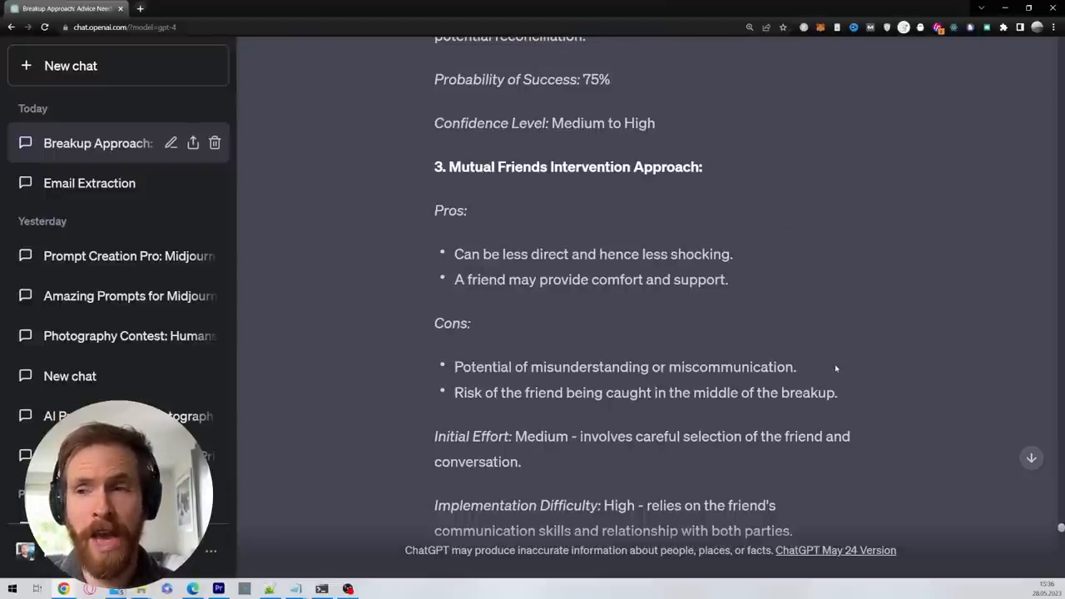
scroll(down, 3)
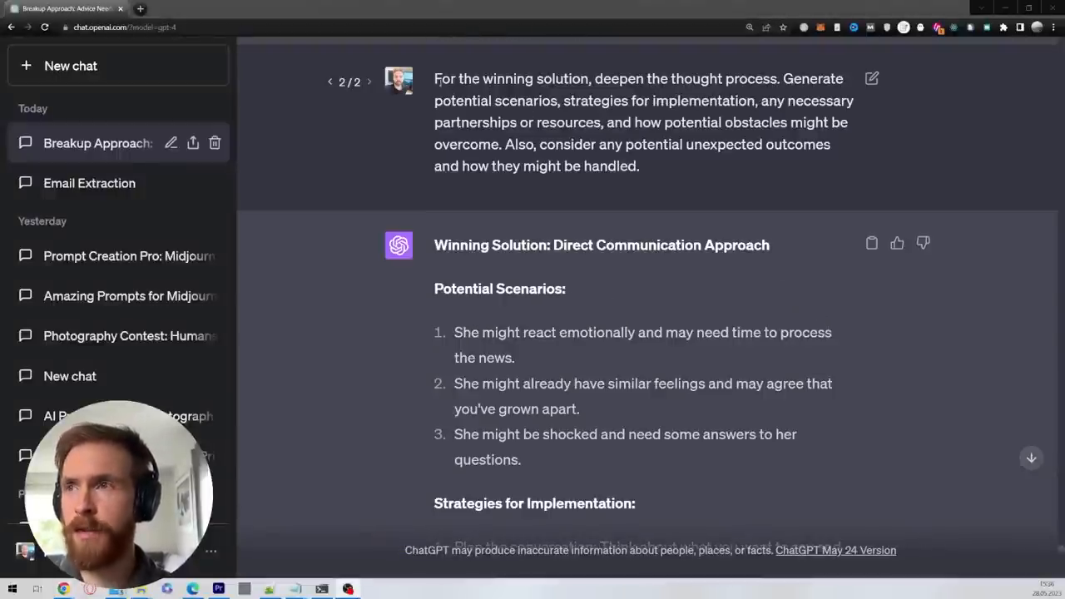
drag(432, 78, 738, 78)
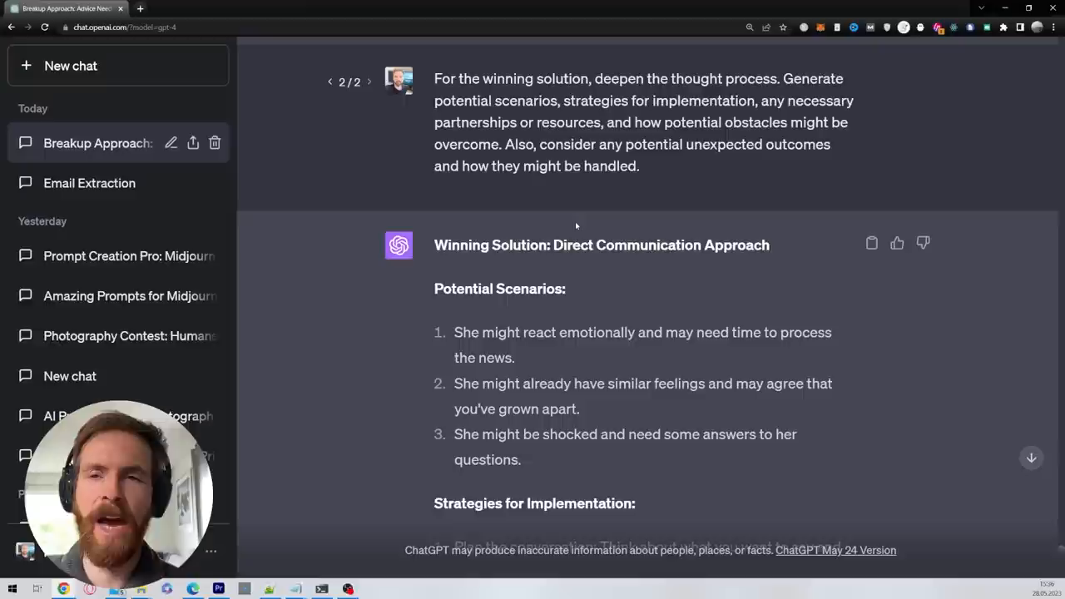
scroll(down, 3)
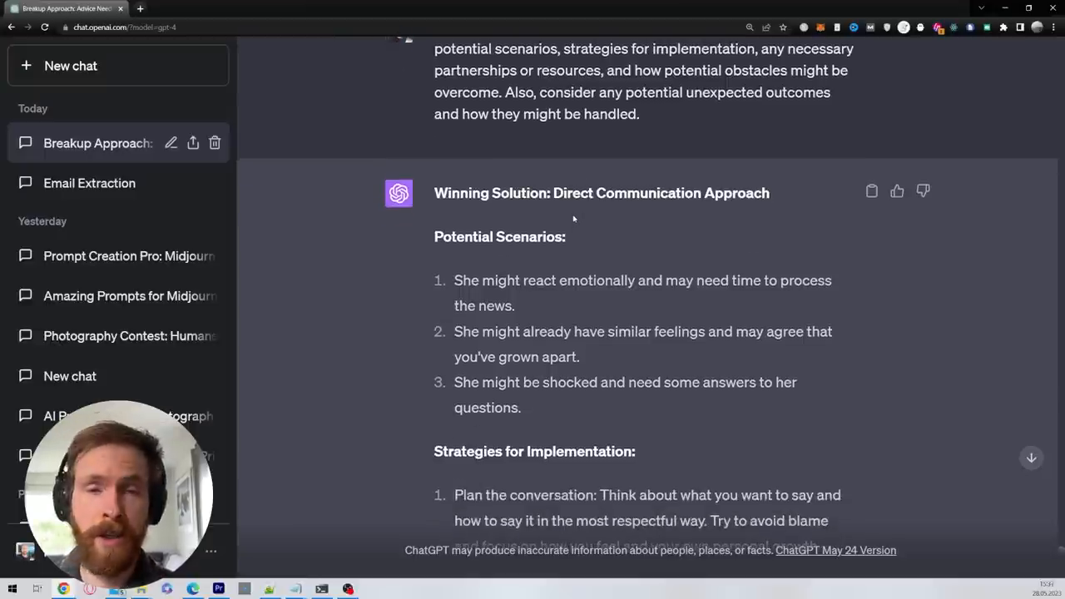
double_click(499, 236)
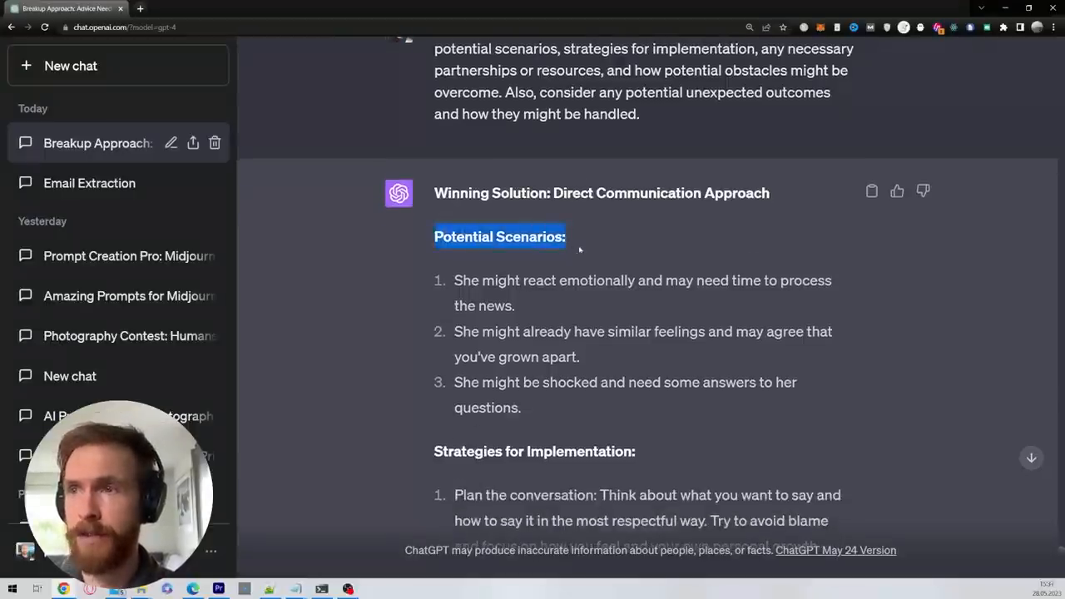
scroll(down, 3)
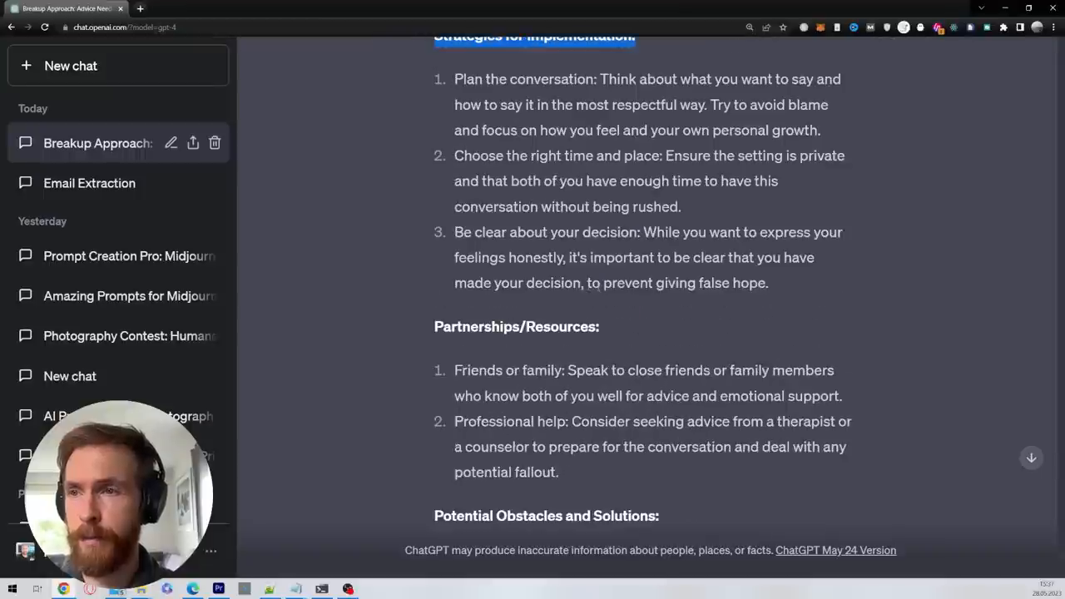
scroll(down, 3)
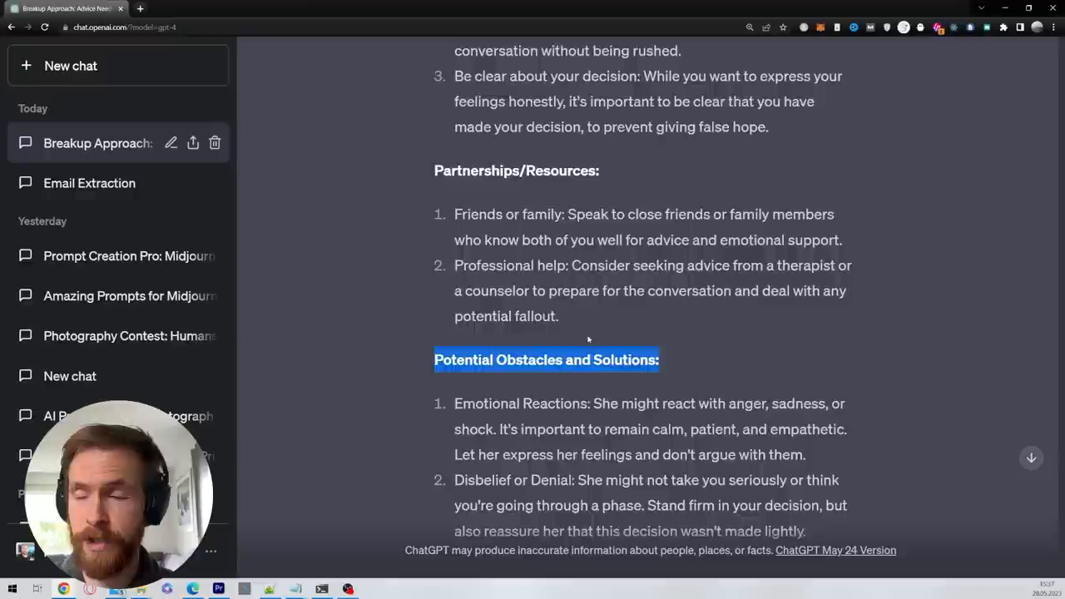
scroll(down, 3)
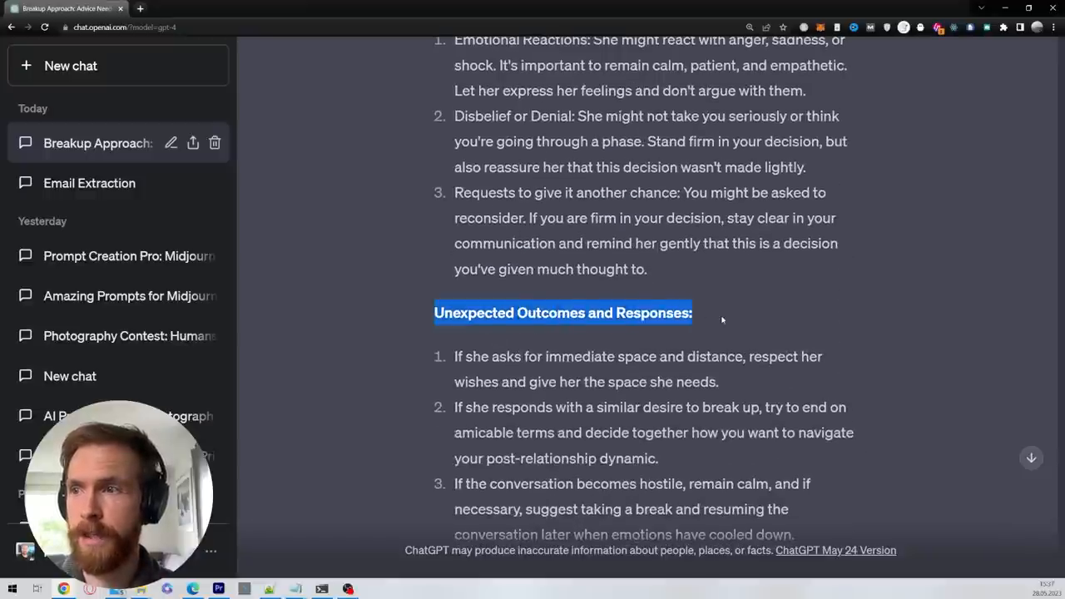
scroll(down, 3)
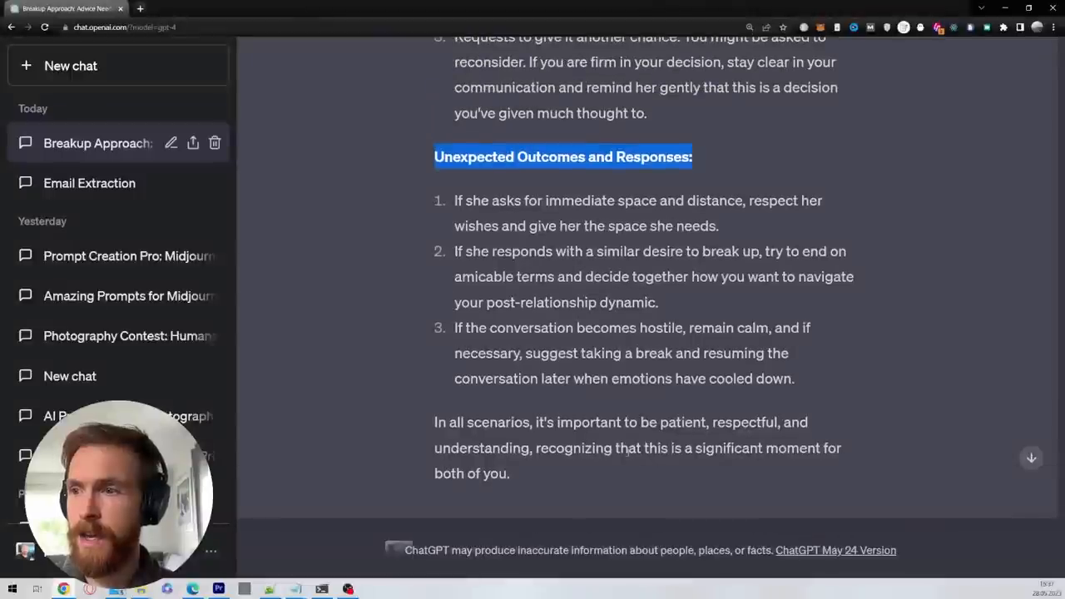
mouse_move(380, 308)
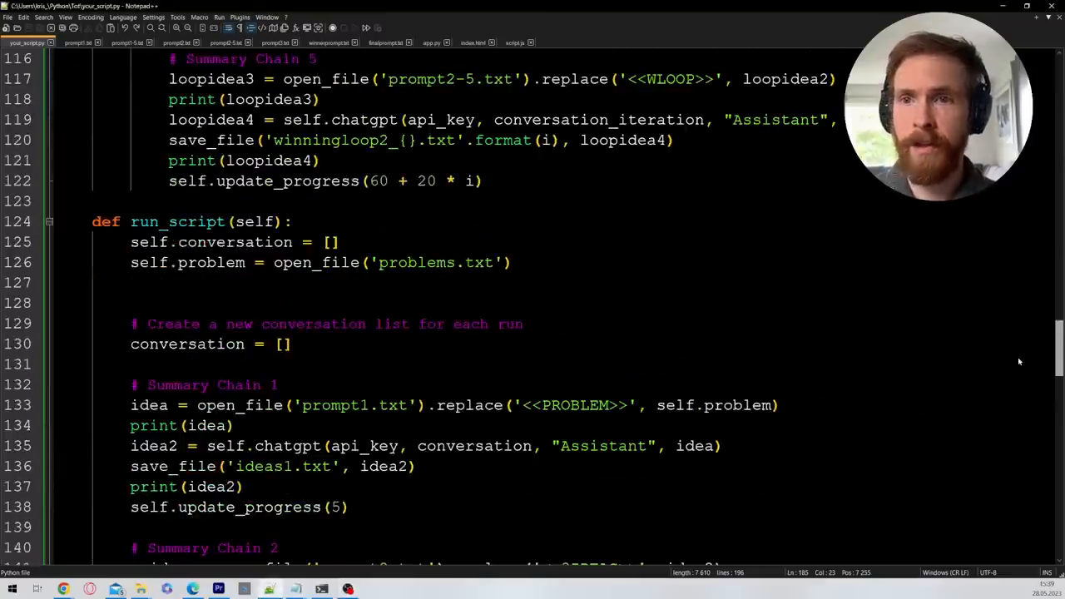
Highlight the Summary Chain 3 comment in your_script.py, then show prompt2-5.txt with the <<WLOOP>> placeholder.
scroll(down, 3)
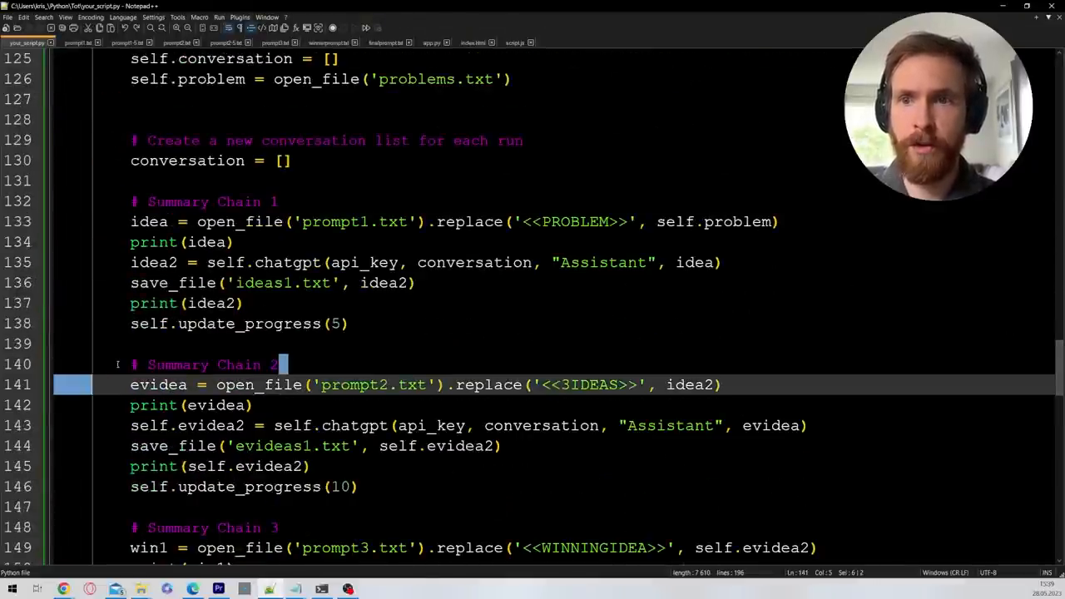
scroll(down, 3)
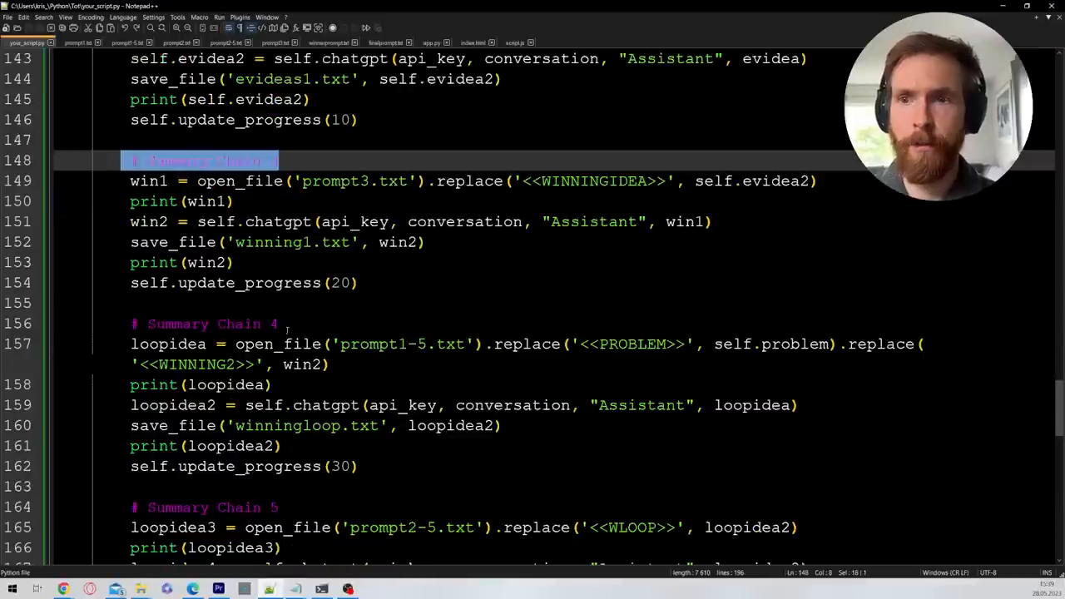
scroll(down, 3)
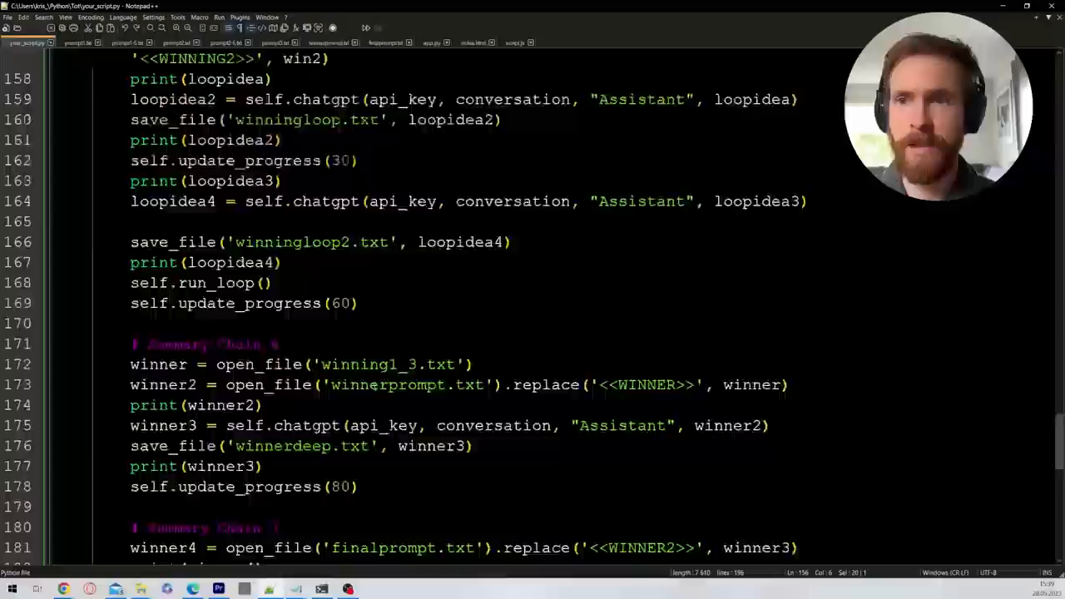
scroll(up, 3)
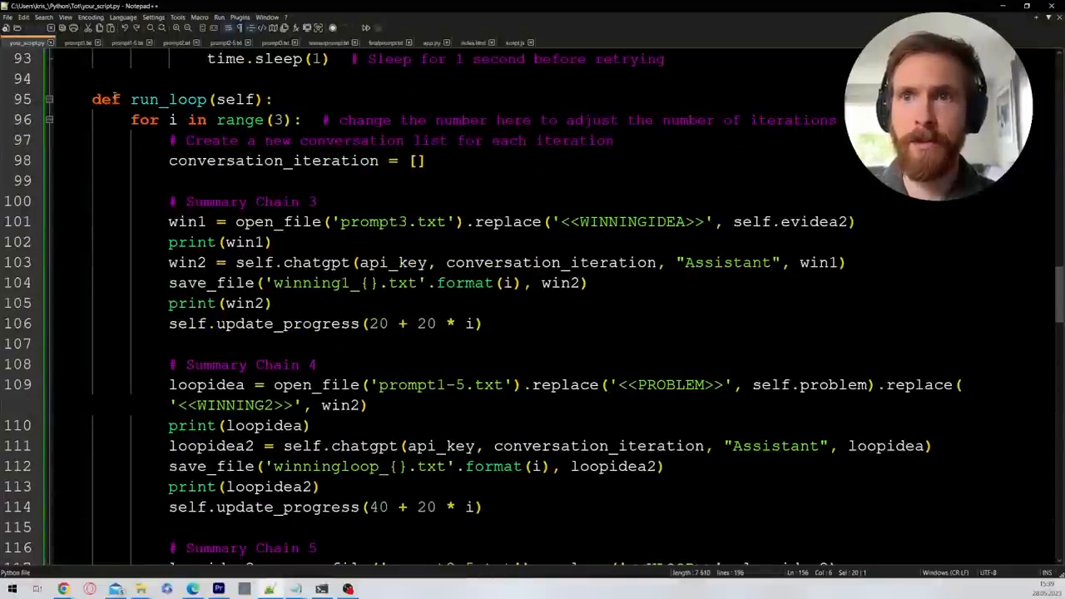
double_click(242, 201)
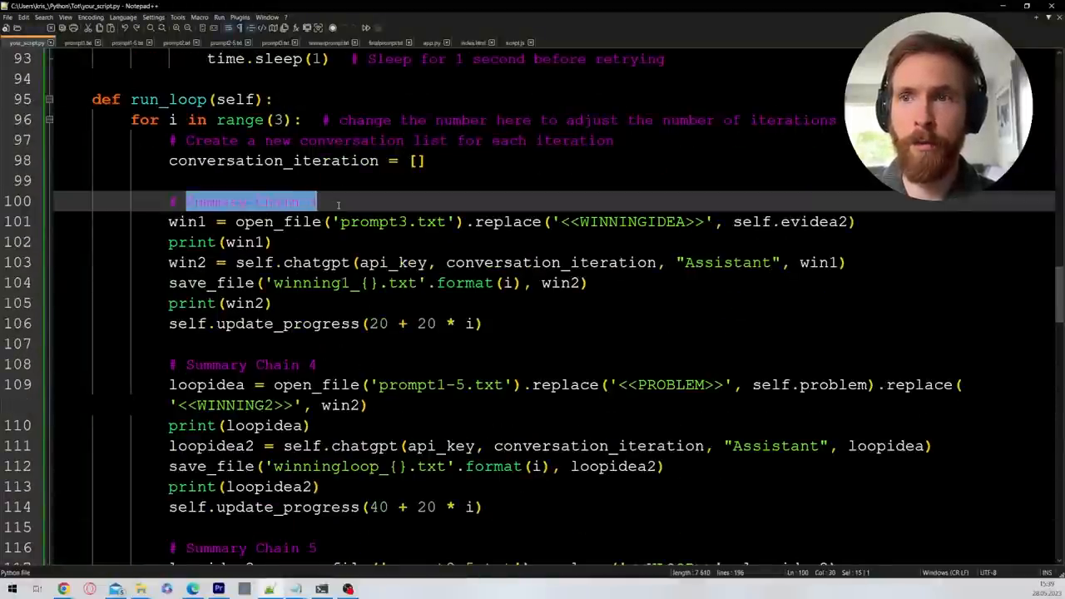
scroll(down, 3)
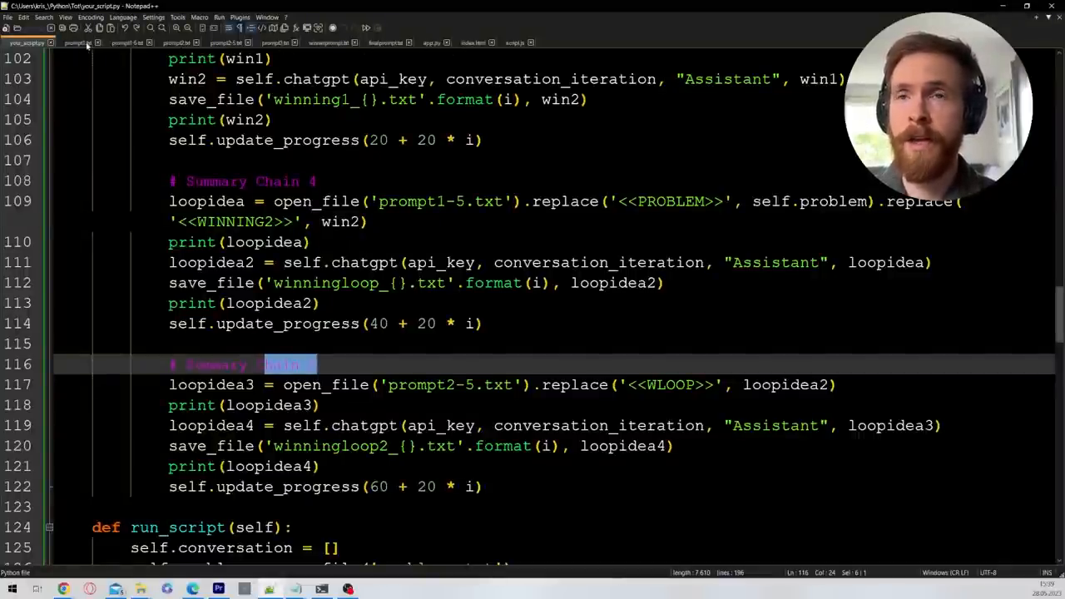
click(177, 43)
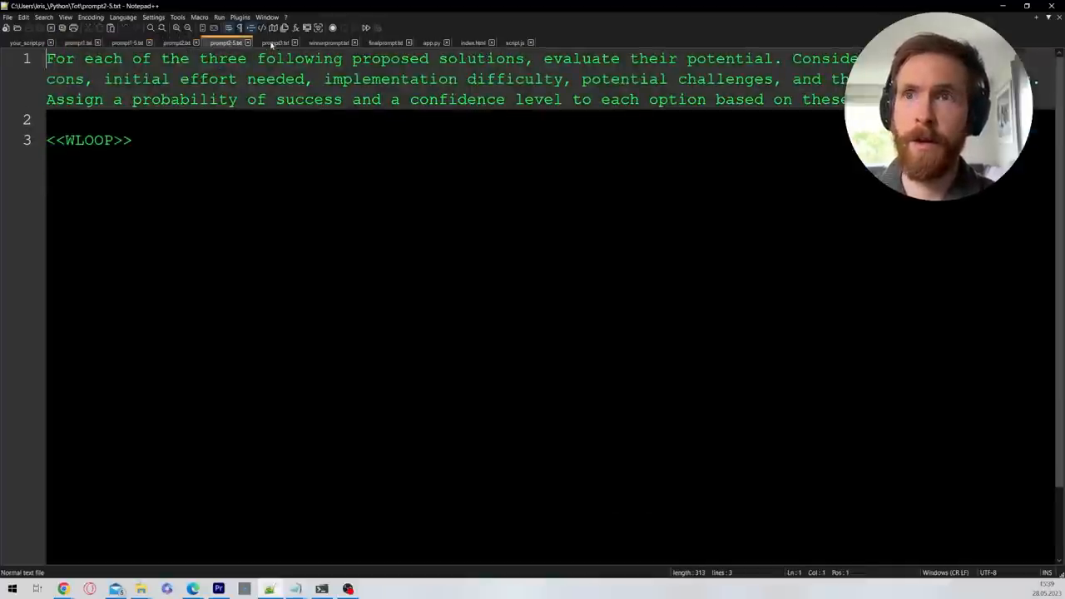
Switch back from the prompt file tab to the script's loop code.
click(25, 43)
text(Python app.py)
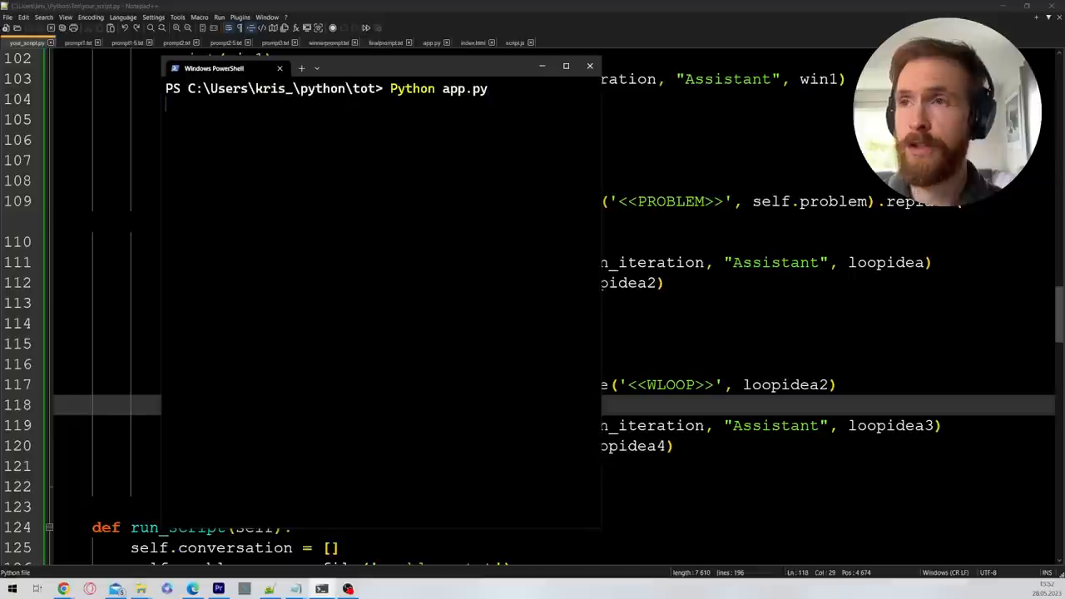
mouse_move(391, 240)
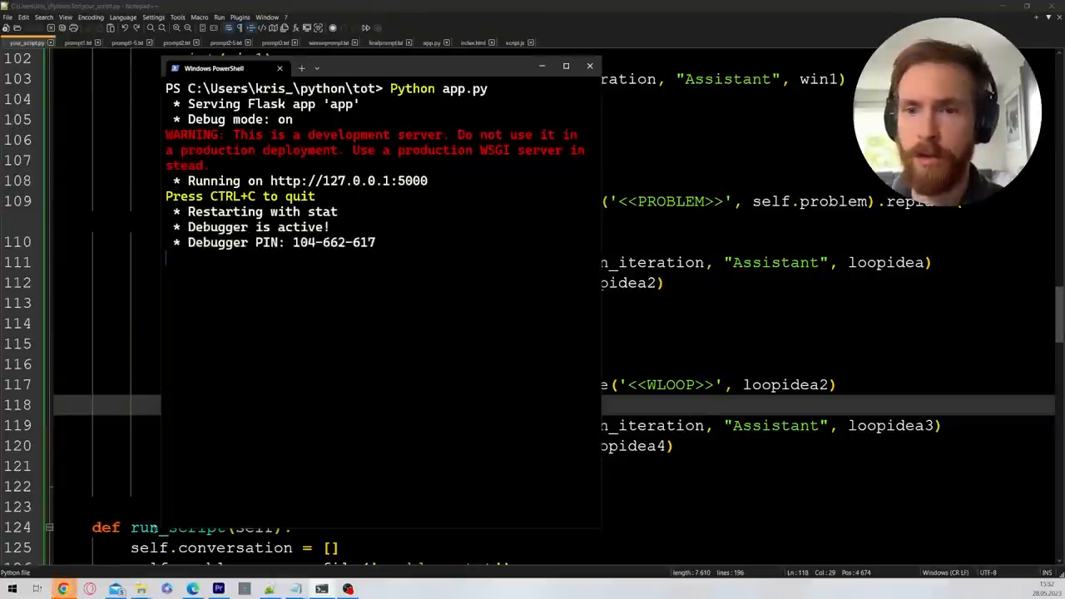
click(63, 589)
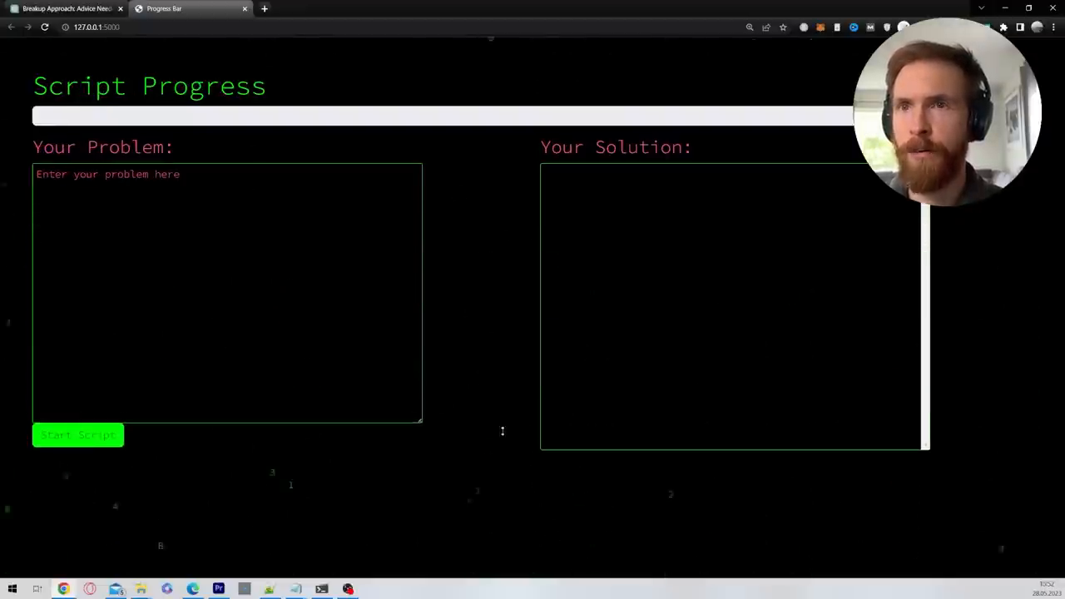
Enter the problem of 5 clothes drying in 5 hours, asking how long 30 take, and start the script.
text(I left 5 clothes to dry out in the sun. It took them 5 hours to dry completely. How long would it take to dry 30 clothes?)
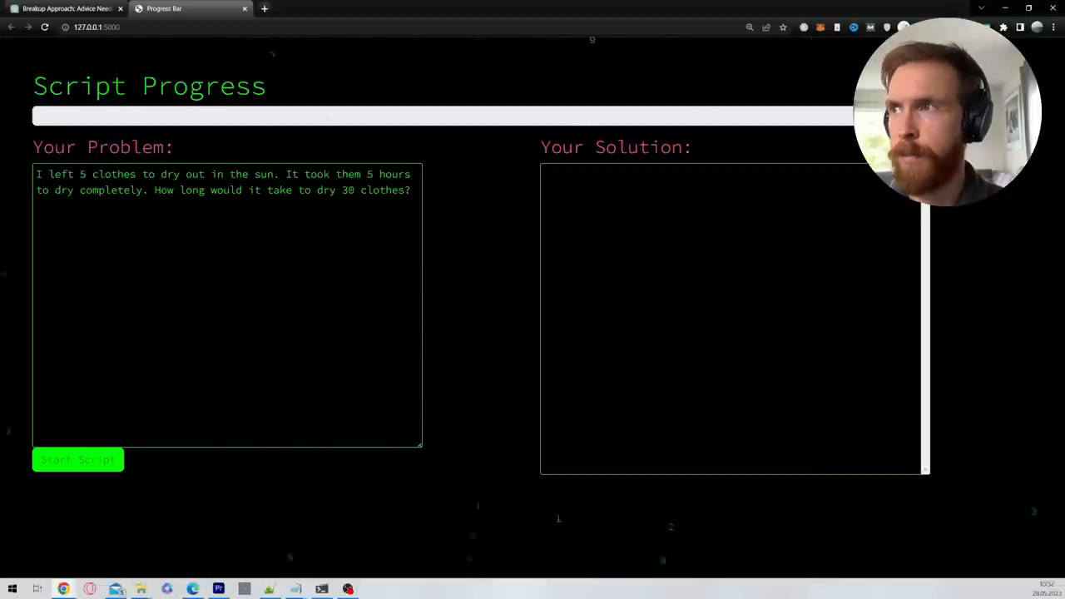
mouse_move(747, 282)
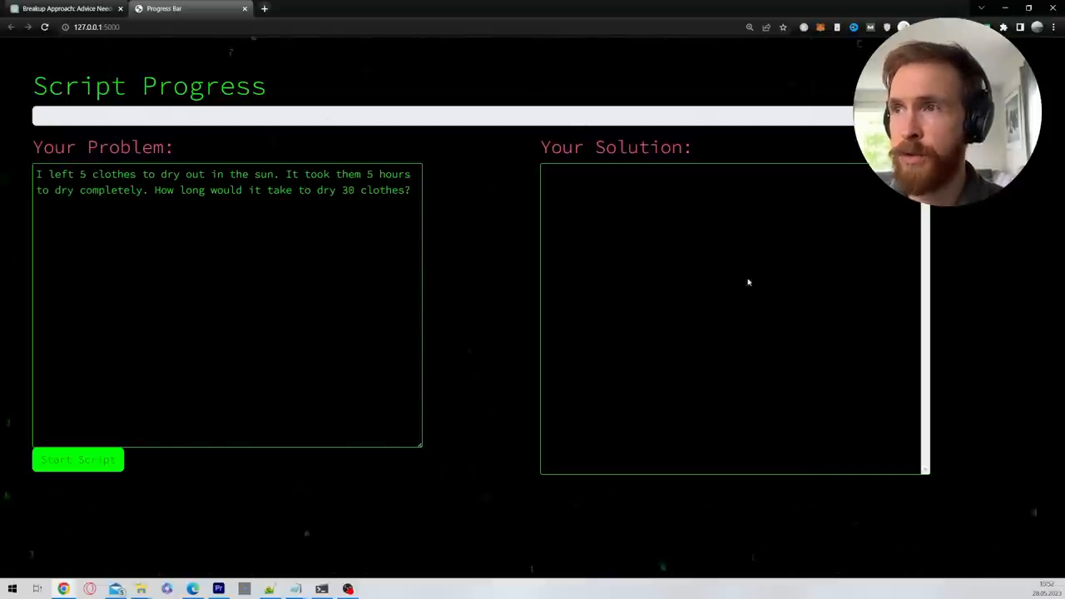
mouse_move(490, 349)
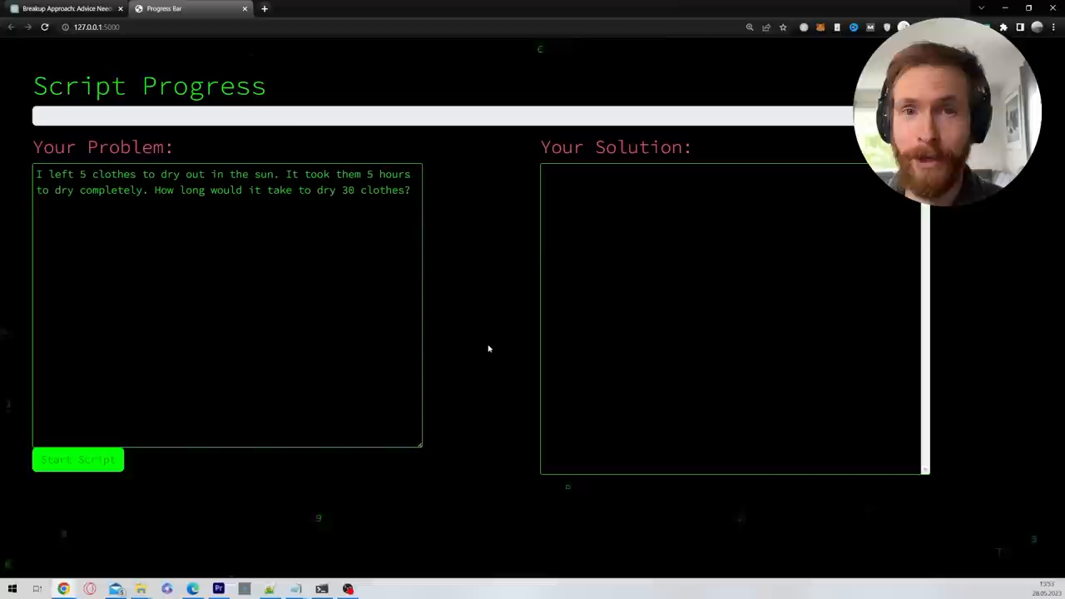
click(76, 459)
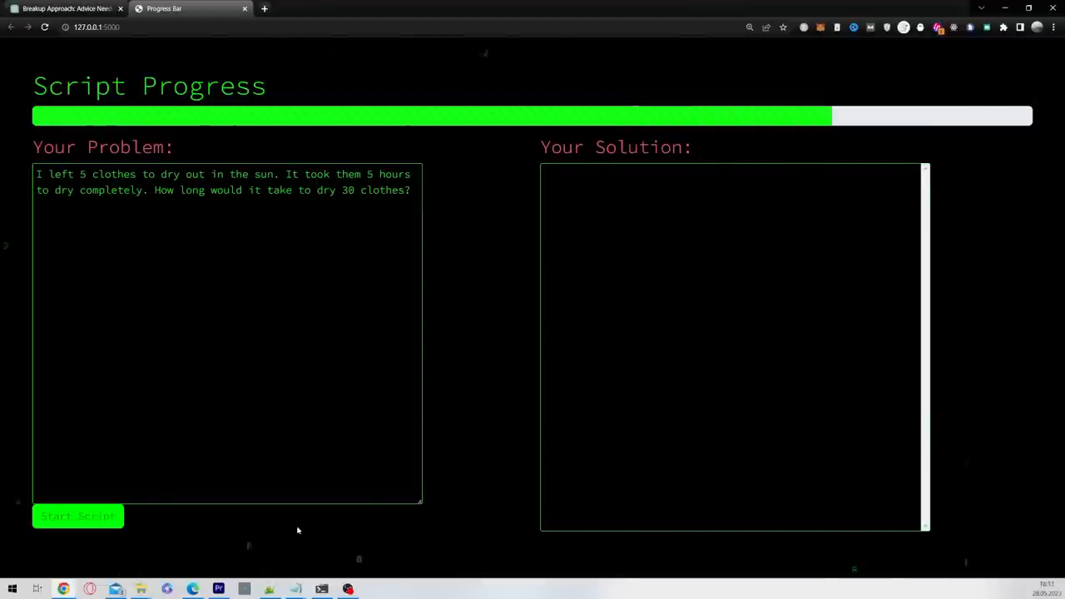
Read the finished solution, marking the 5-hour estimate for 30 clothes and its airflow and similar-conditions assumptions.
click(78, 515)
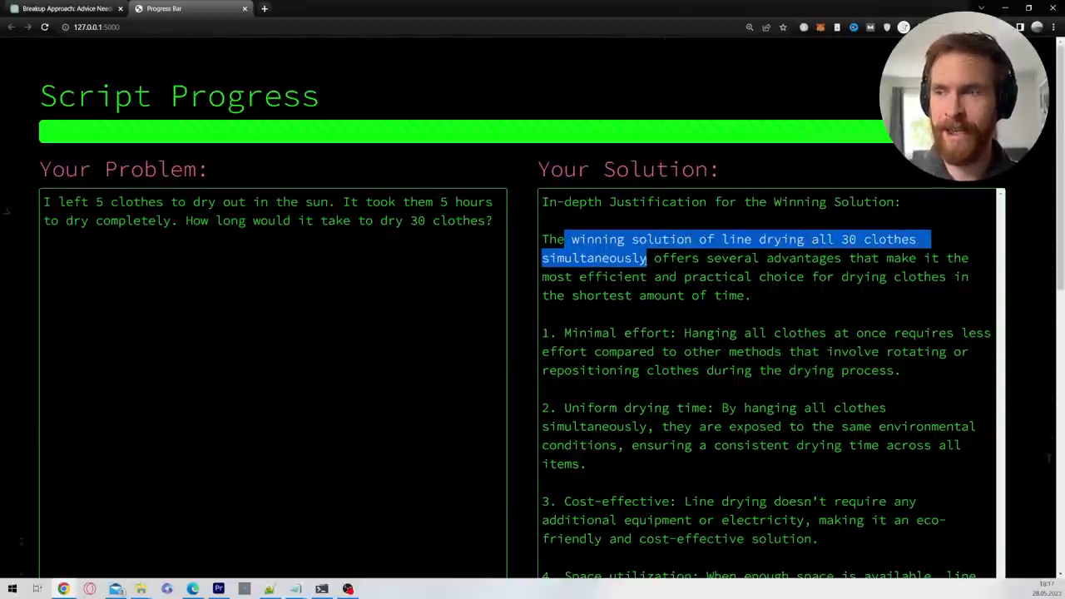
scroll(down, 3)
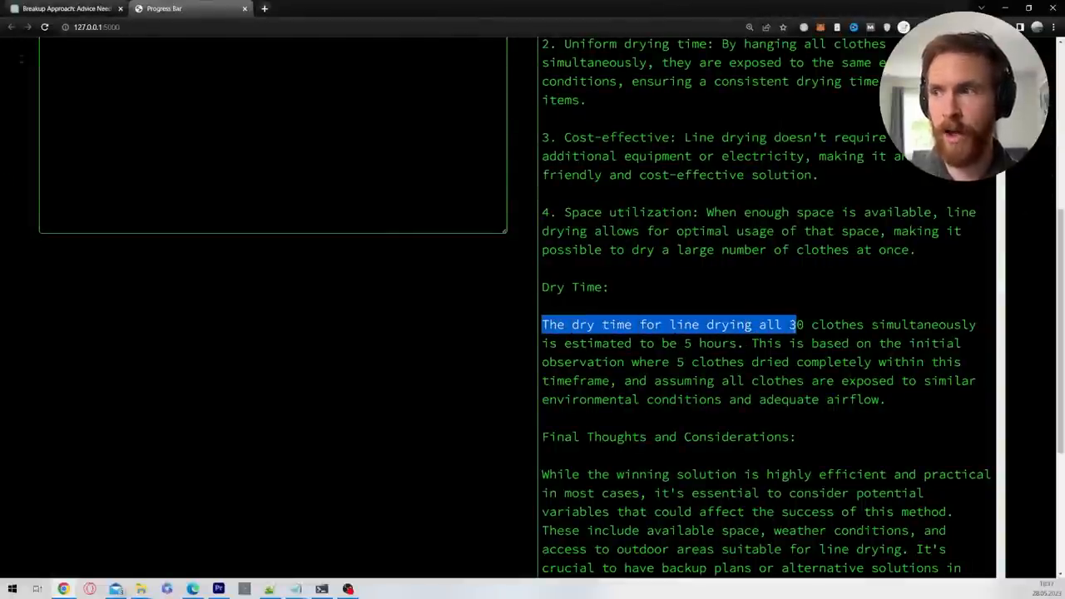
drag(796, 324, 645, 343)
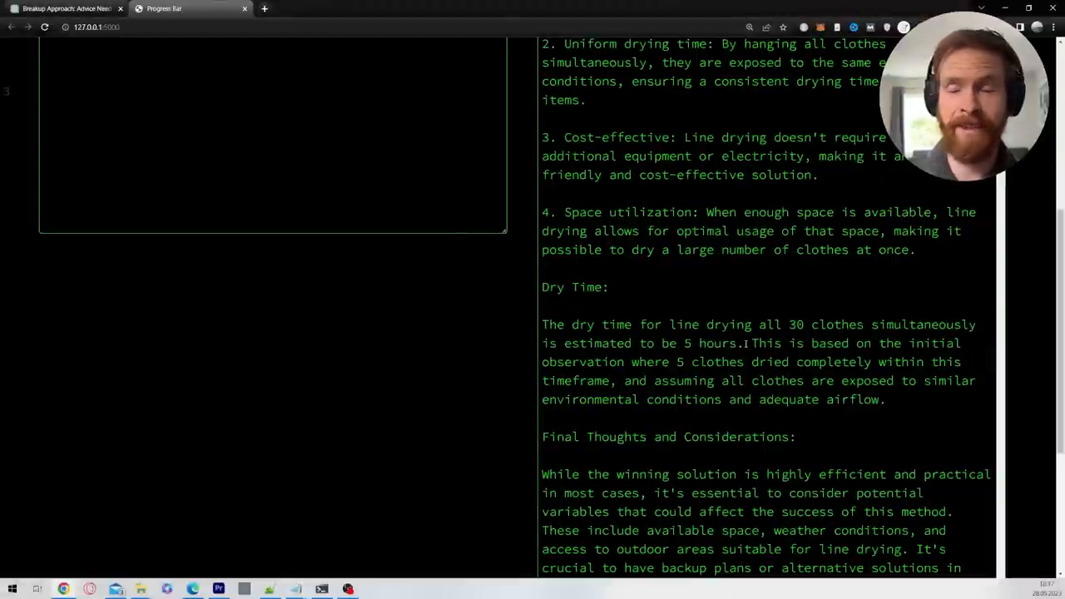
drag(752, 343, 790, 362)
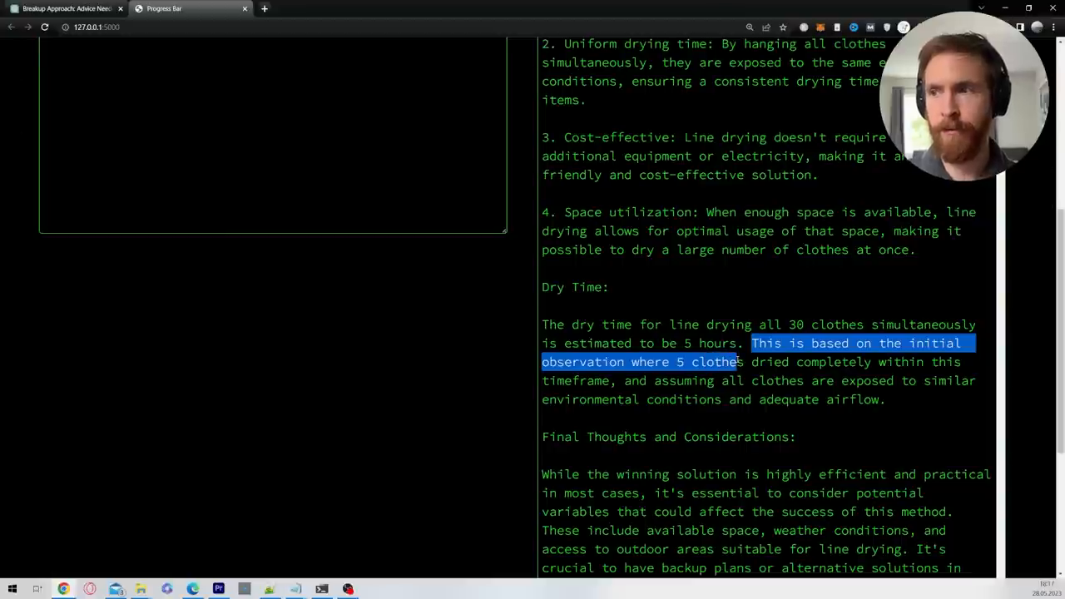
drag(738, 361, 917, 380)
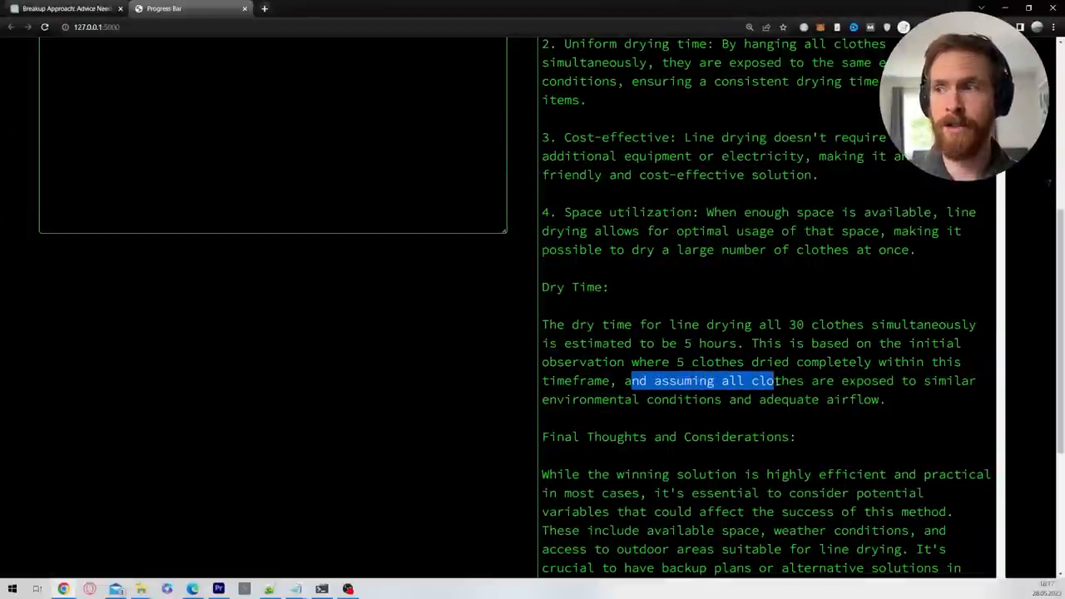
drag(772, 379, 885, 399)
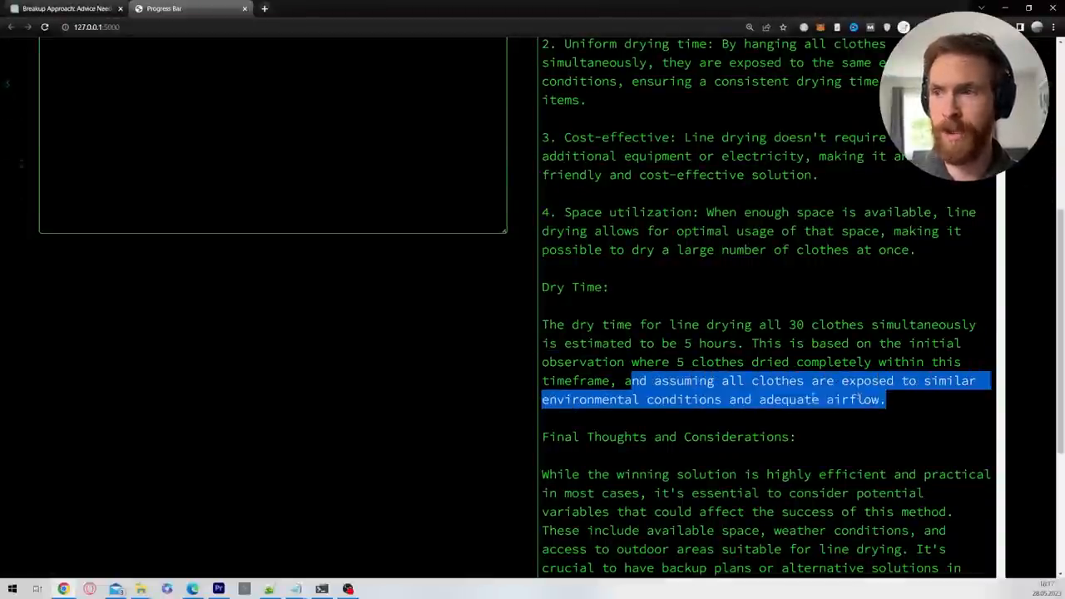
double_click(669, 400)
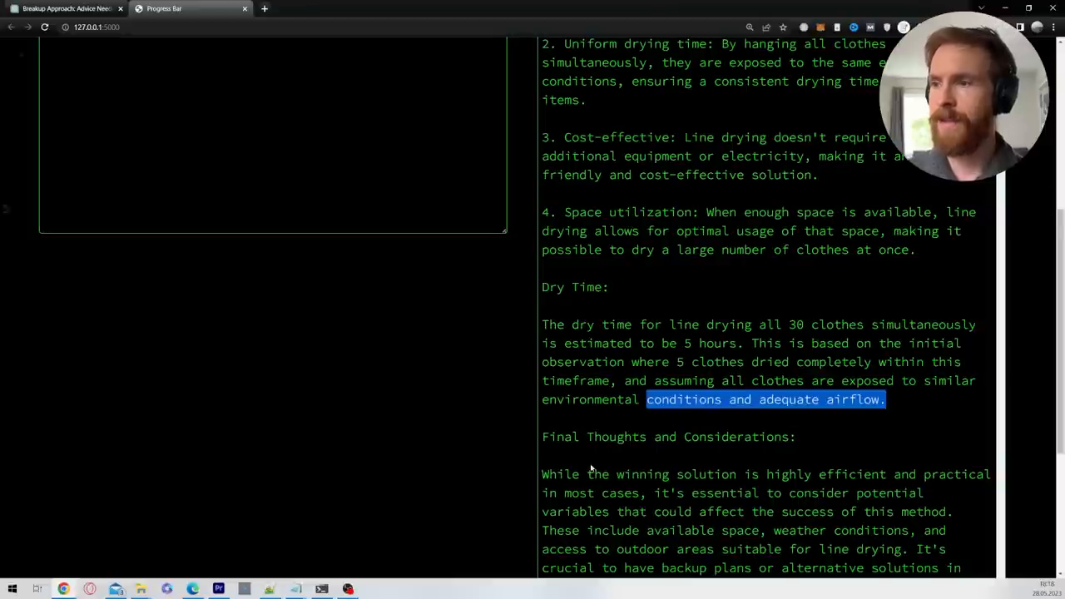
scroll(up, 3)
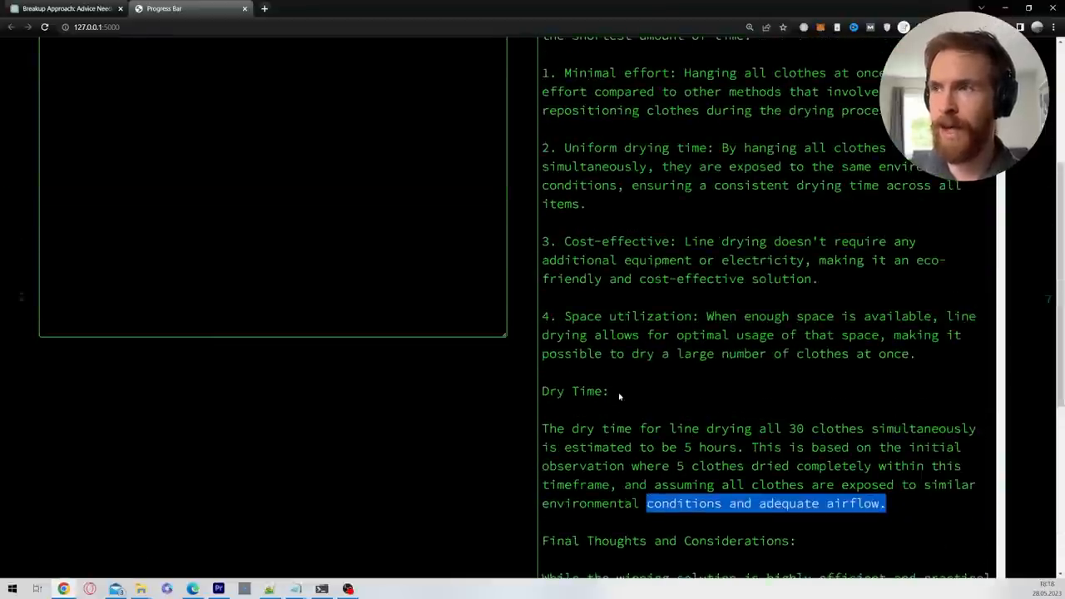
scroll(up, 3)
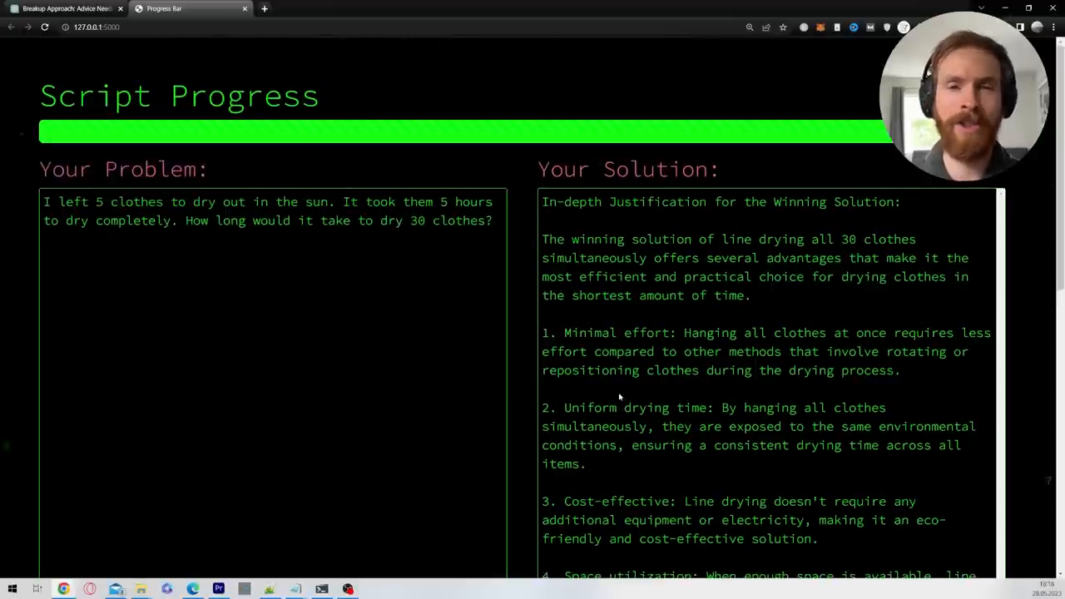